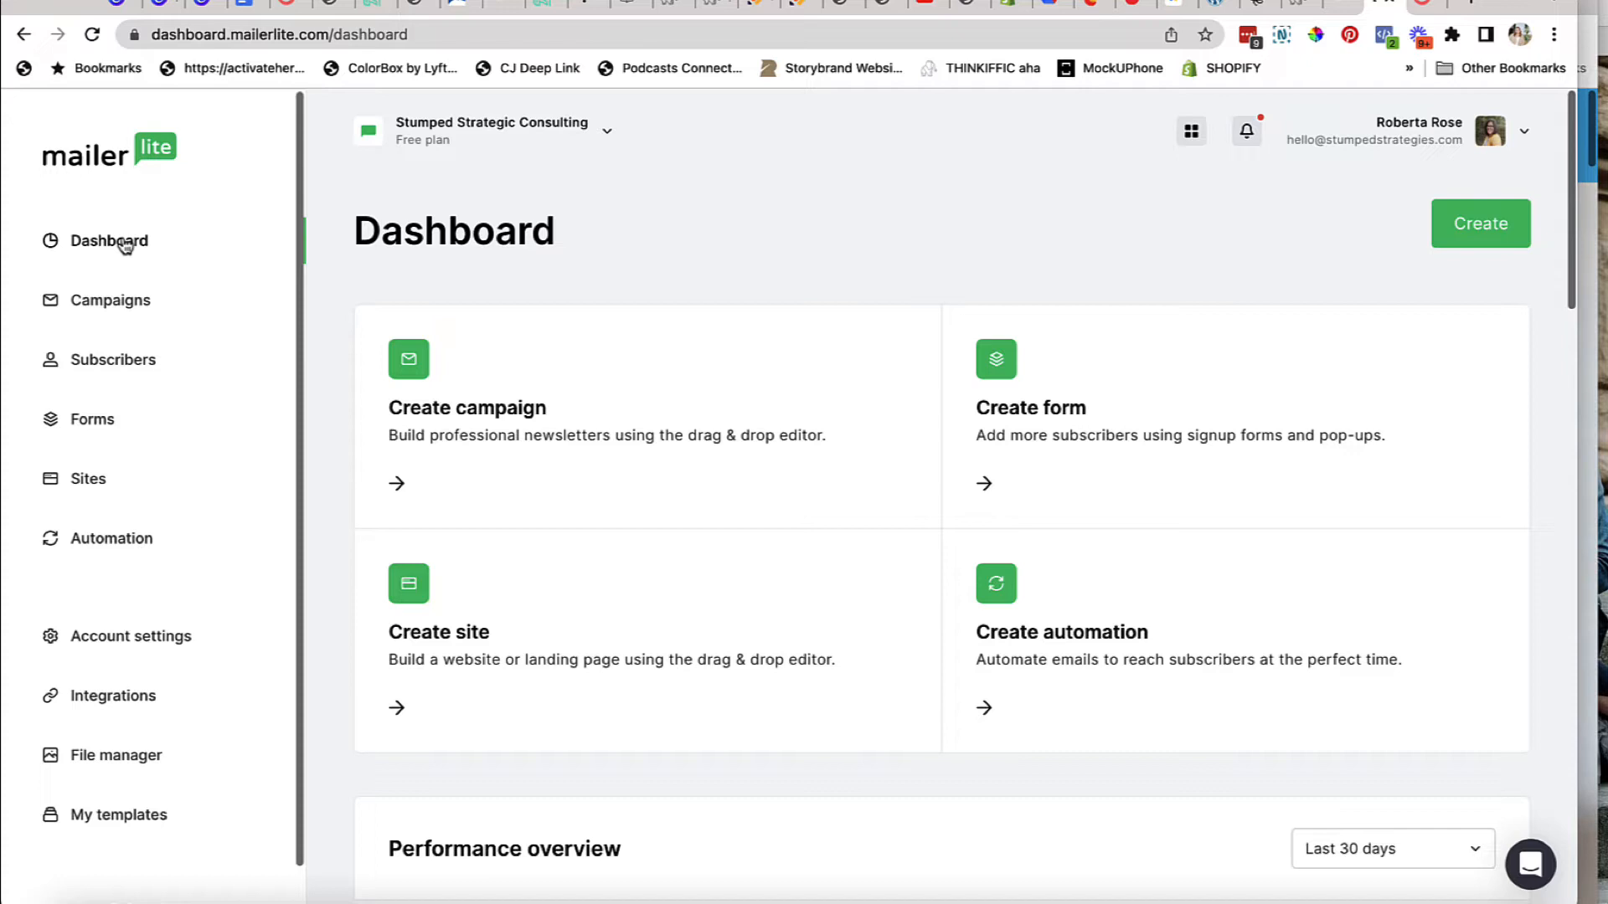
# - Create a new signup form in Forms named 'Stumped Strategies'
pyautogui.click(92, 418)
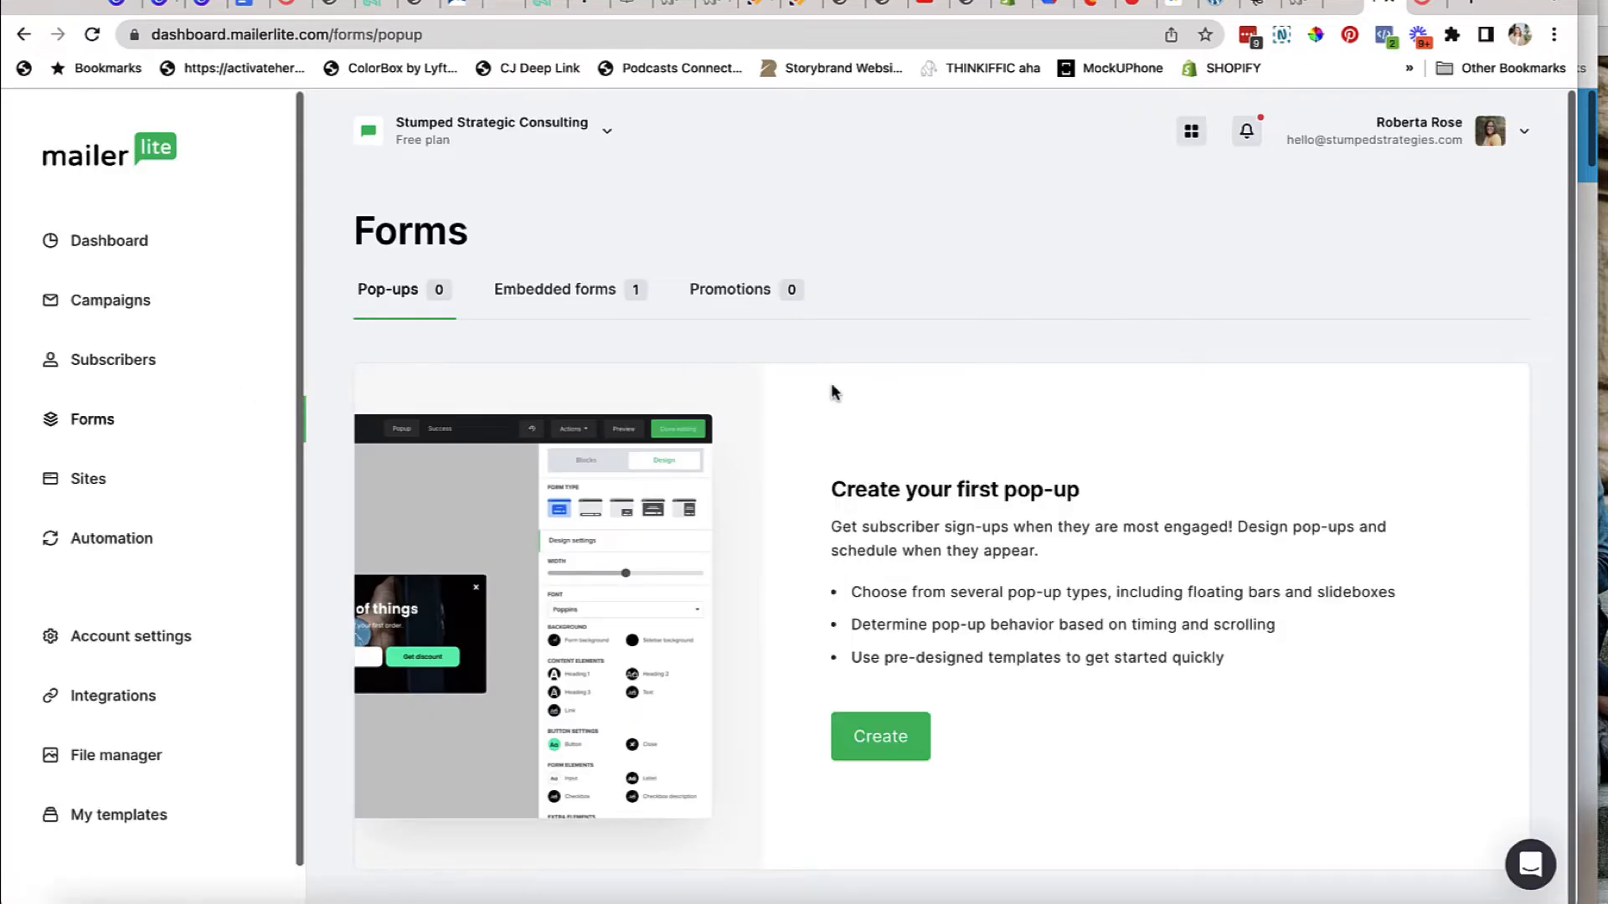
pyautogui.click(881, 737)
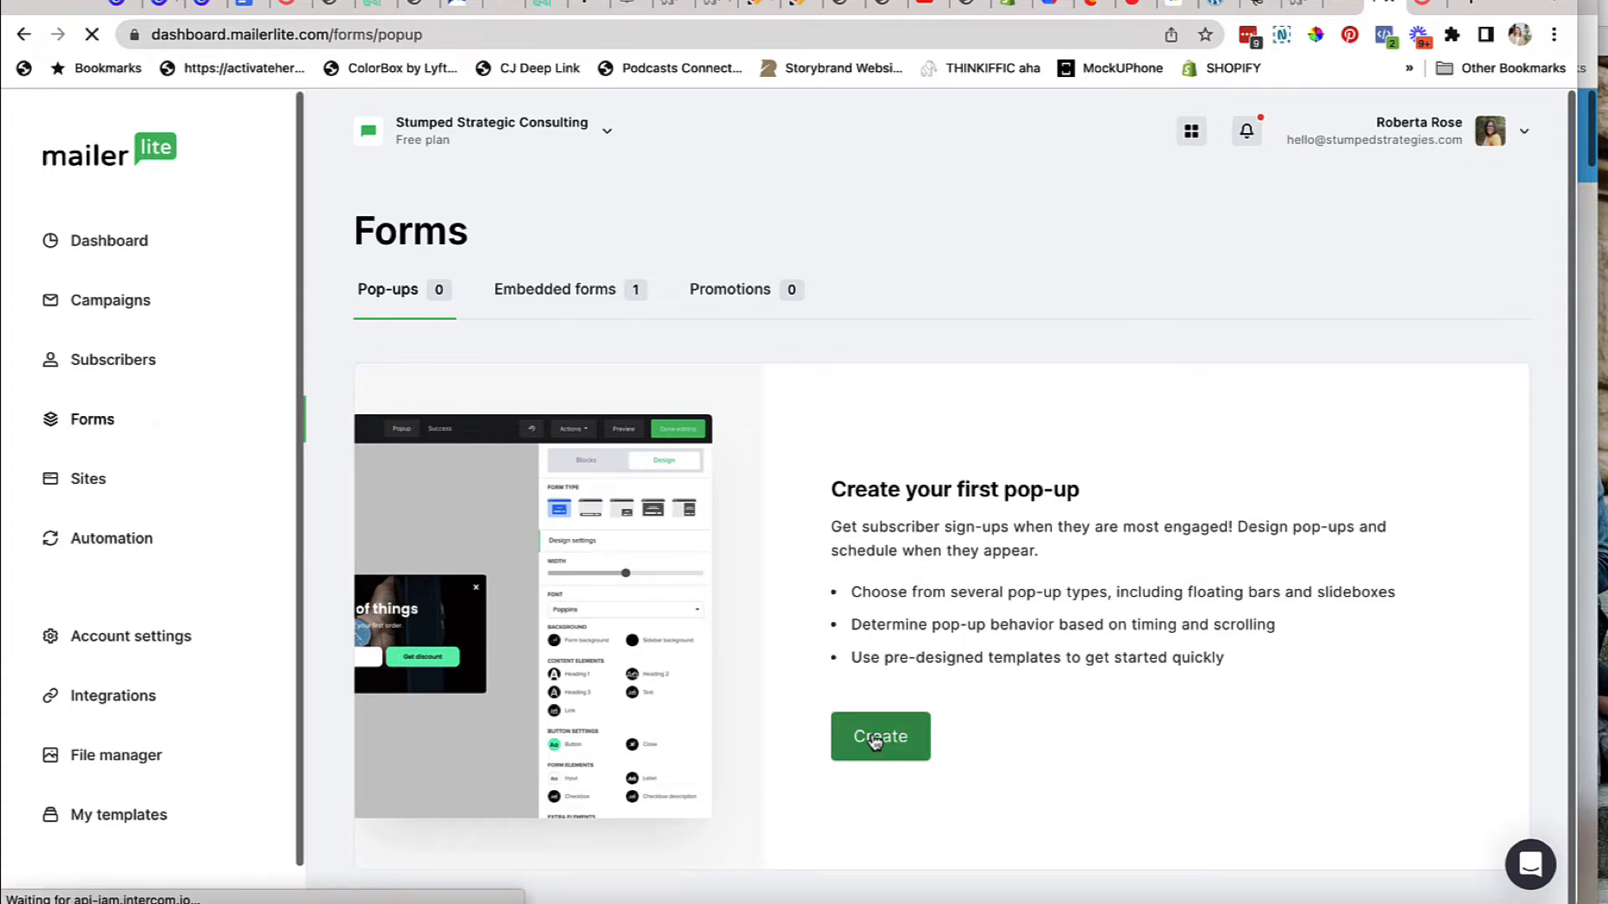
pyautogui.click(881, 737)
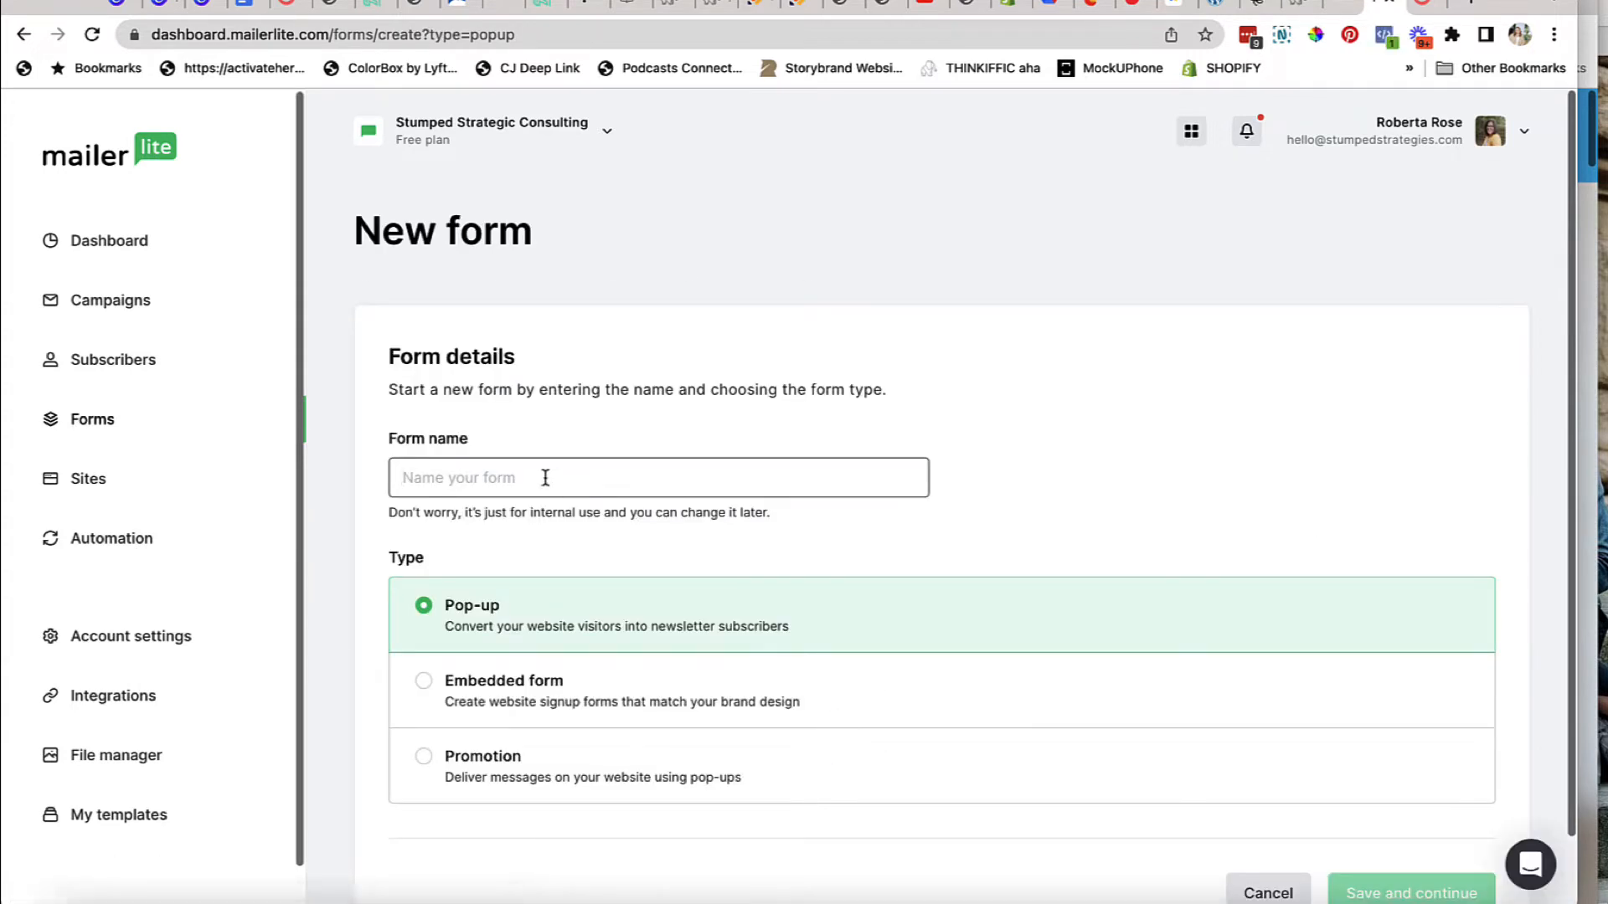
pyautogui.write('Stump')
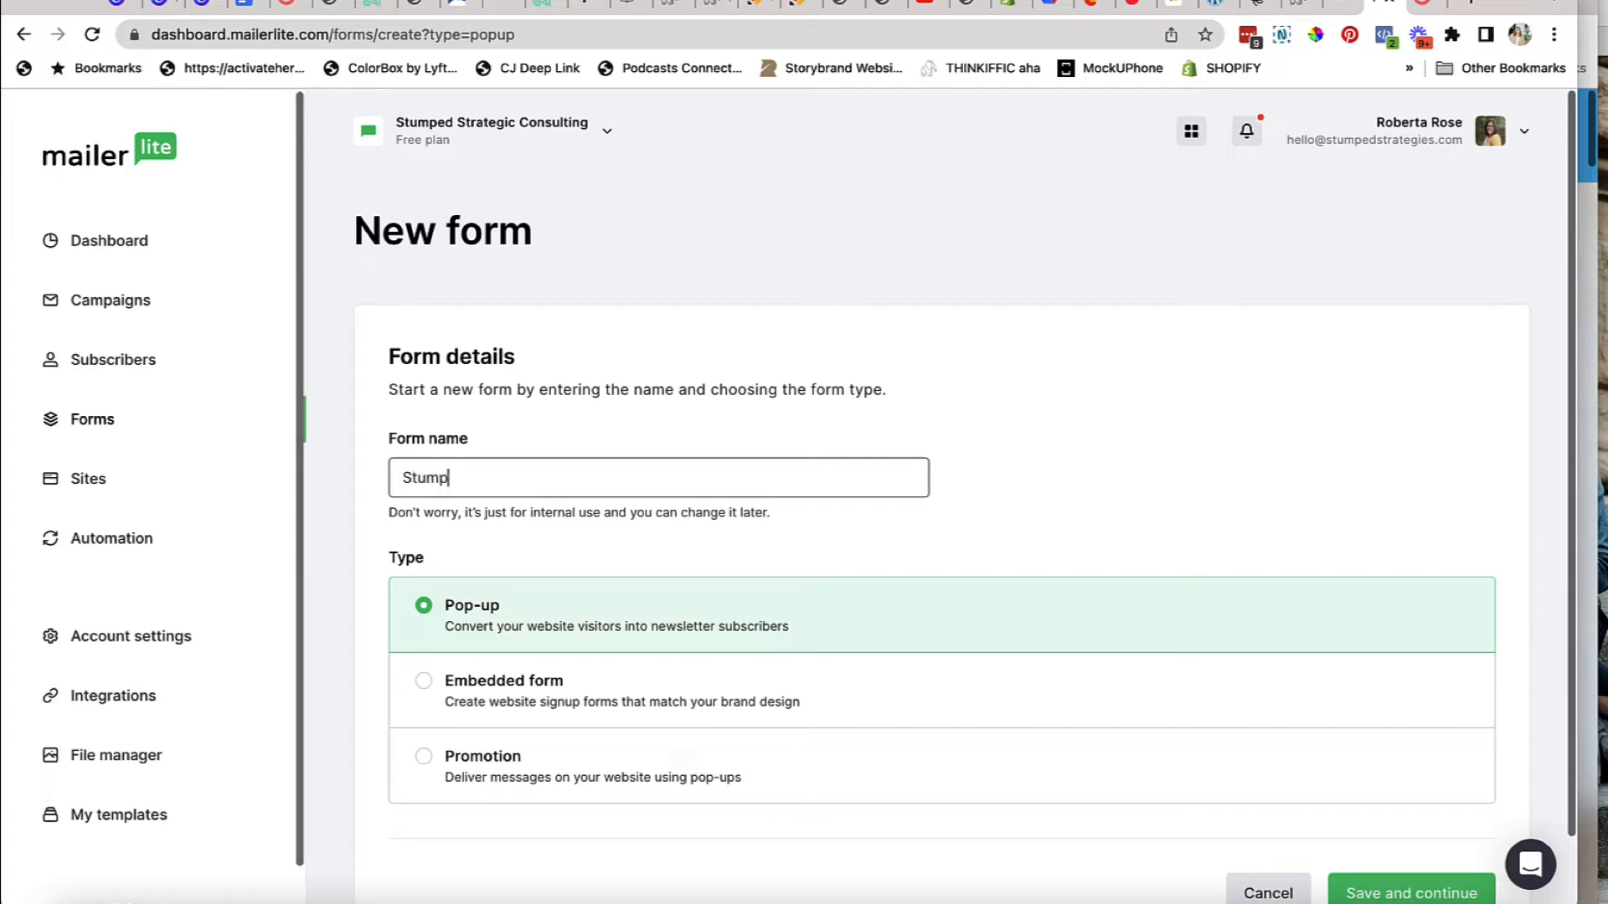
pyautogui.write('ed Strateg')
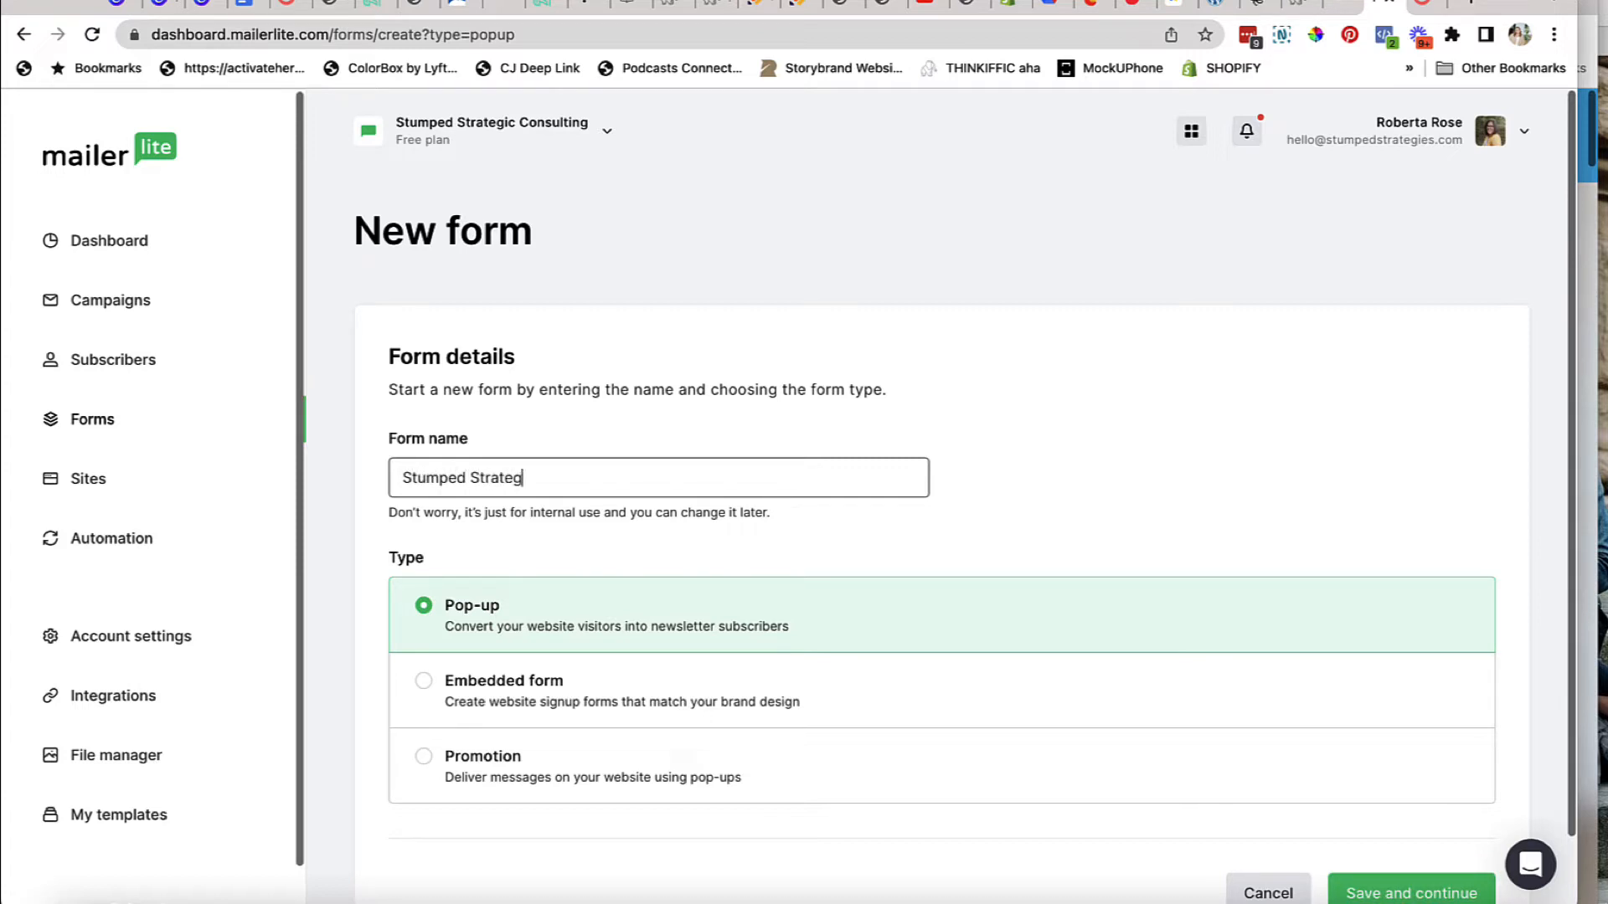
pyautogui.write('ies')
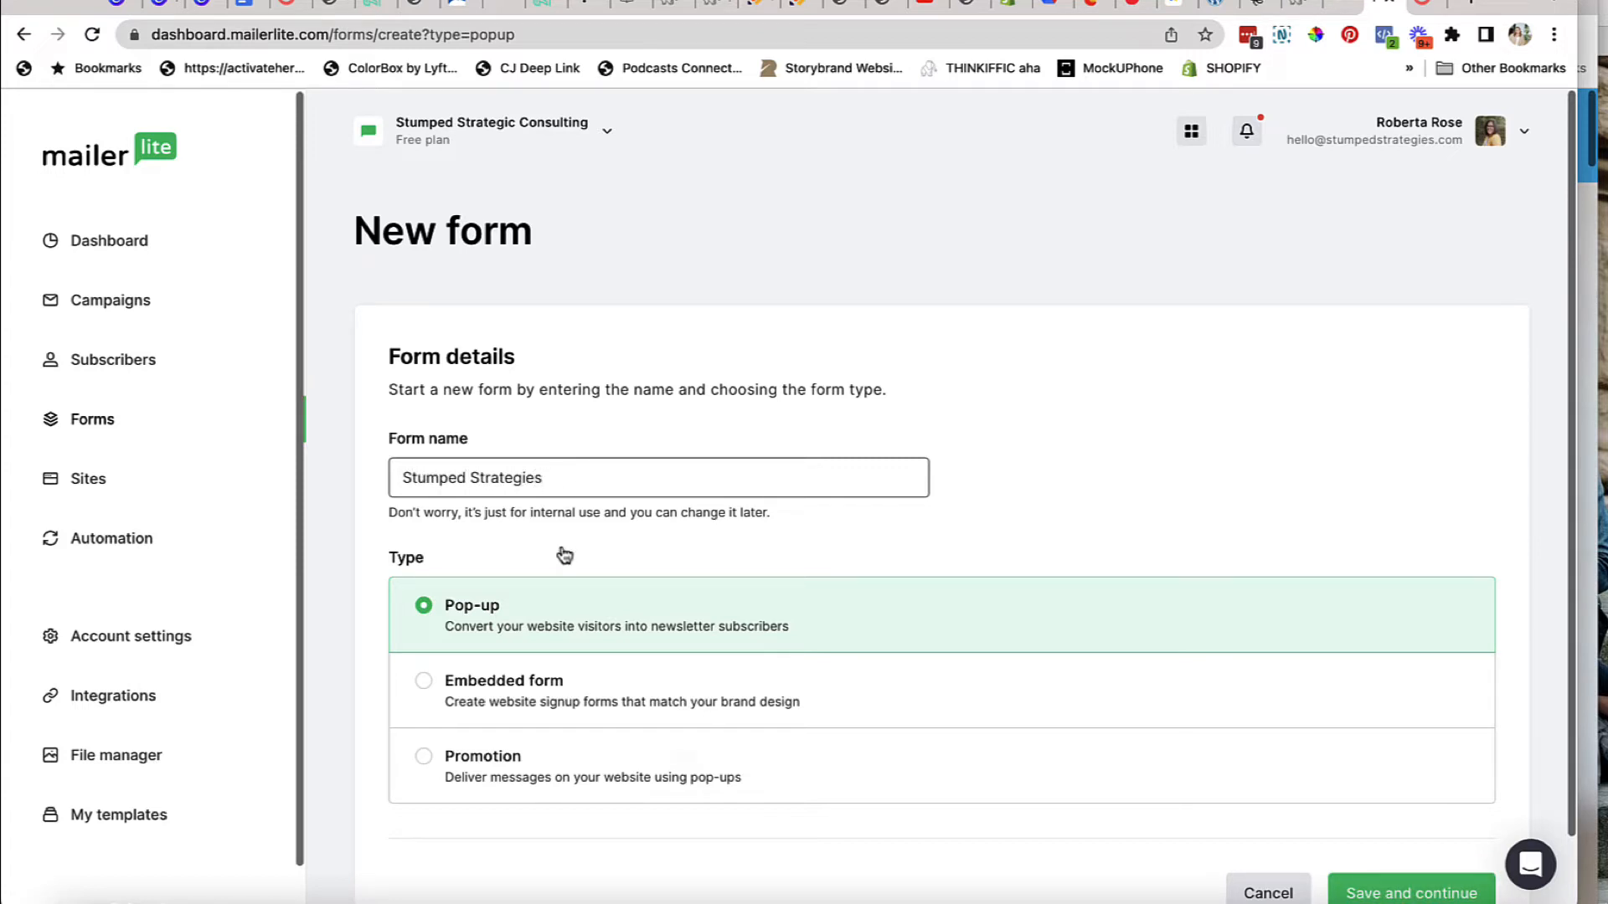
# - Choose Embedded form as the form type instead of pop-up
pyautogui.click(424, 684)
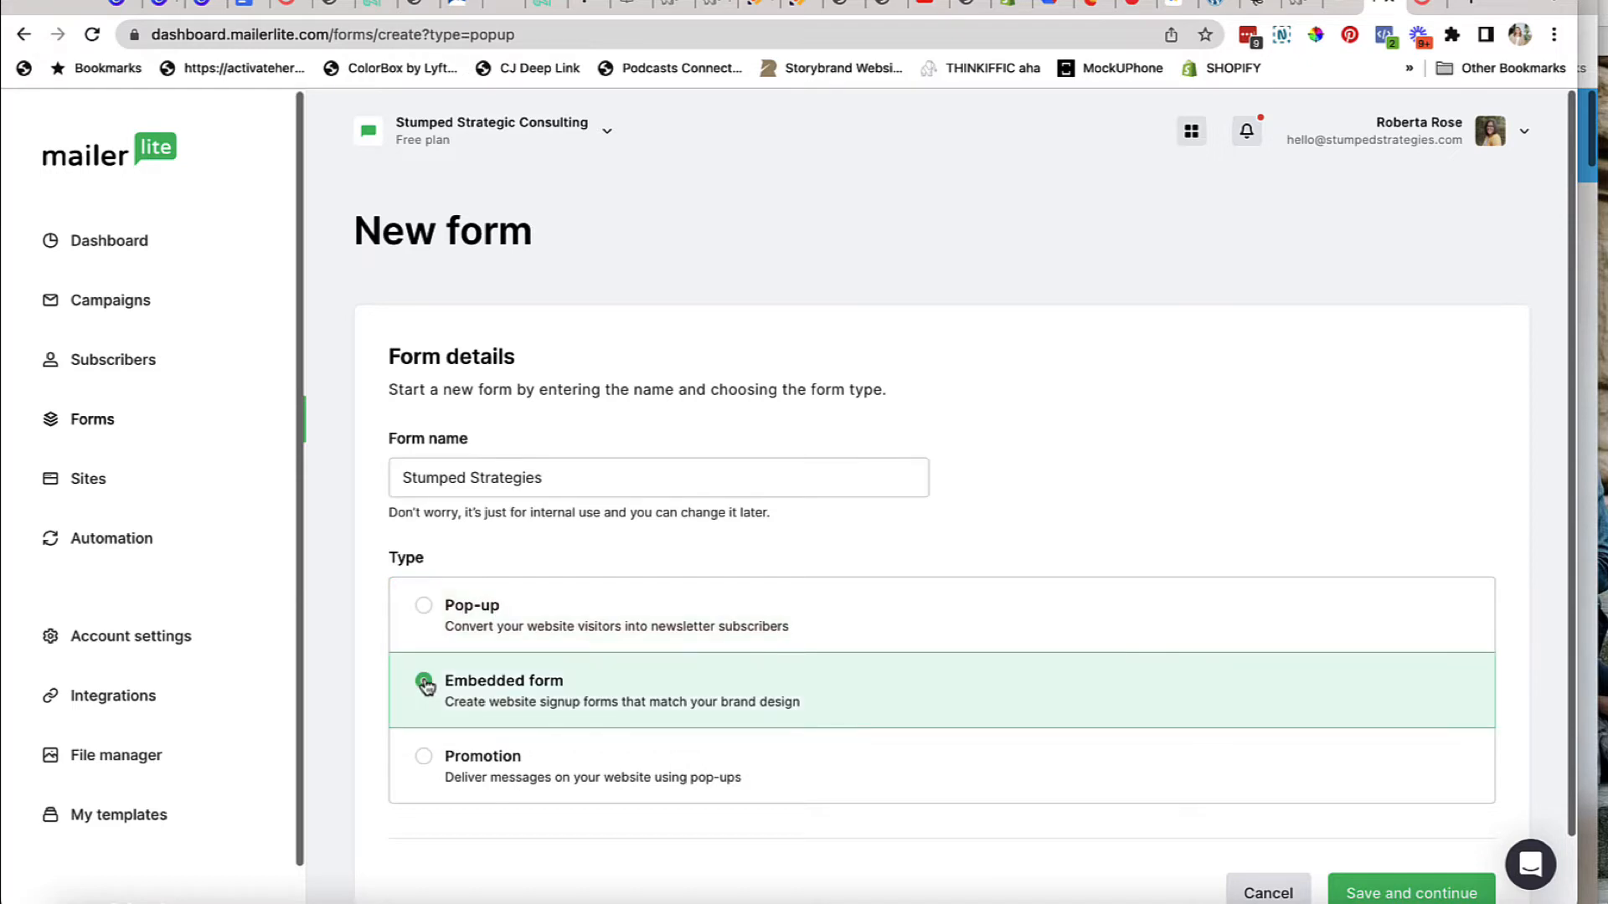
pyautogui.click(424, 685)
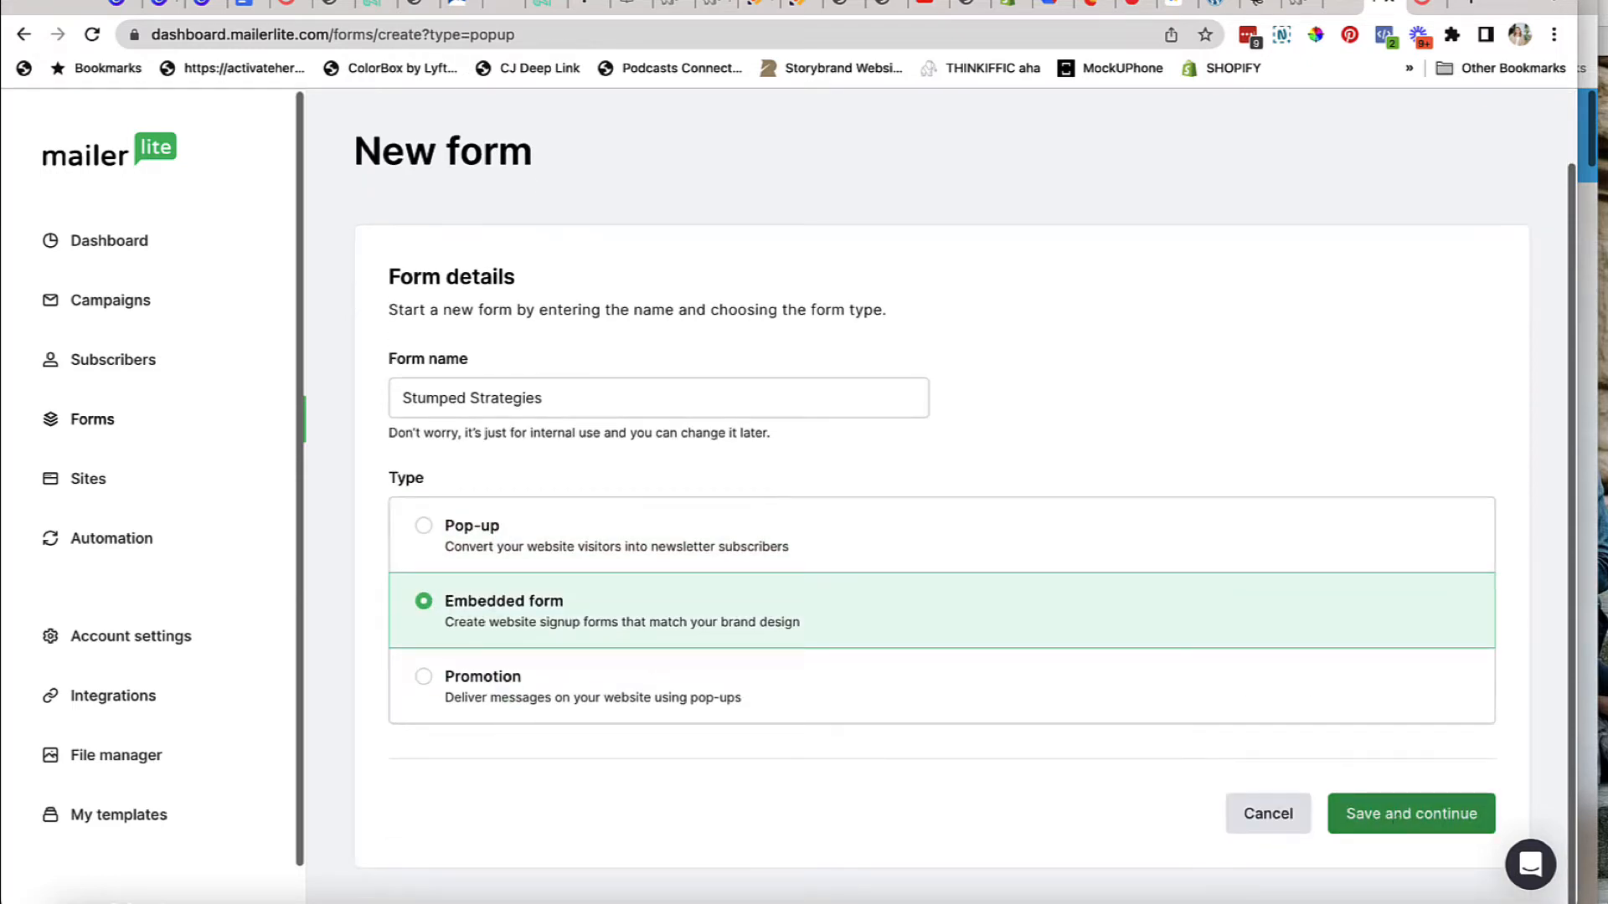
# - Assign subscribers to the Website Sign Ups group and continue to the form content
pyautogui.click(1411, 814)
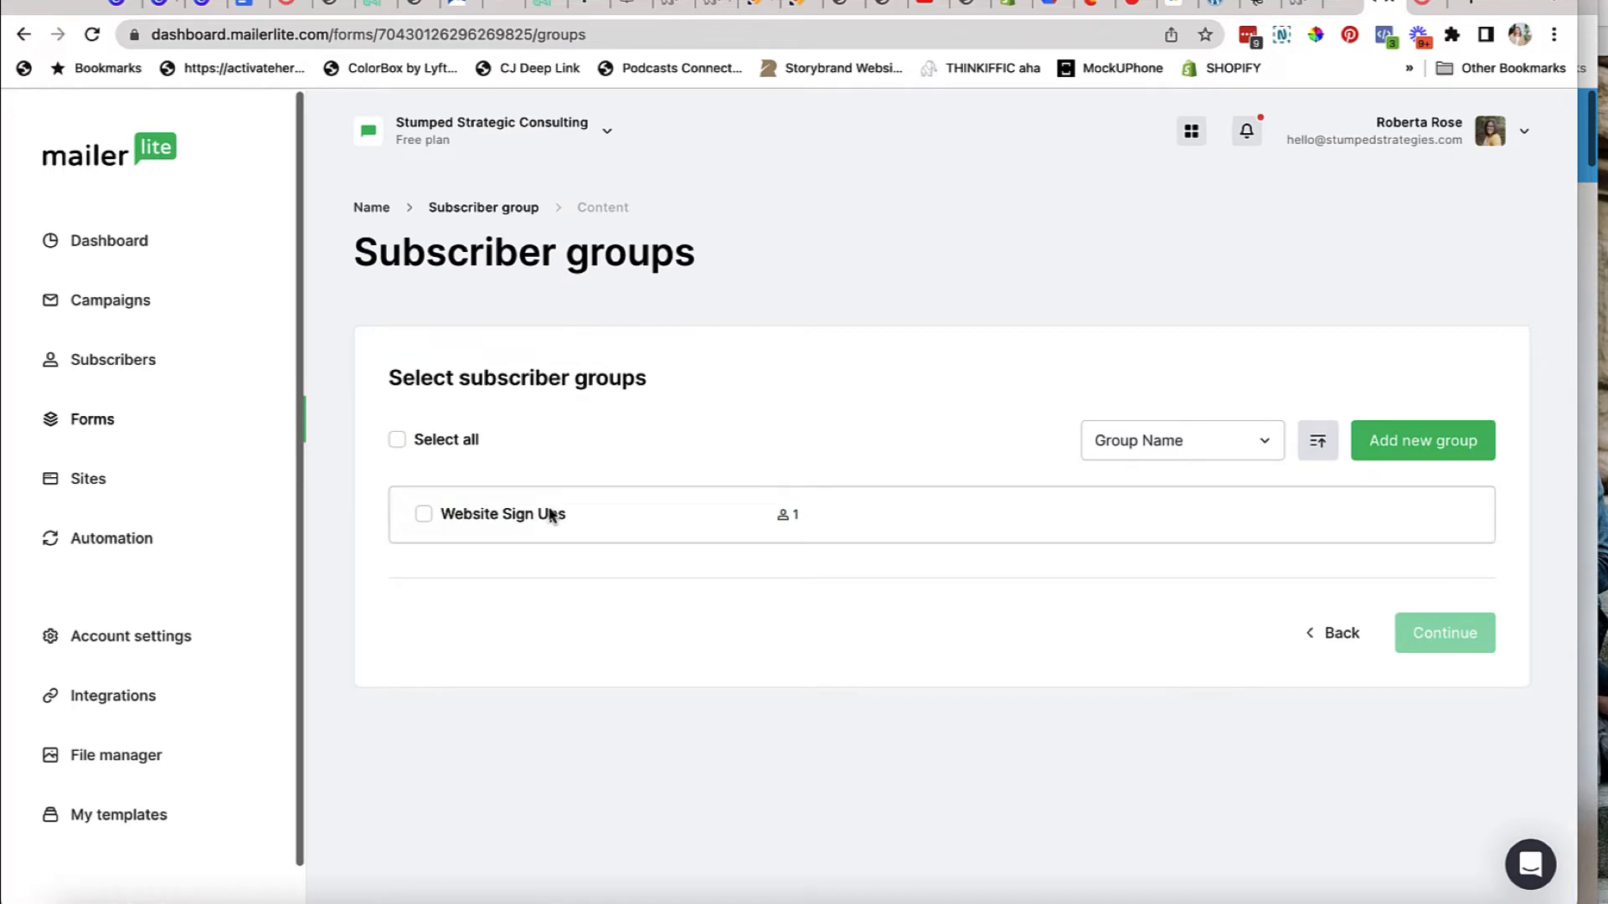
pyautogui.moveTo(550, 519)
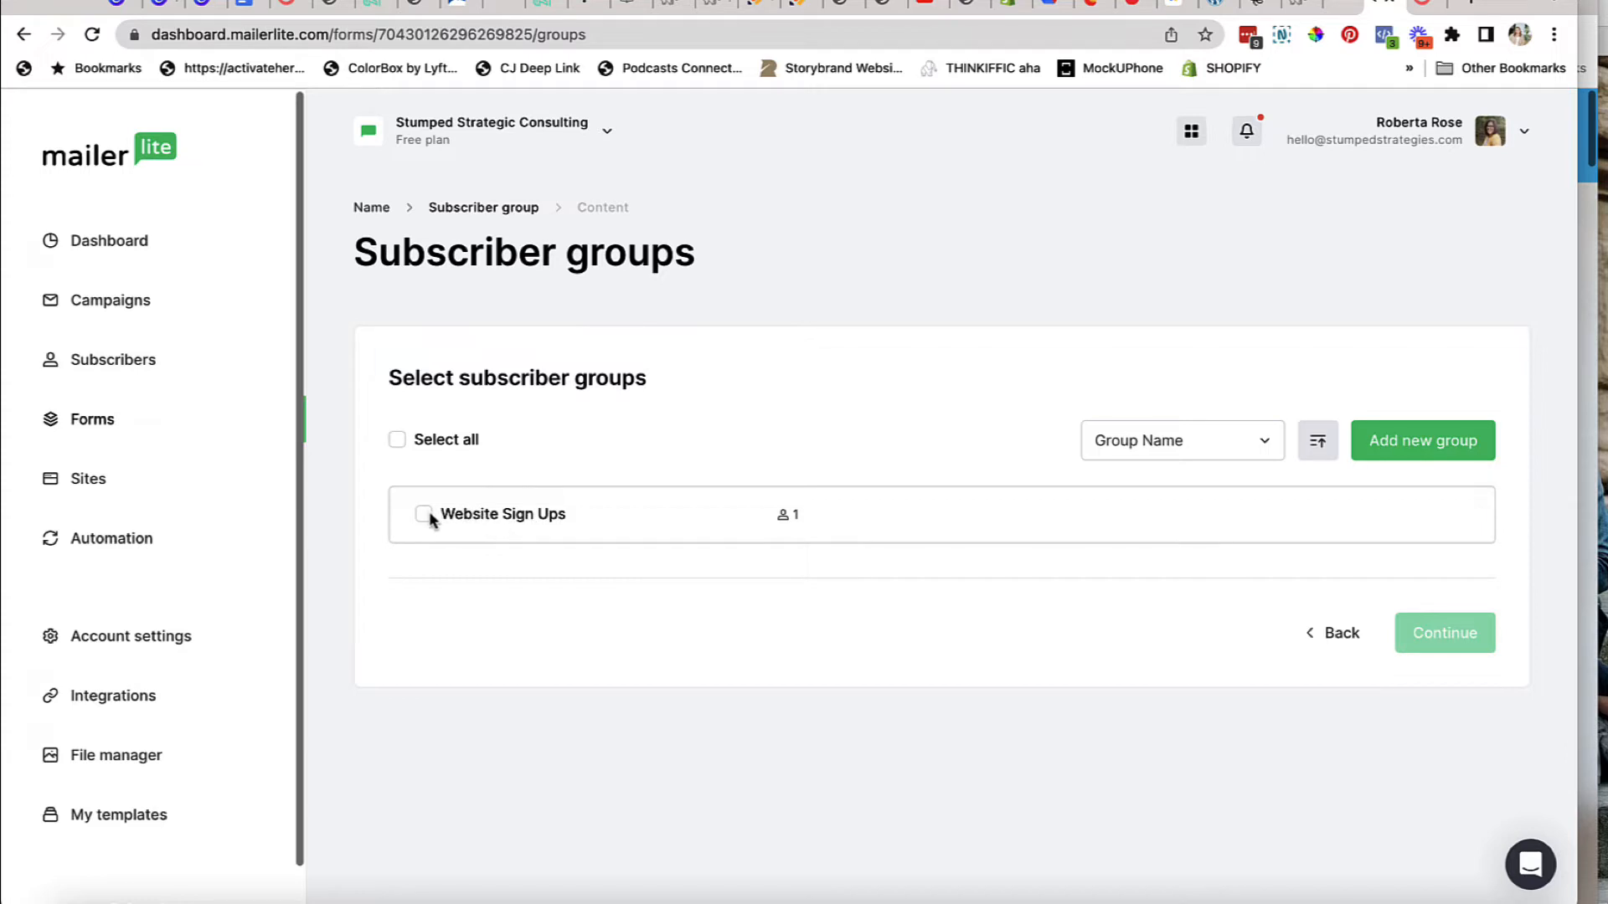
pyautogui.click(424, 514)
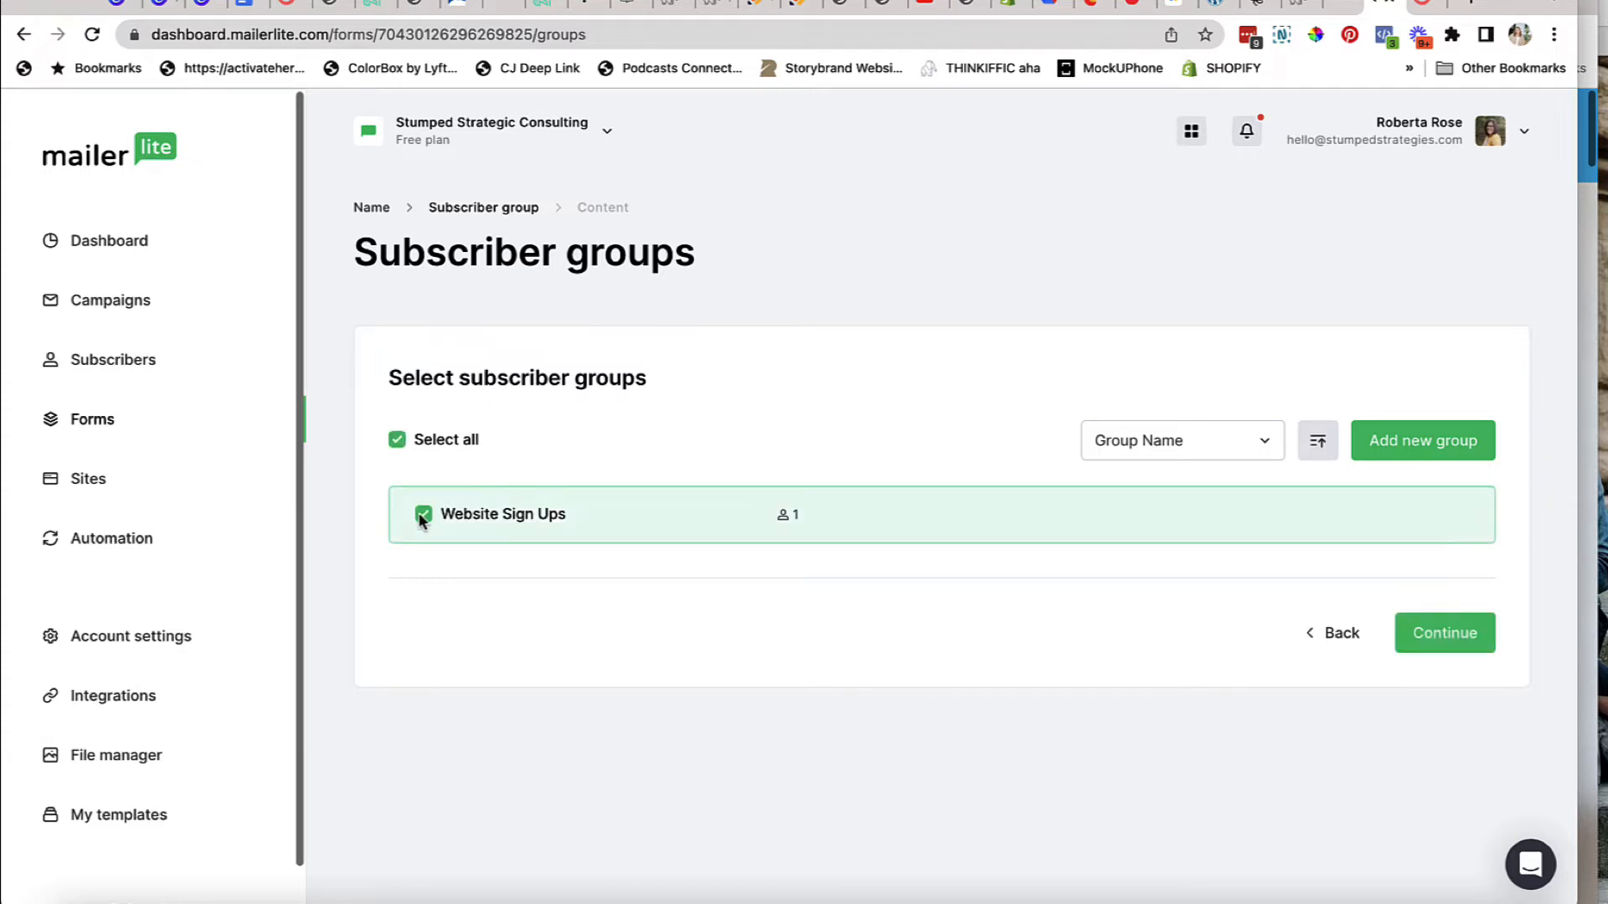
pyautogui.moveTo(447, 529)
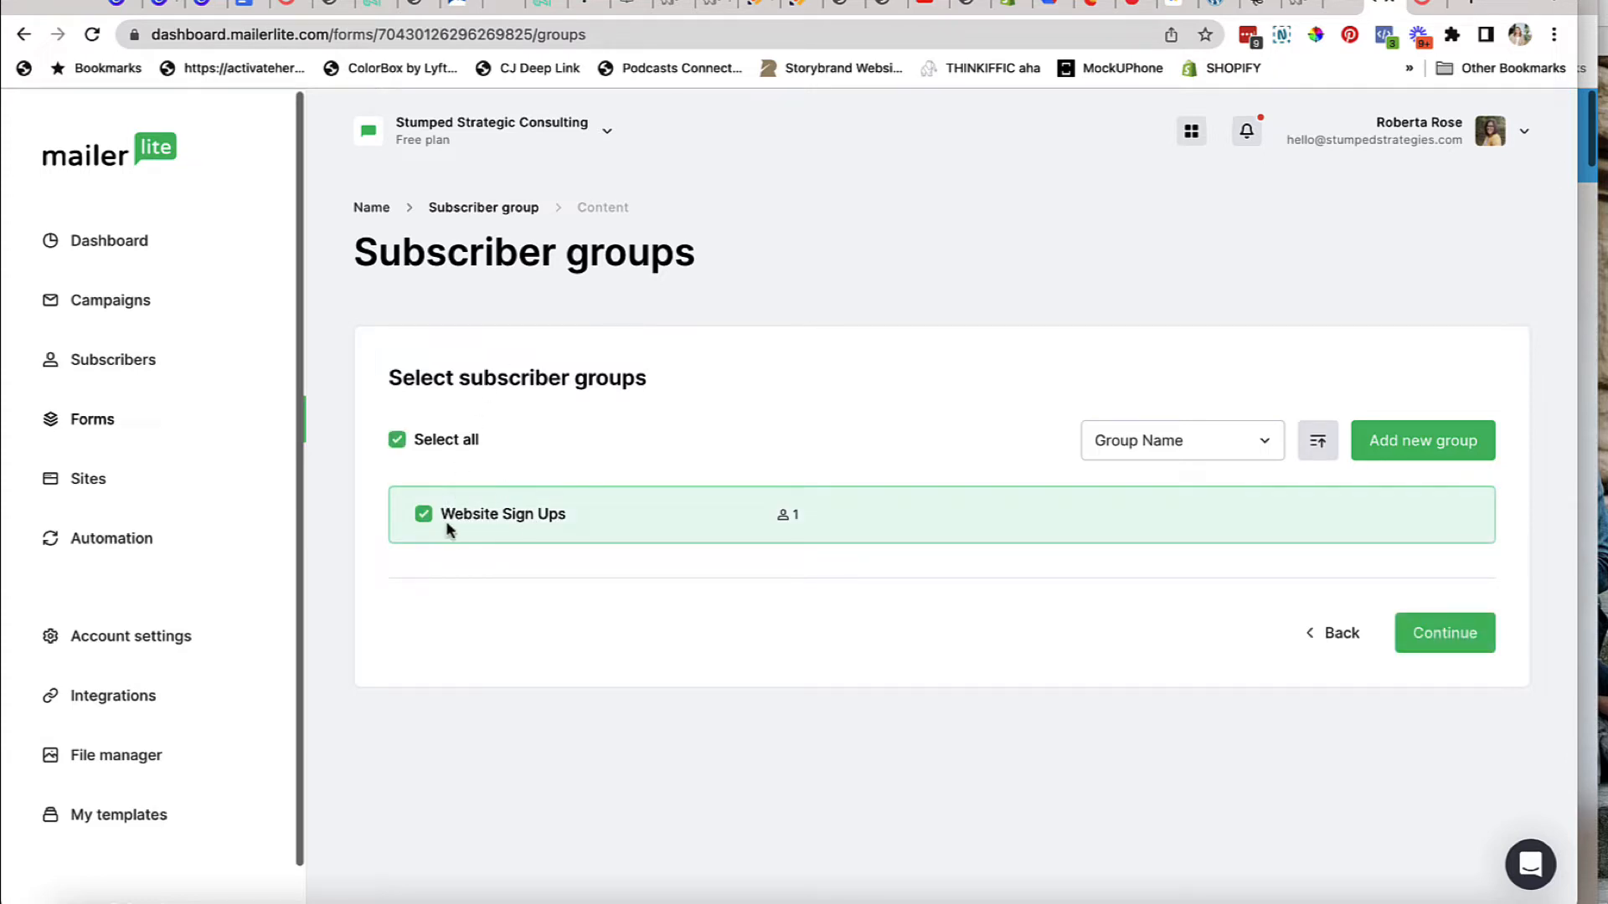
pyautogui.moveTo(423, 587)
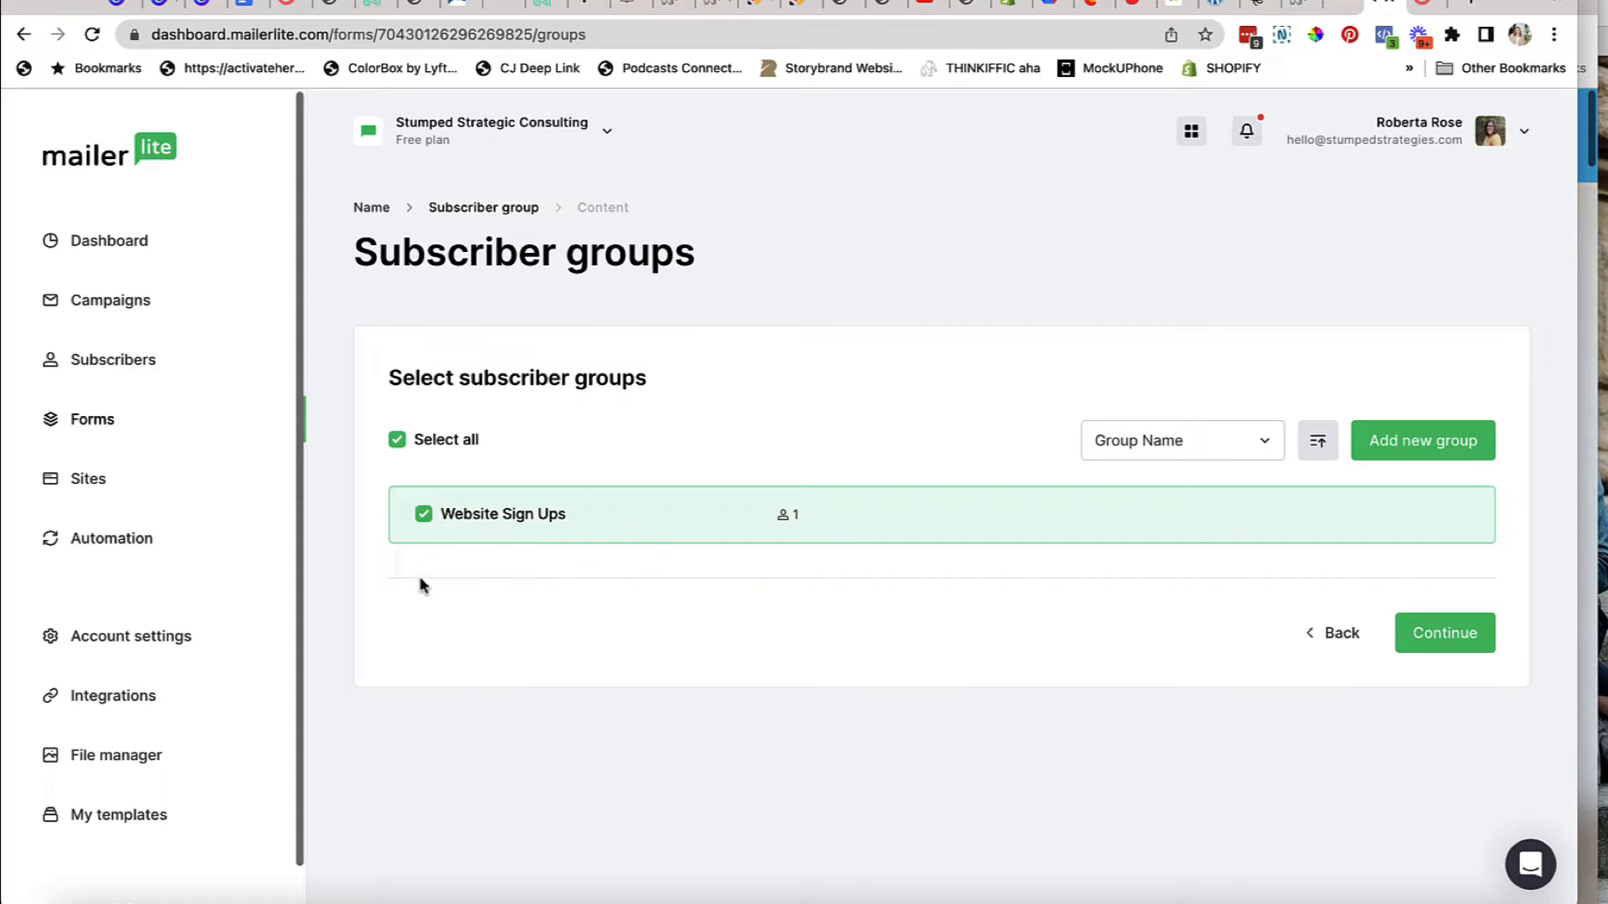
pyautogui.moveTo(472, 469)
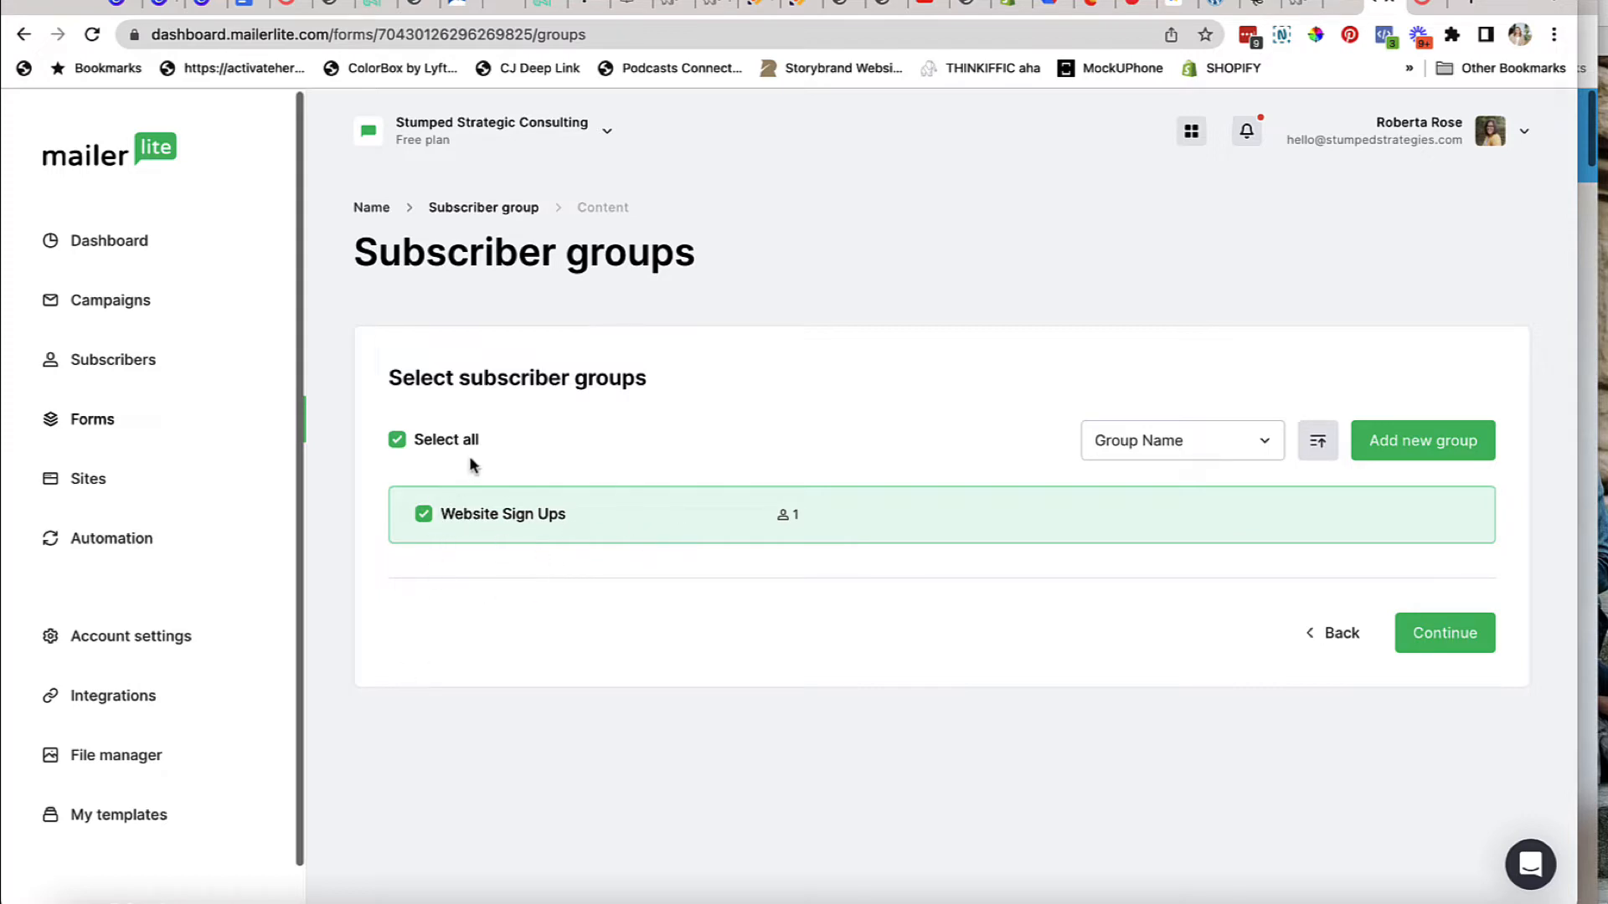
pyautogui.moveTo(526, 463)
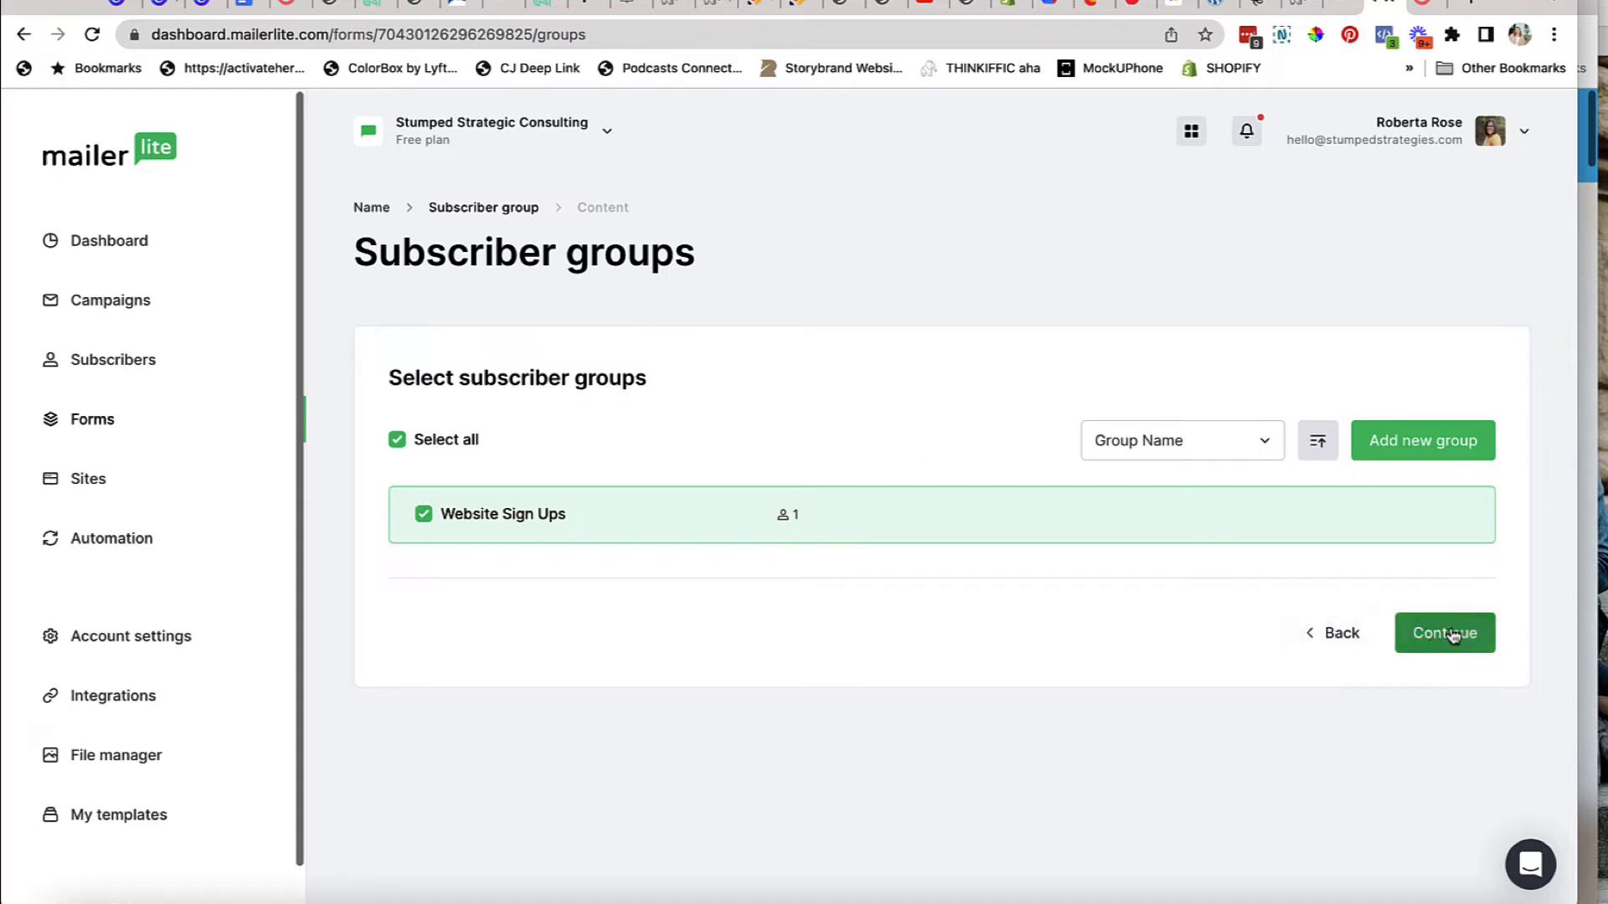
pyautogui.click(1444, 633)
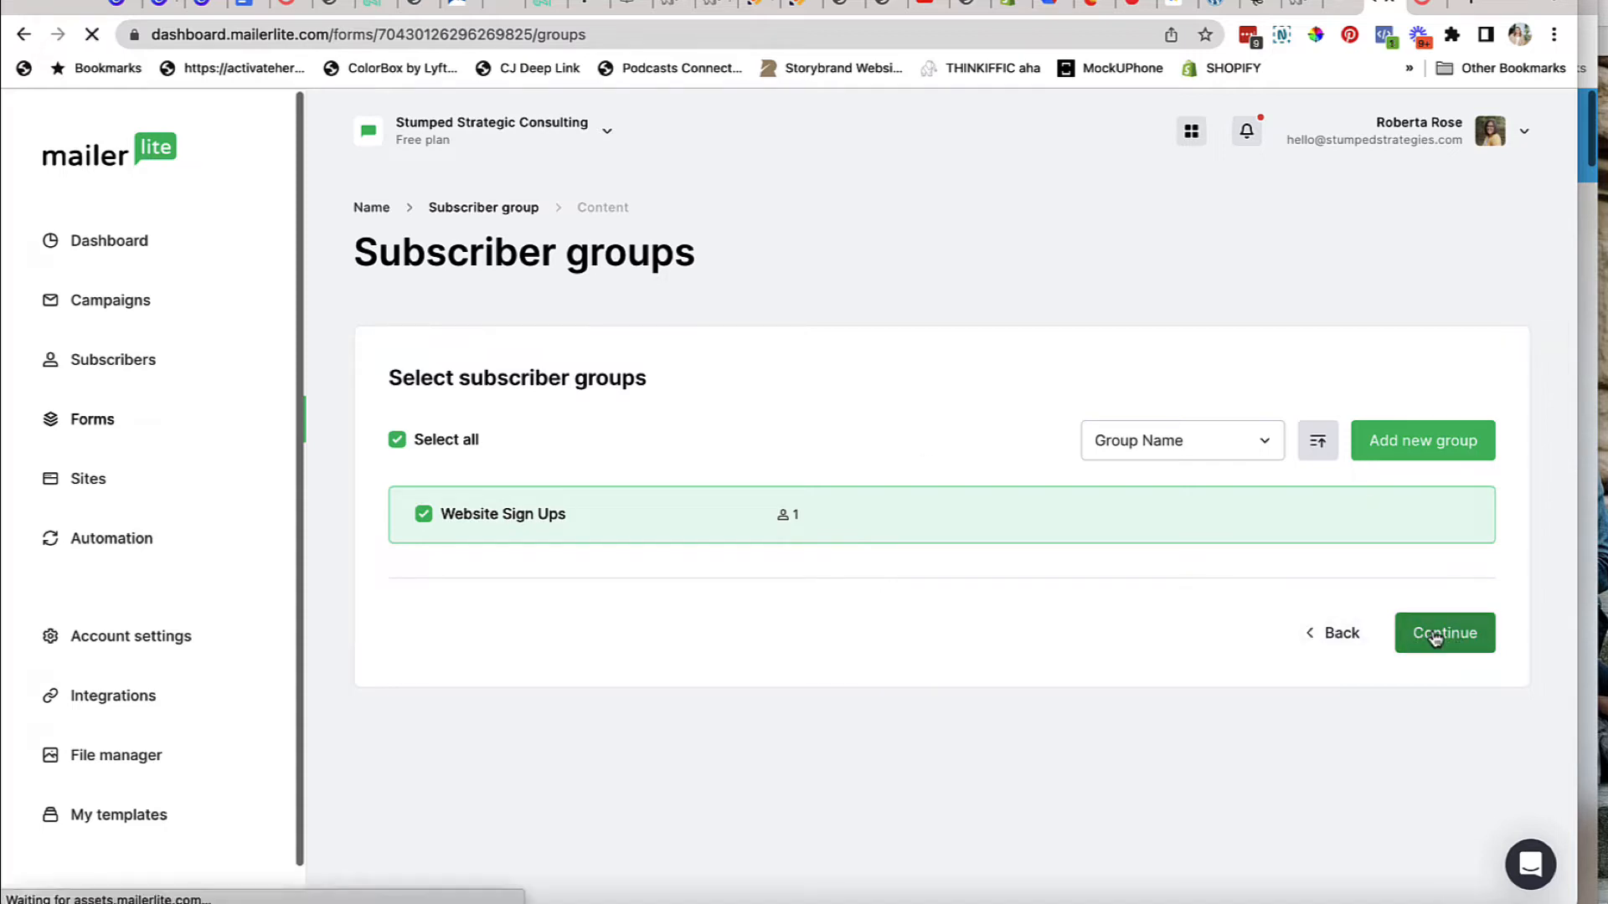
# - Delete the Newsletter heading block and begin editing the form's signup fields
pyautogui.click(1444, 656)
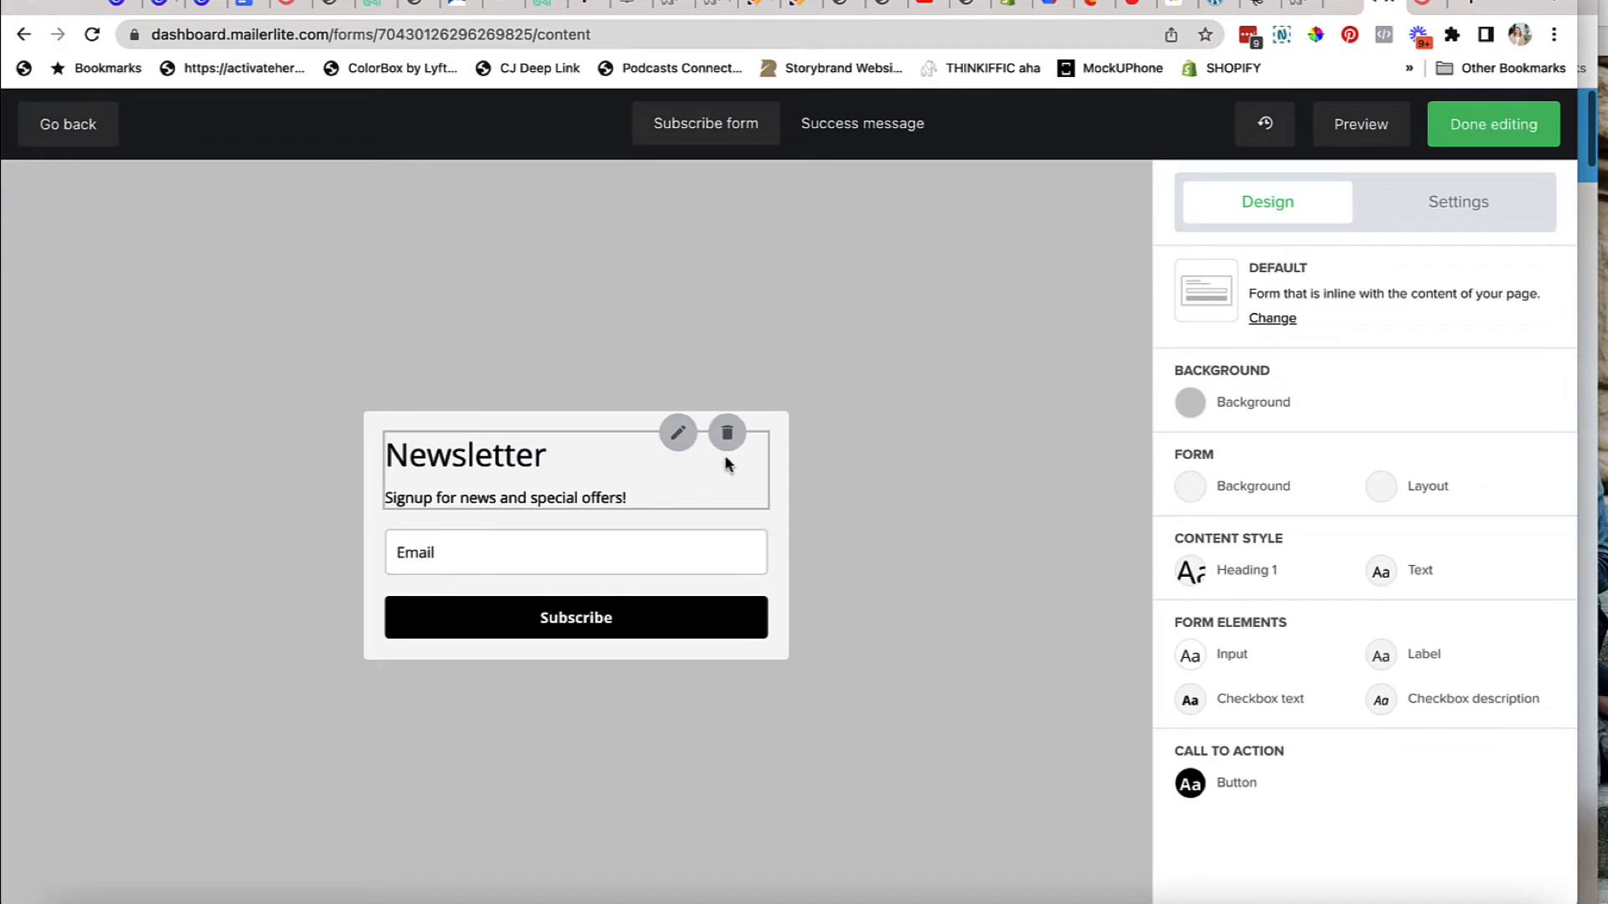
pyautogui.moveTo(727, 435)
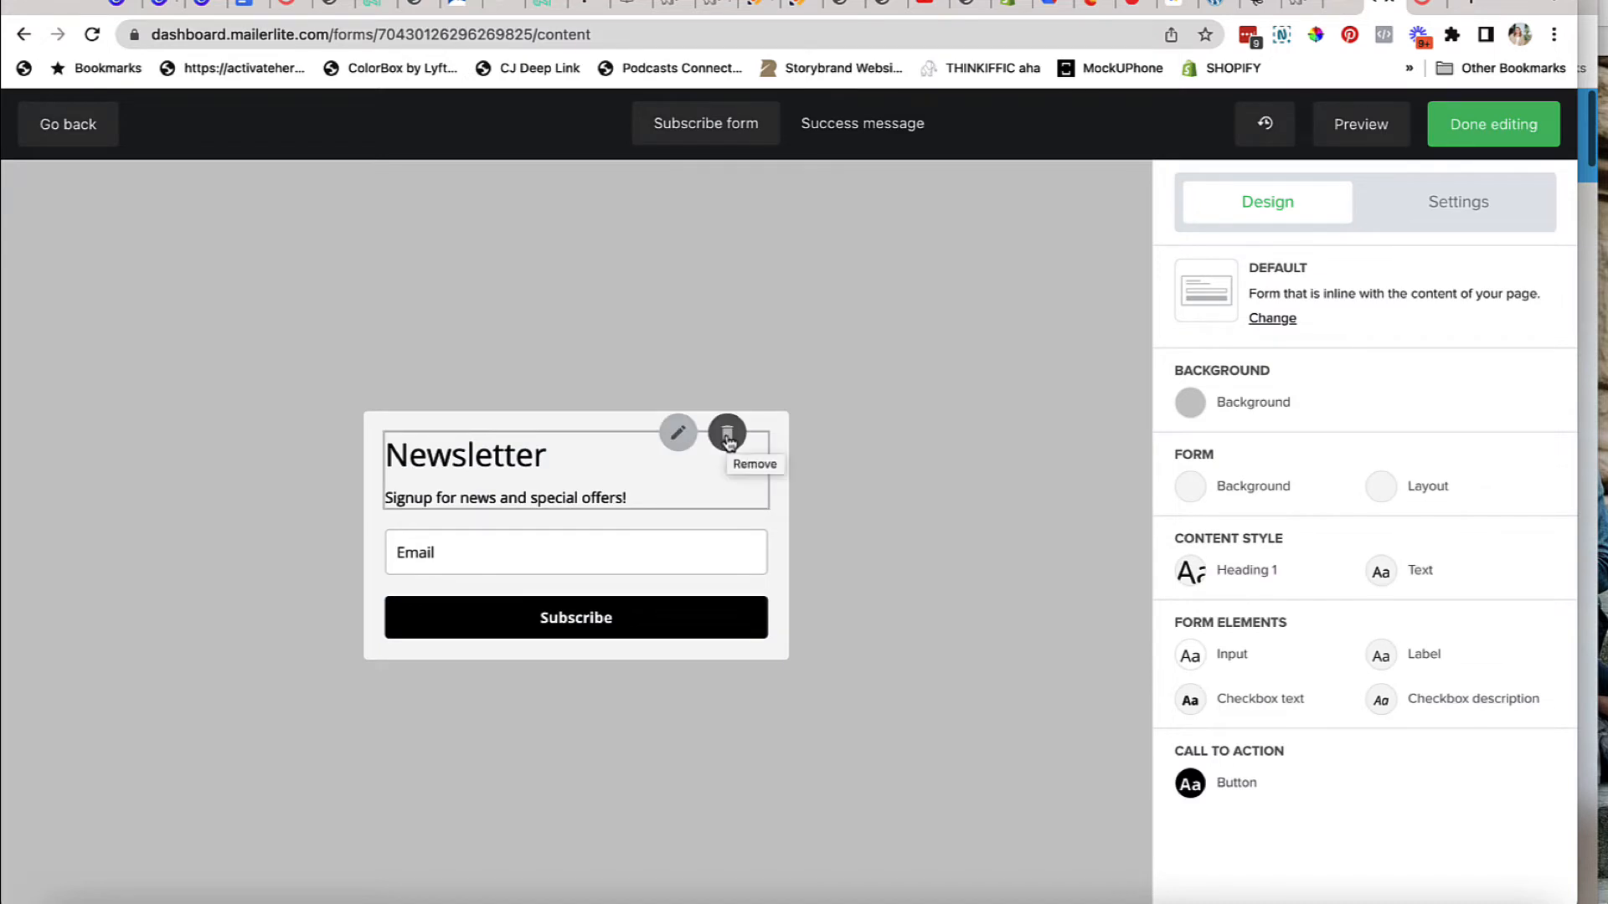
pyautogui.click(725, 432)
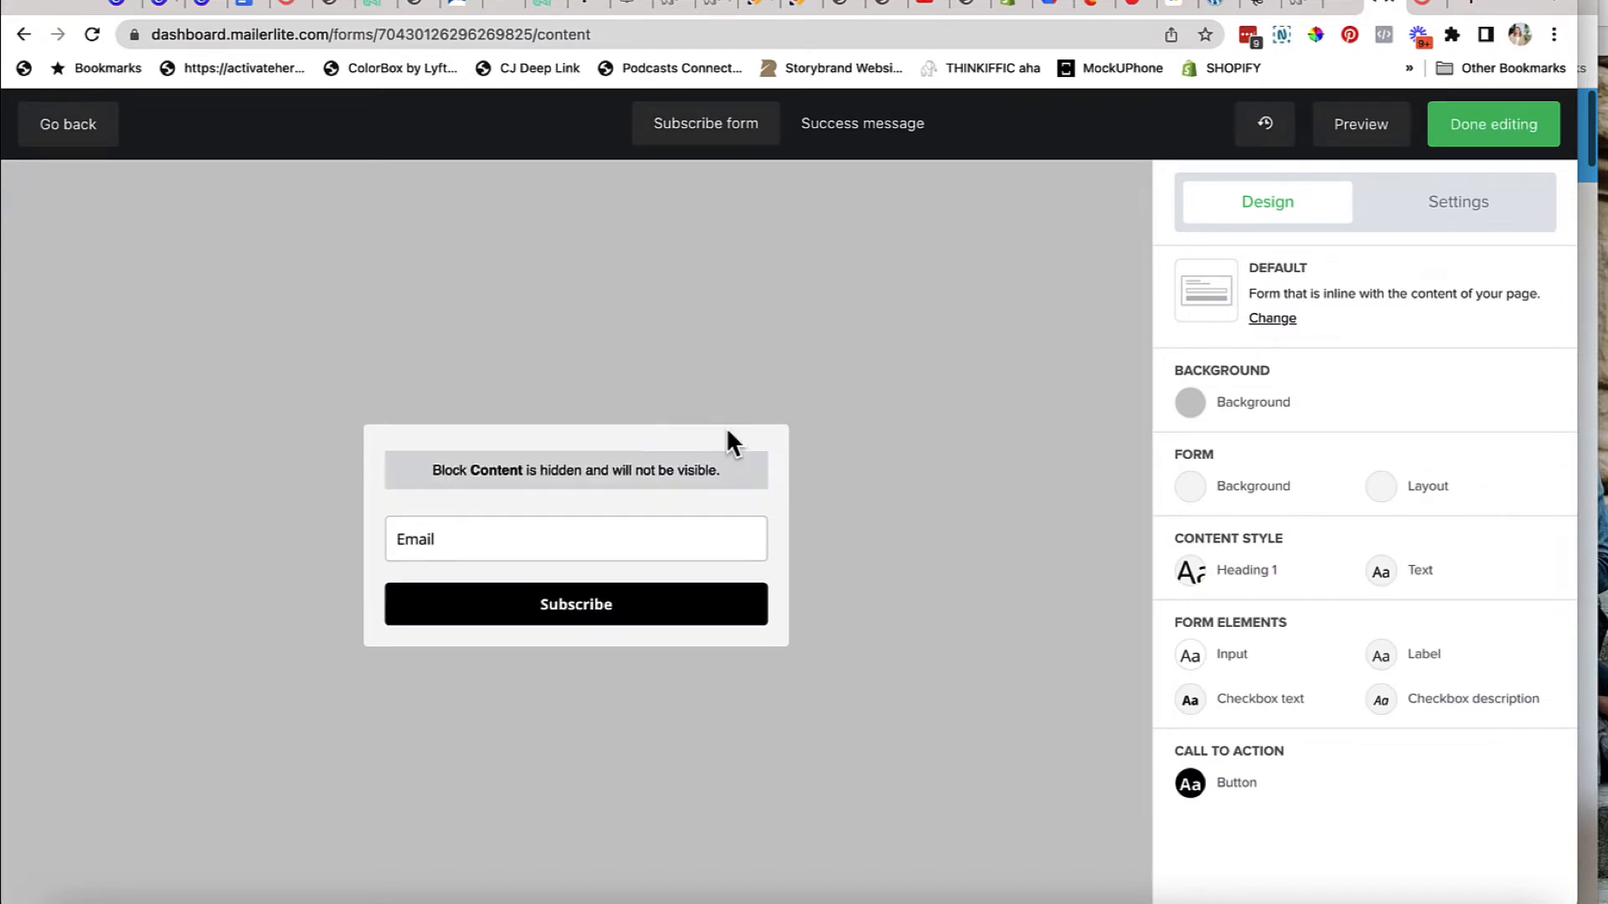
pyautogui.click(1494, 124)
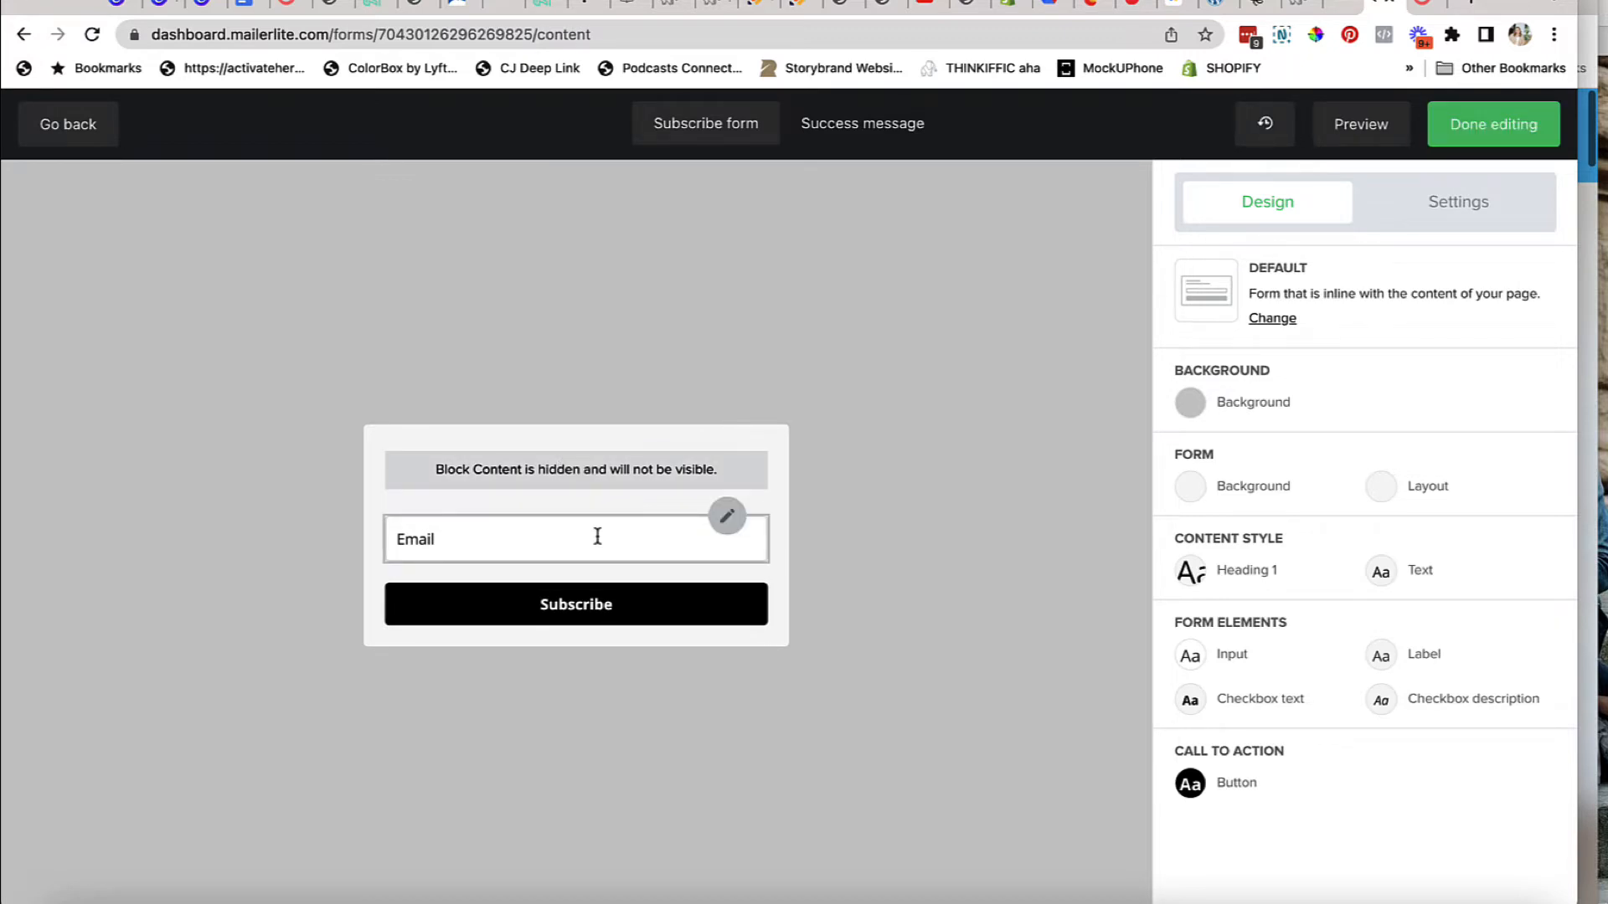
pyautogui.moveTo(582, 596)
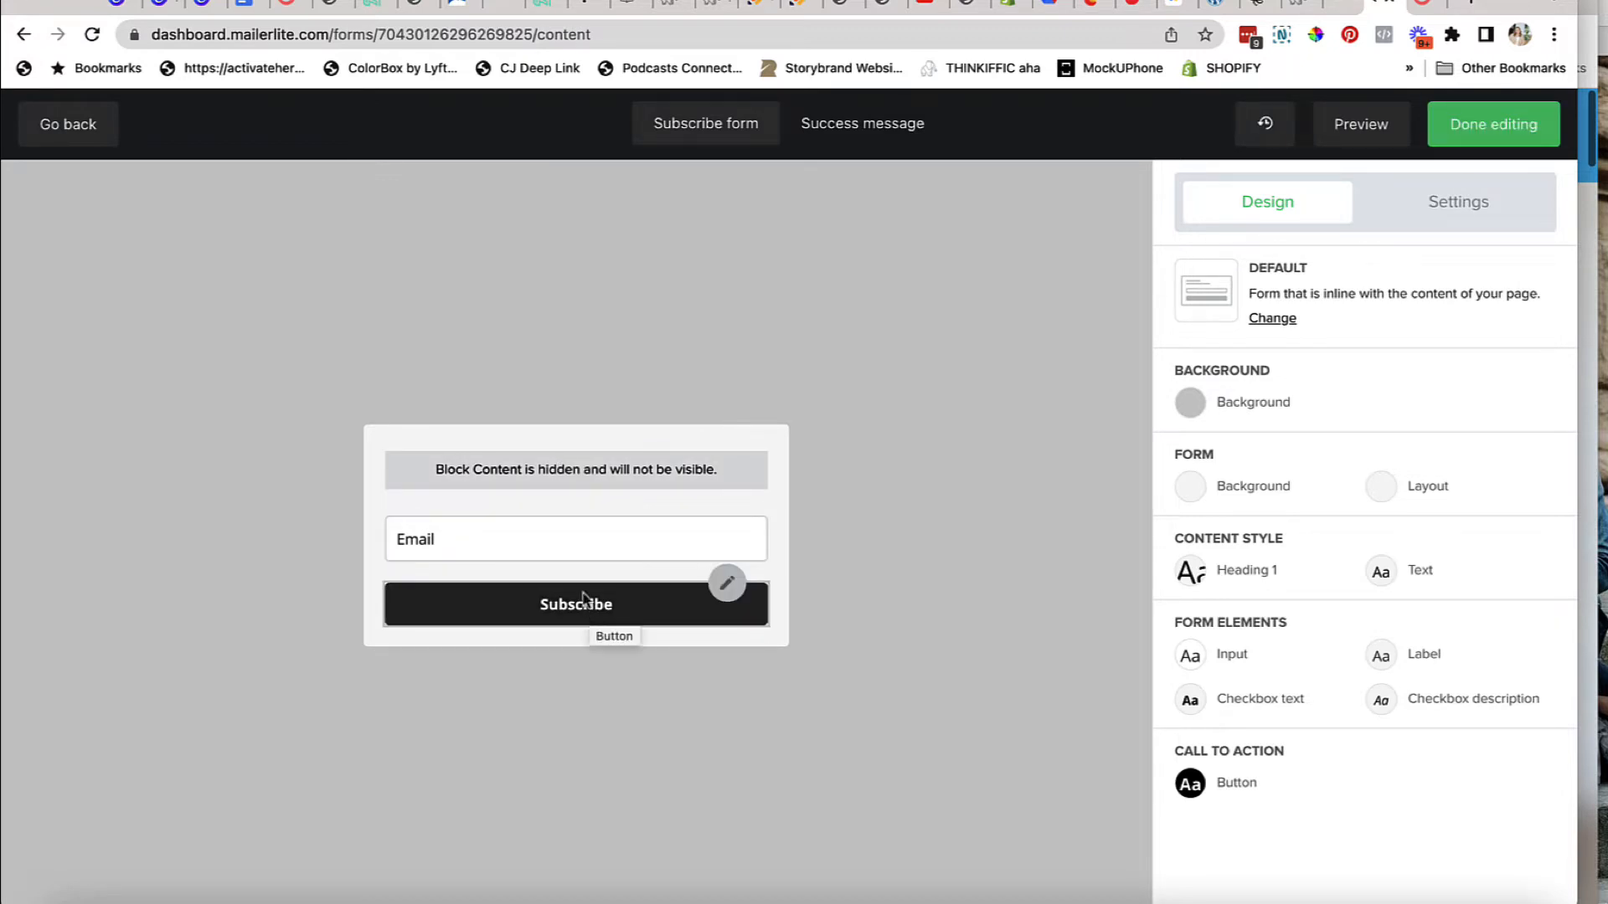
pyautogui.click(575, 540)
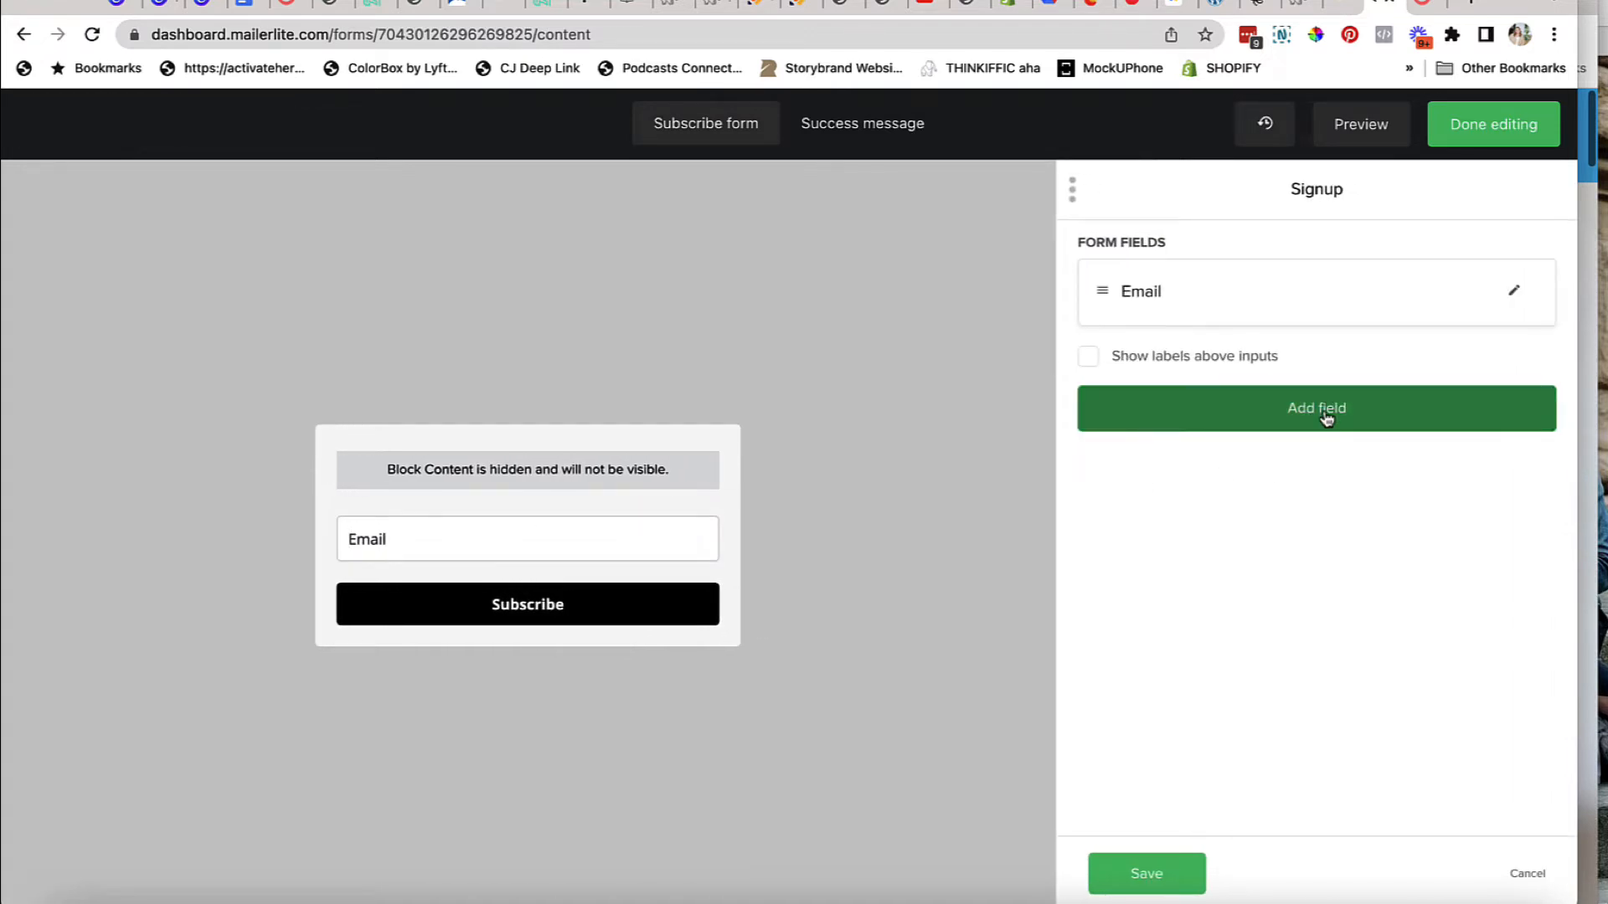
# - Add a Name field above Email and mark it as required
pyautogui.click(1316, 407)
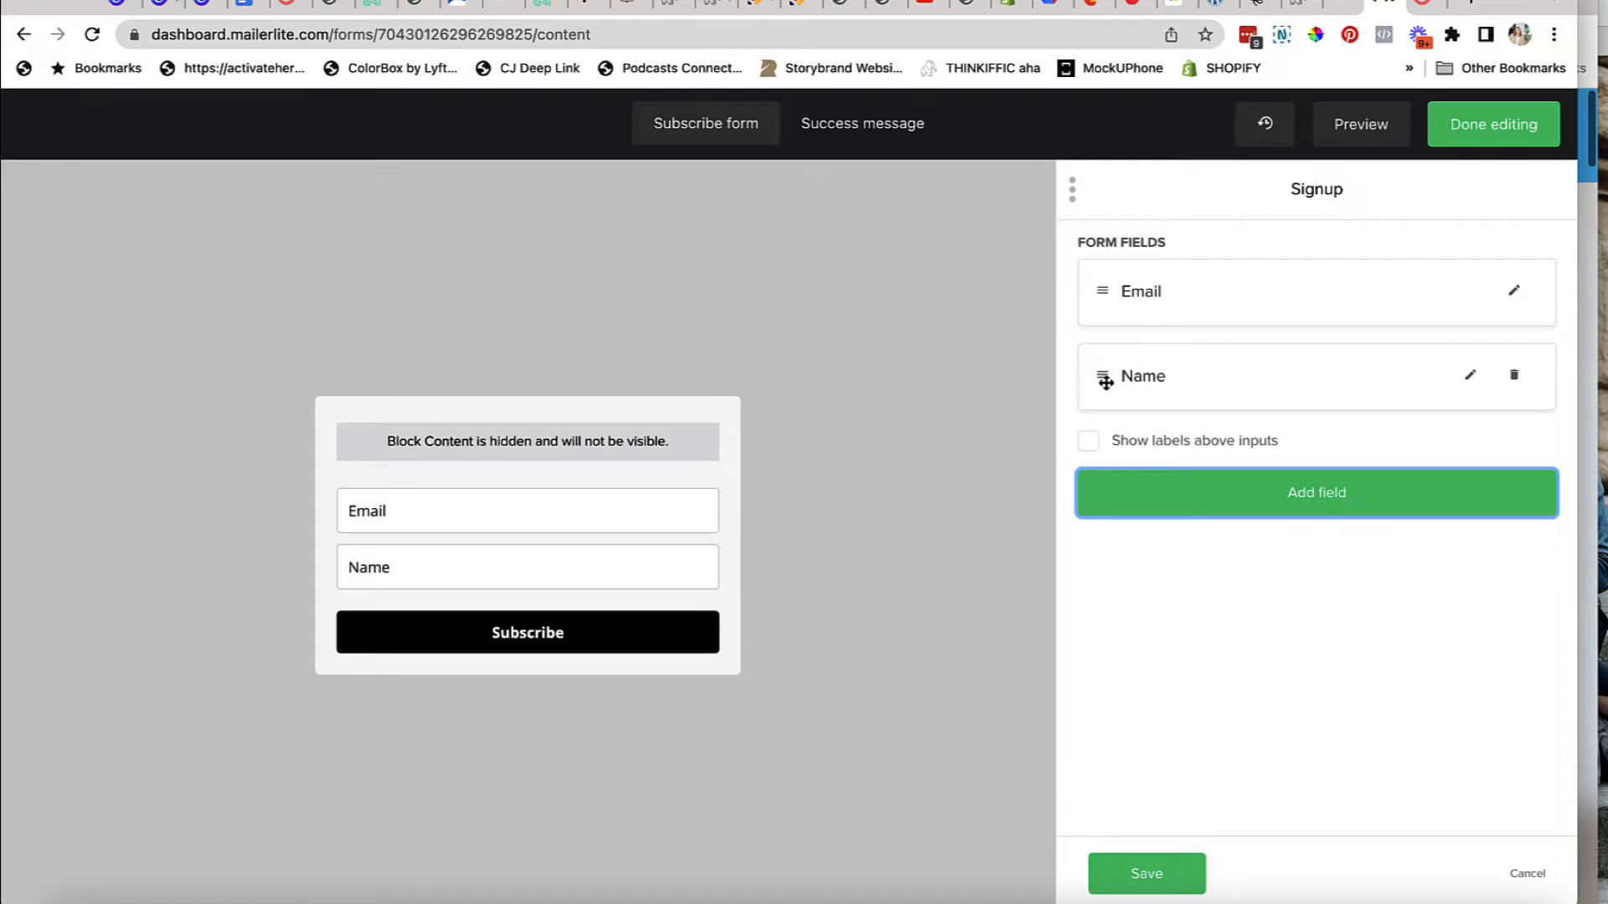
pyautogui.moveTo(1106, 377); pyautogui.dragTo(1105, 286)
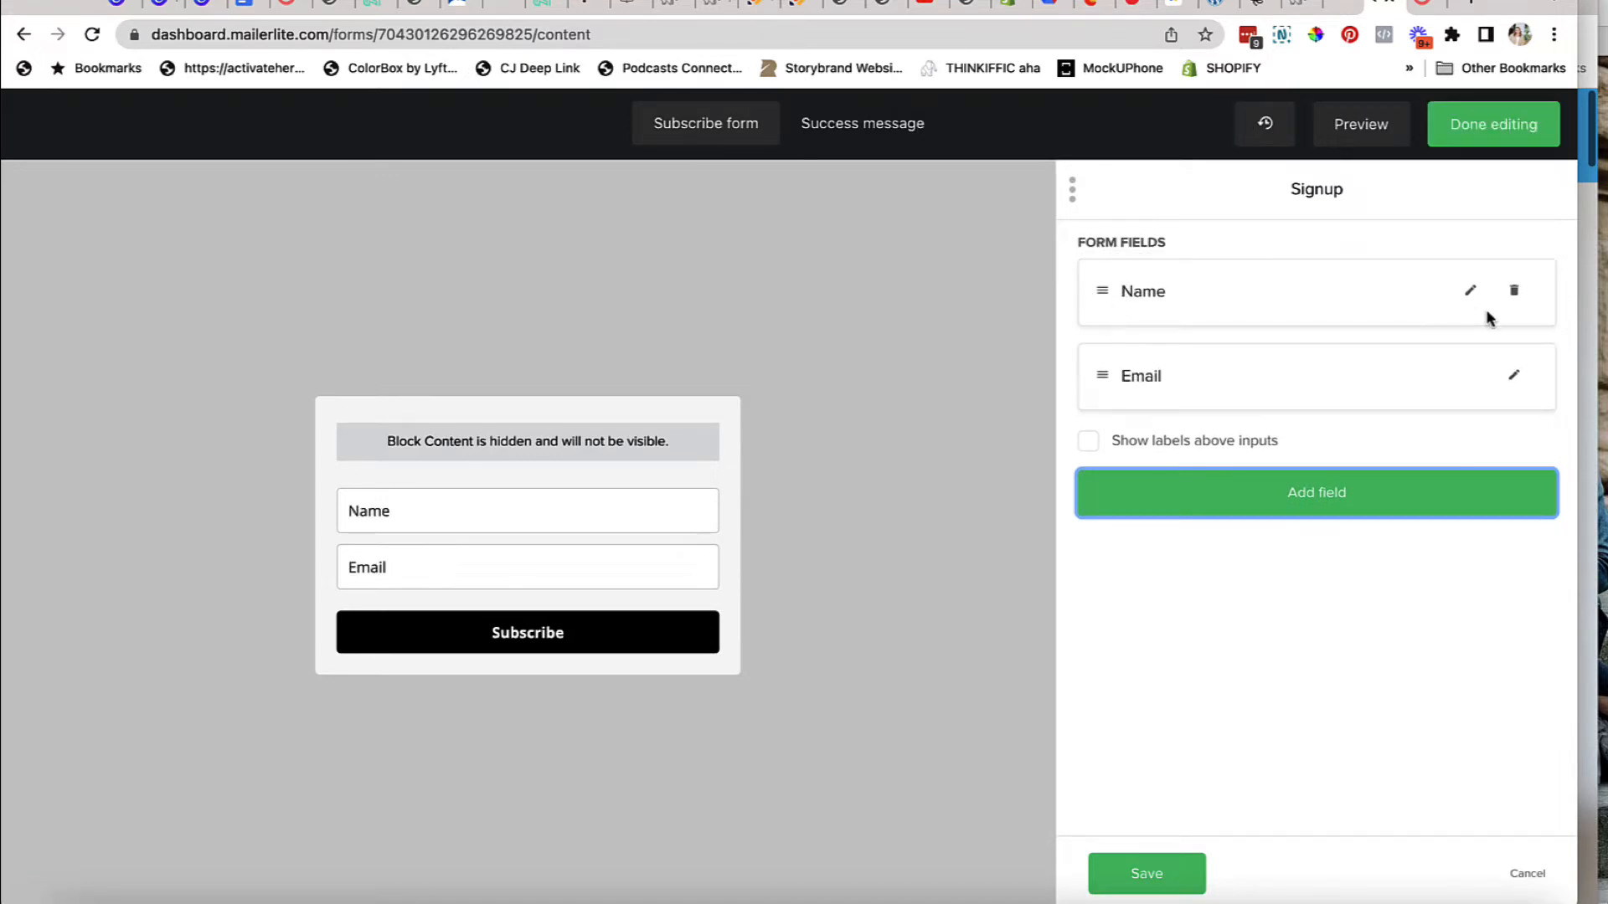
pyautogui.click(1470, 290)
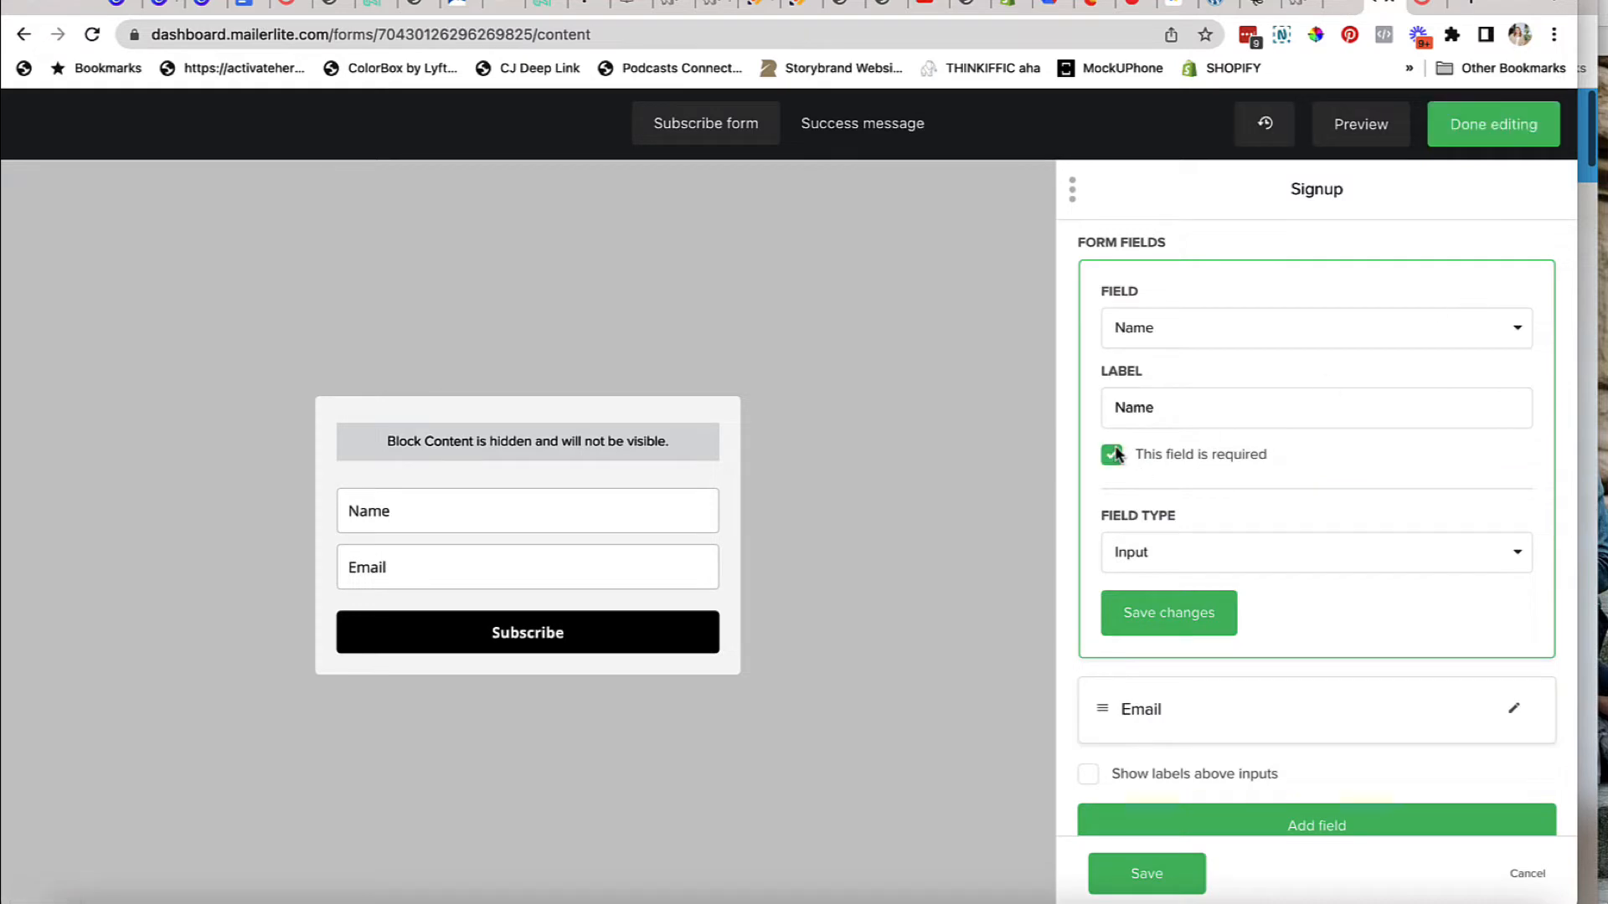
pyautogui.click(1169, 613)
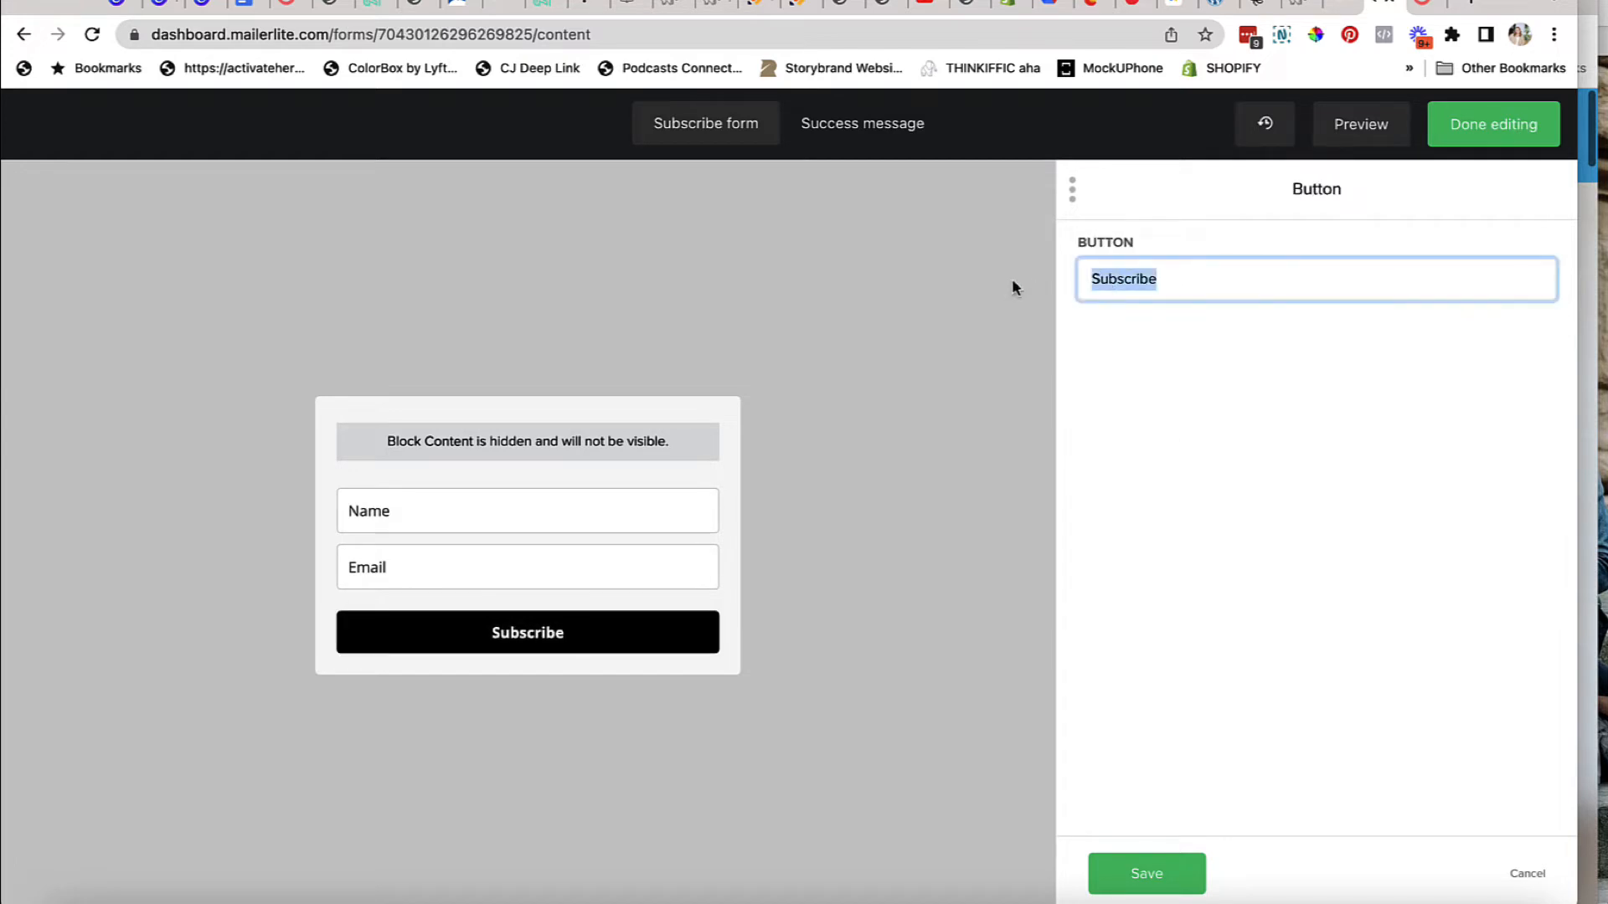
# - Set the button text to 'SEND ME THE FREE RESOURCE' and browse the Settings and Design tabs
pyautogui.write('SEND ME THE')
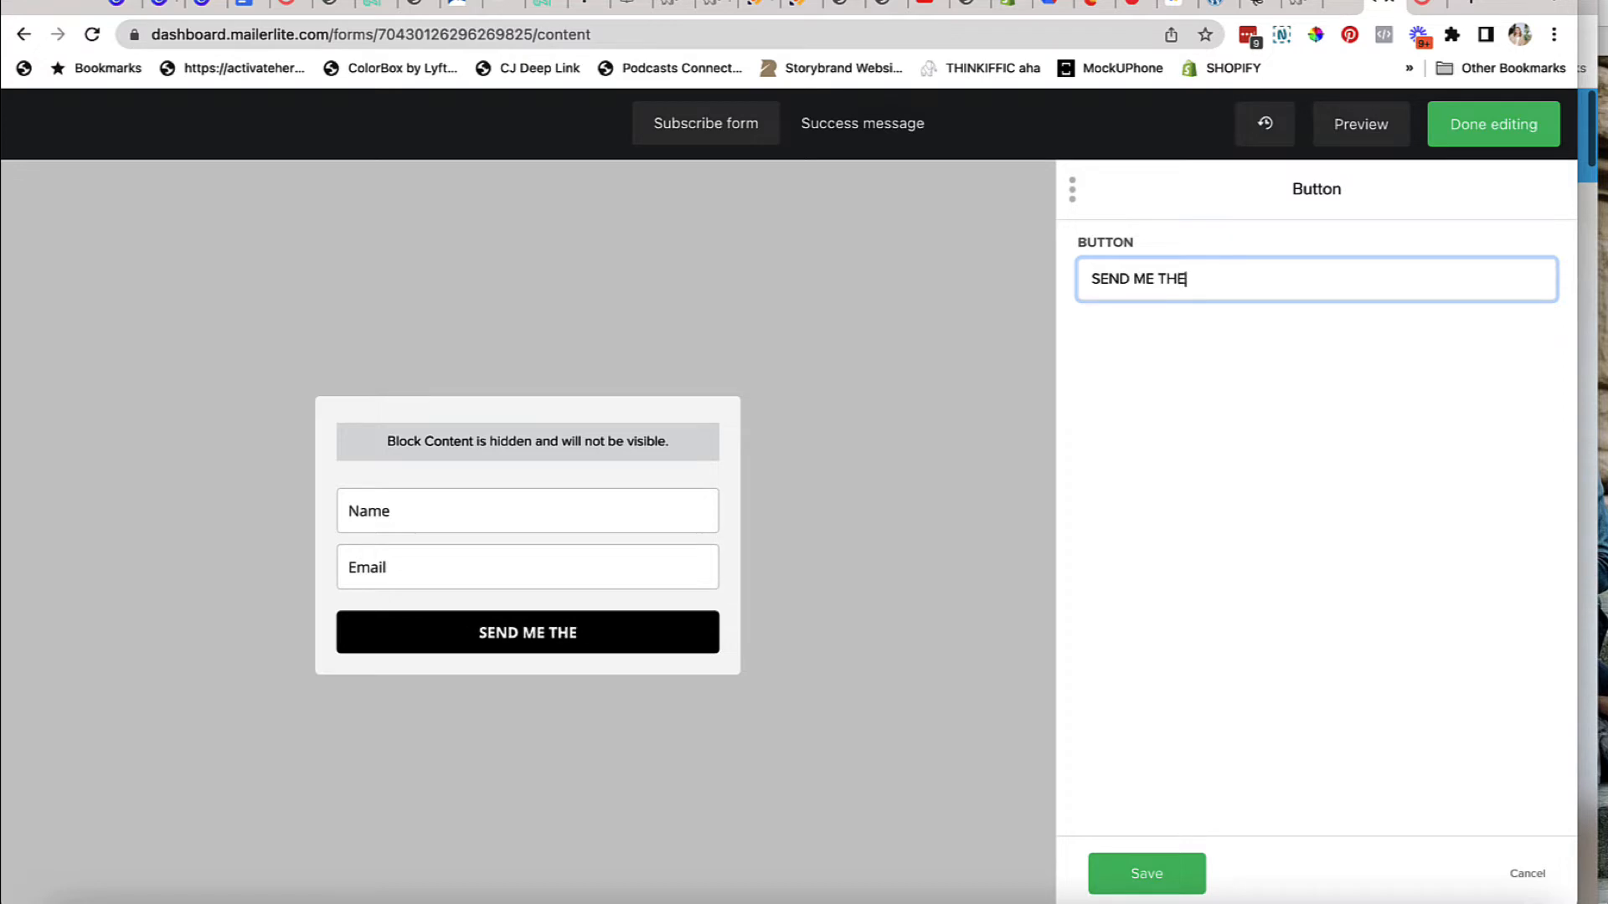
pyautogui.write('FREE RES')
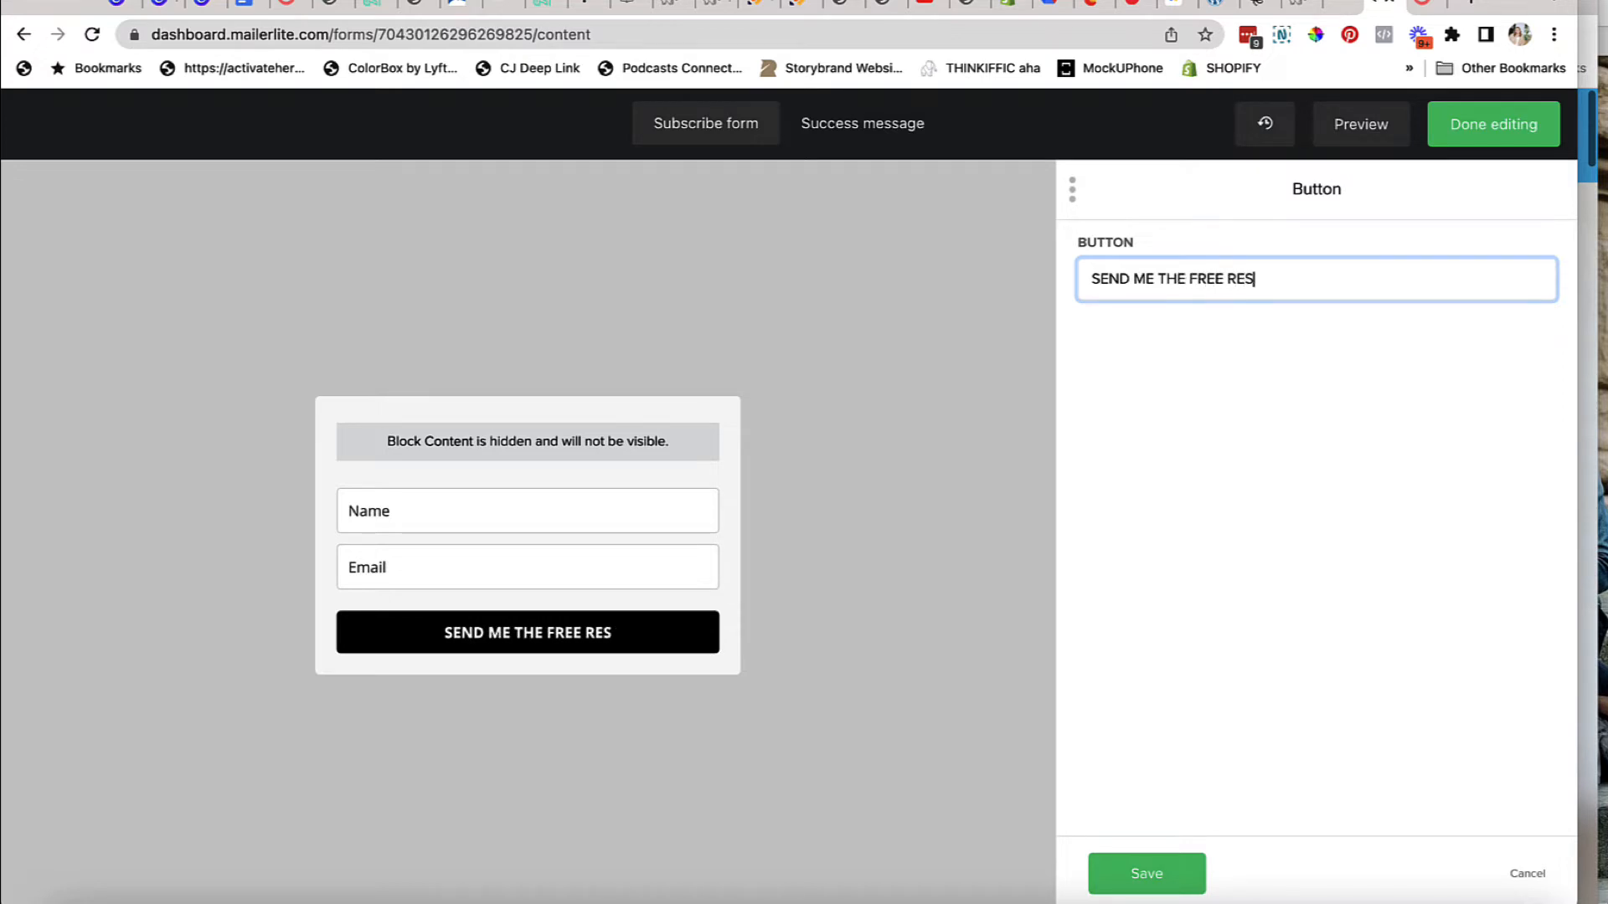
pyautogui.write('OURCE')
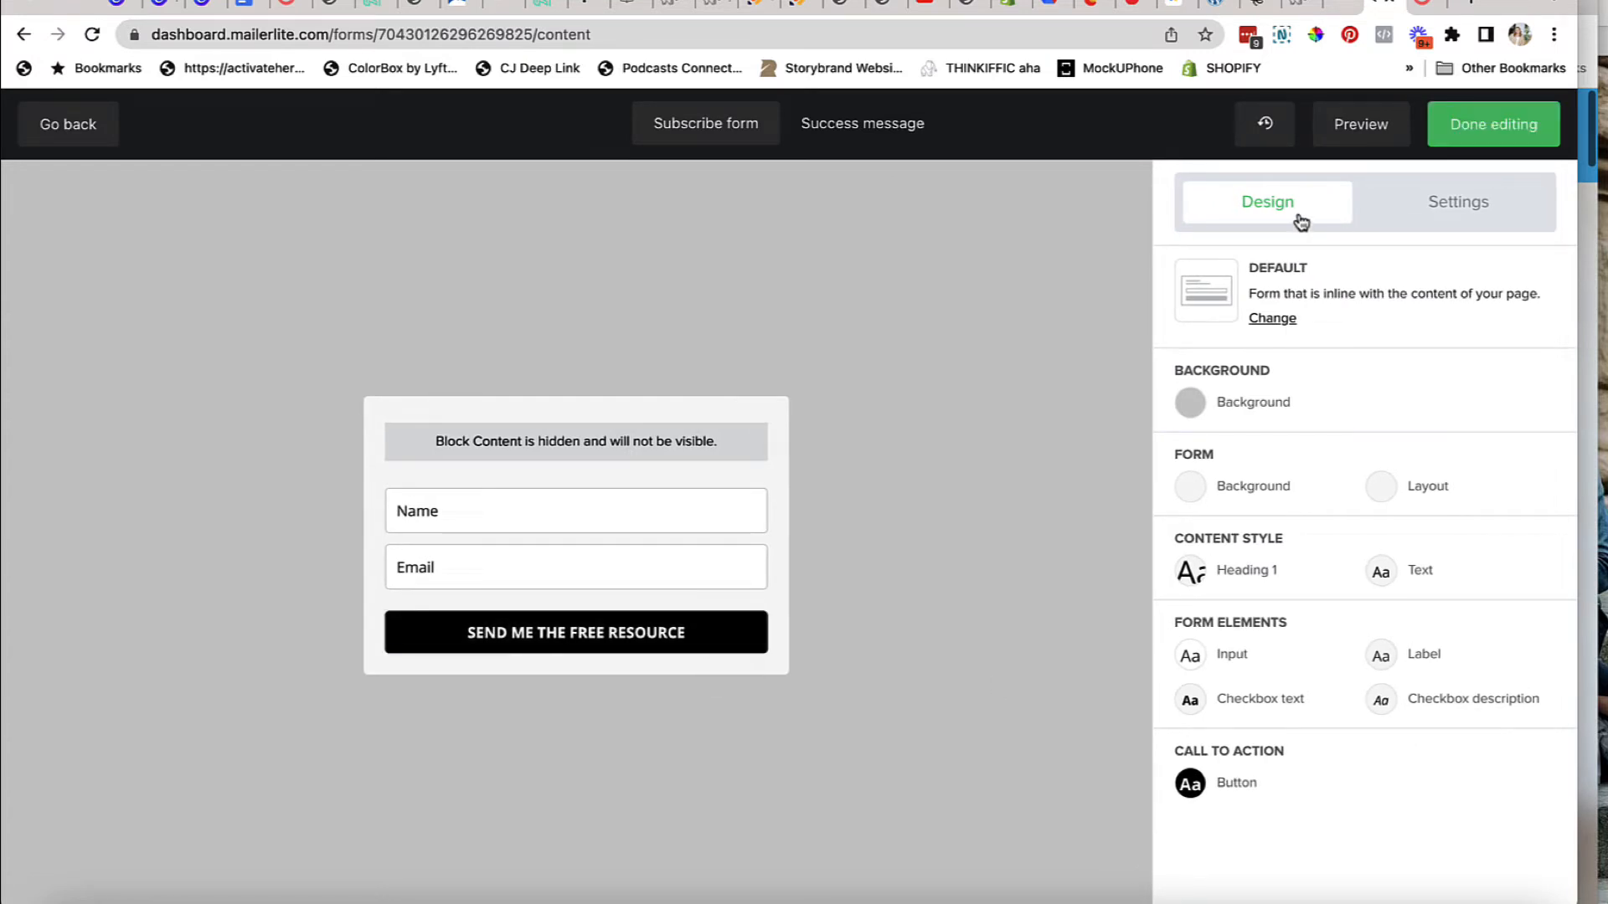
pyautogui.click(1457, 201)
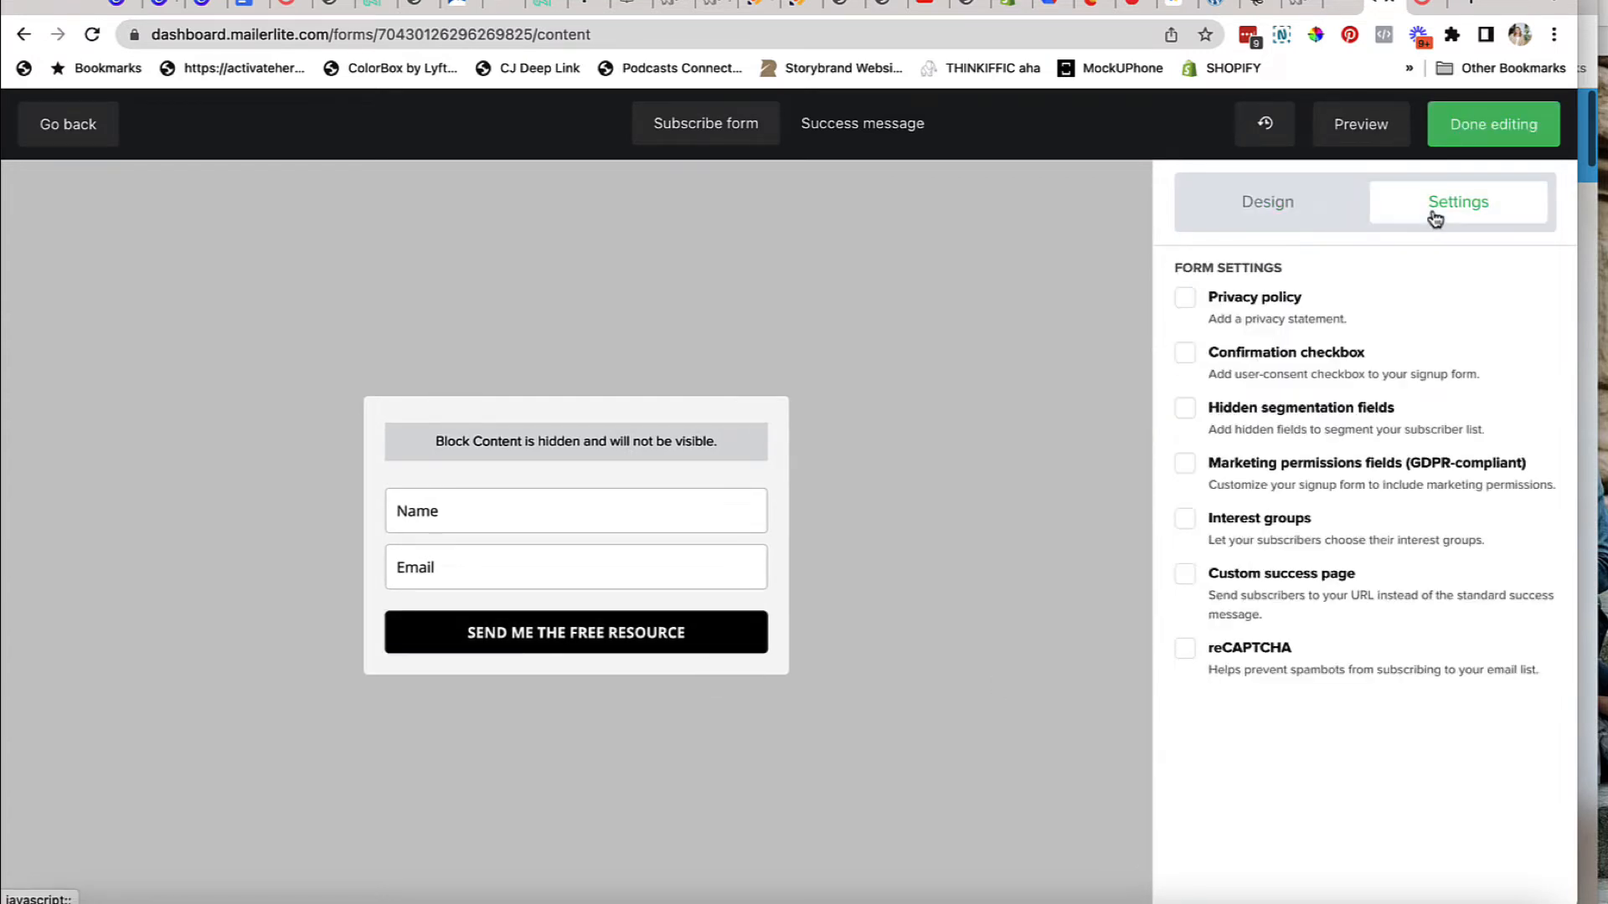
pyautogui.click(1266, 201)
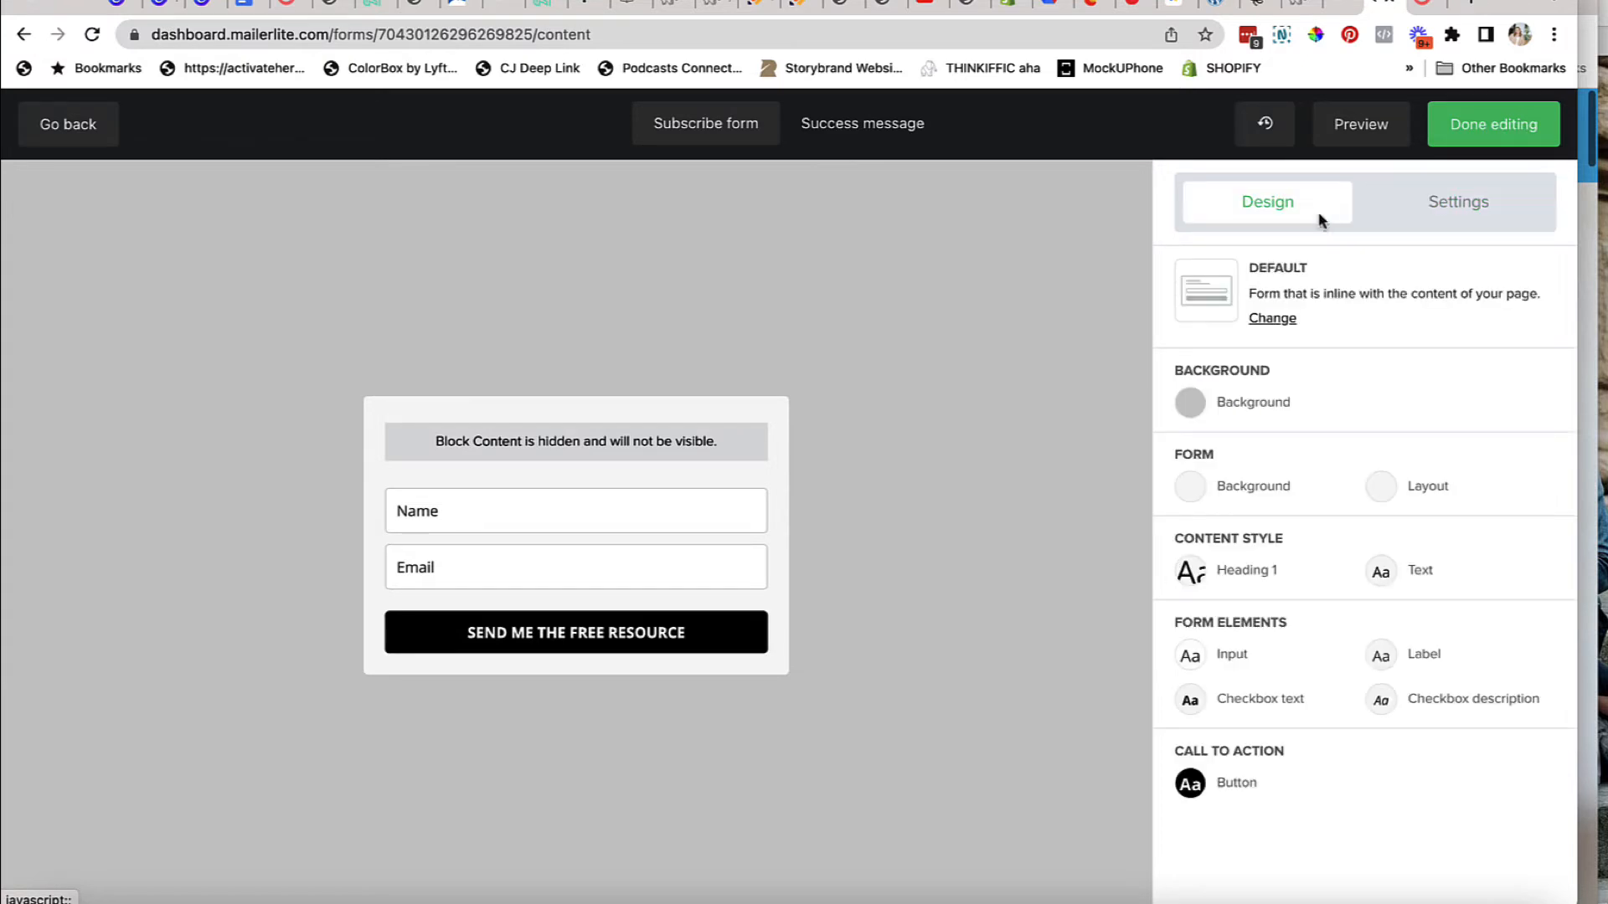
# - Give the button background #a86a08 and hover background #aa5d07, then save the colours
pyautogui.click(1236, 784)
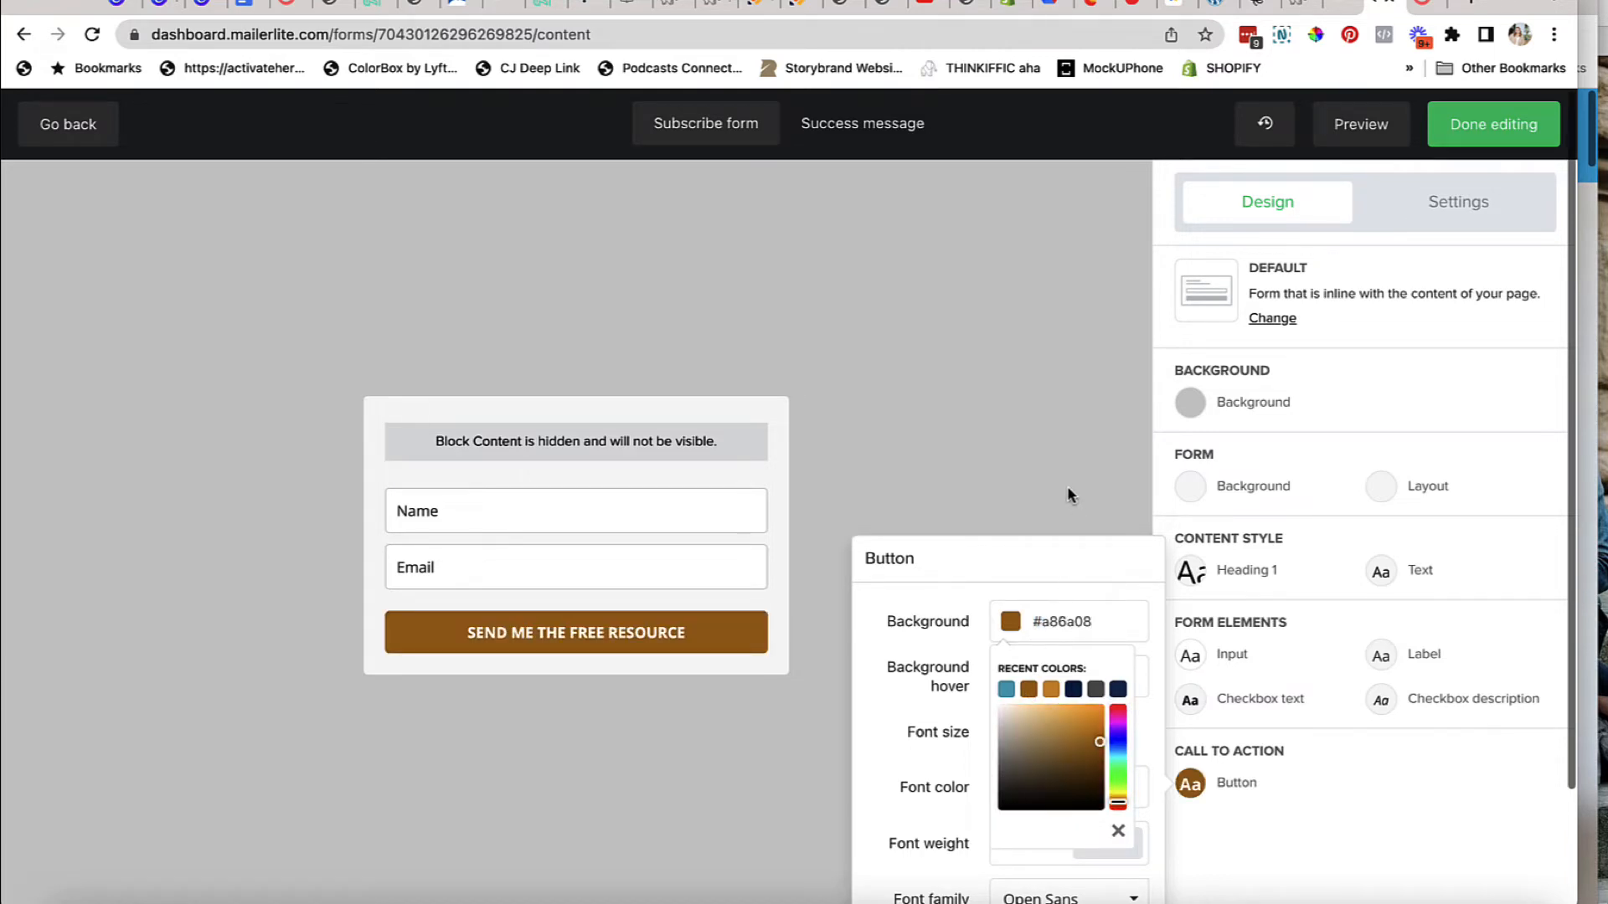
pyautogui.click(1117, 831)
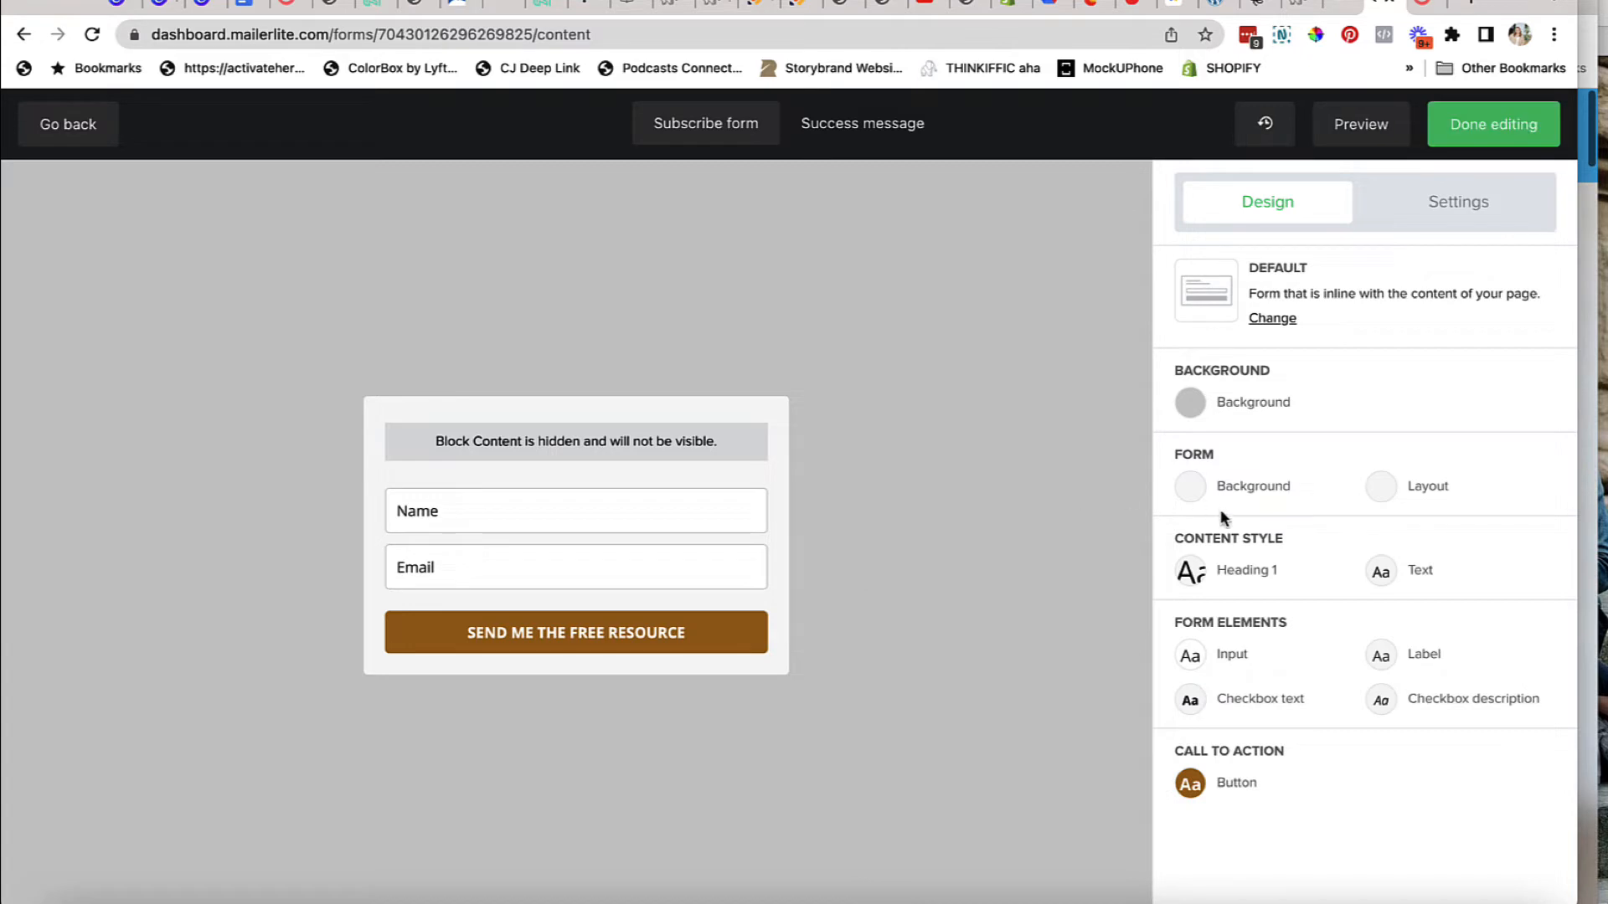
pyautogui.click(1236, 784)
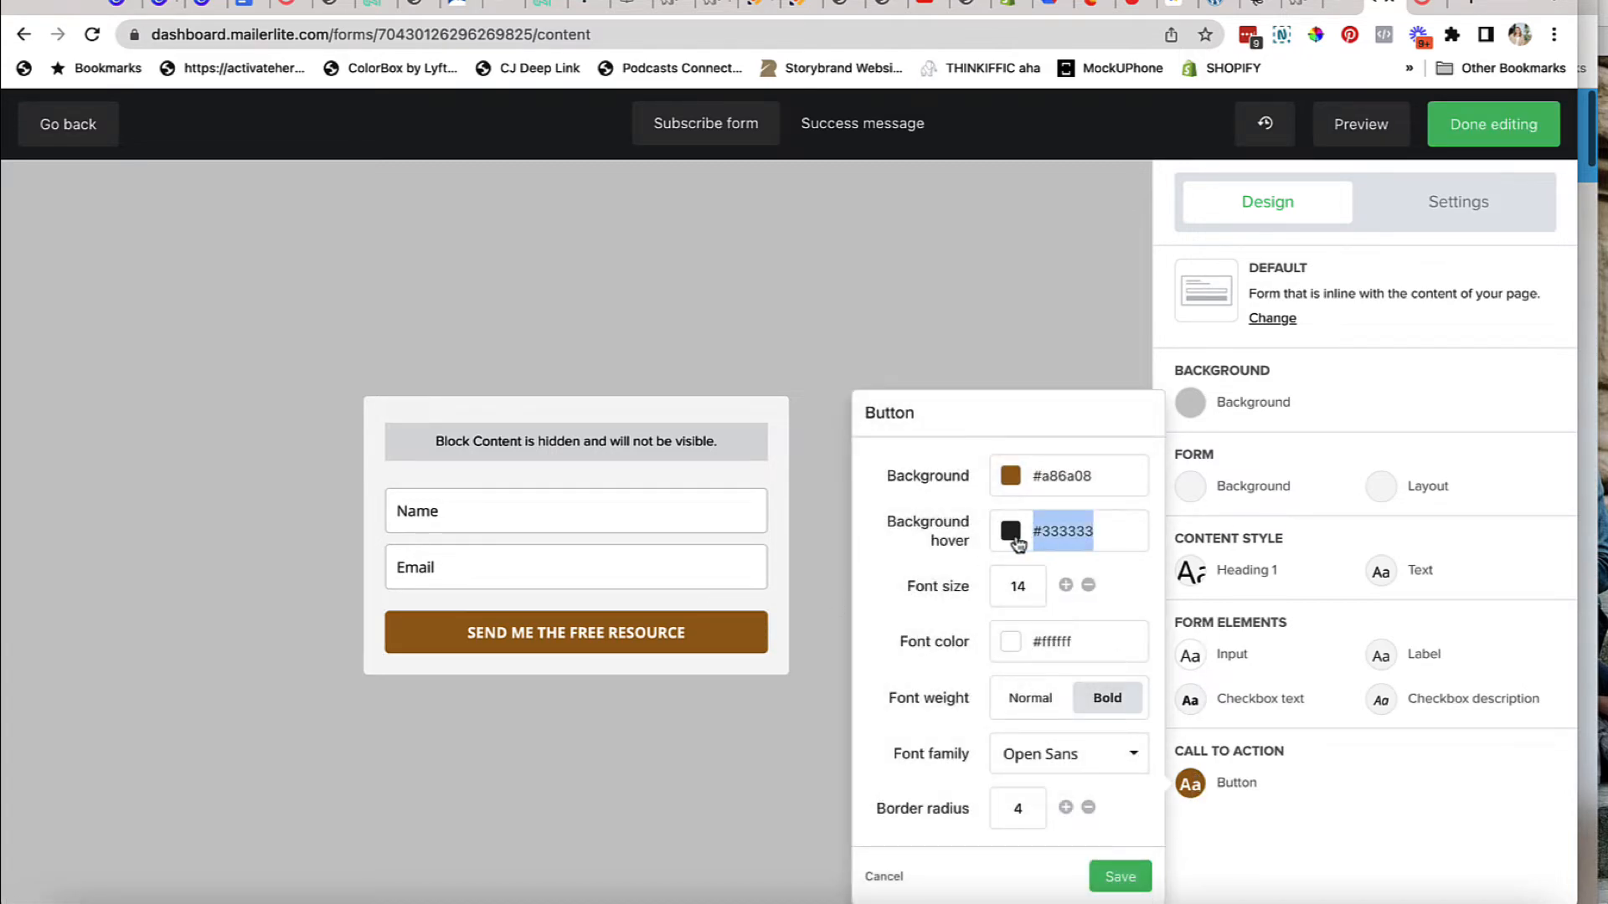
pyautogui.write('#aa5d07')
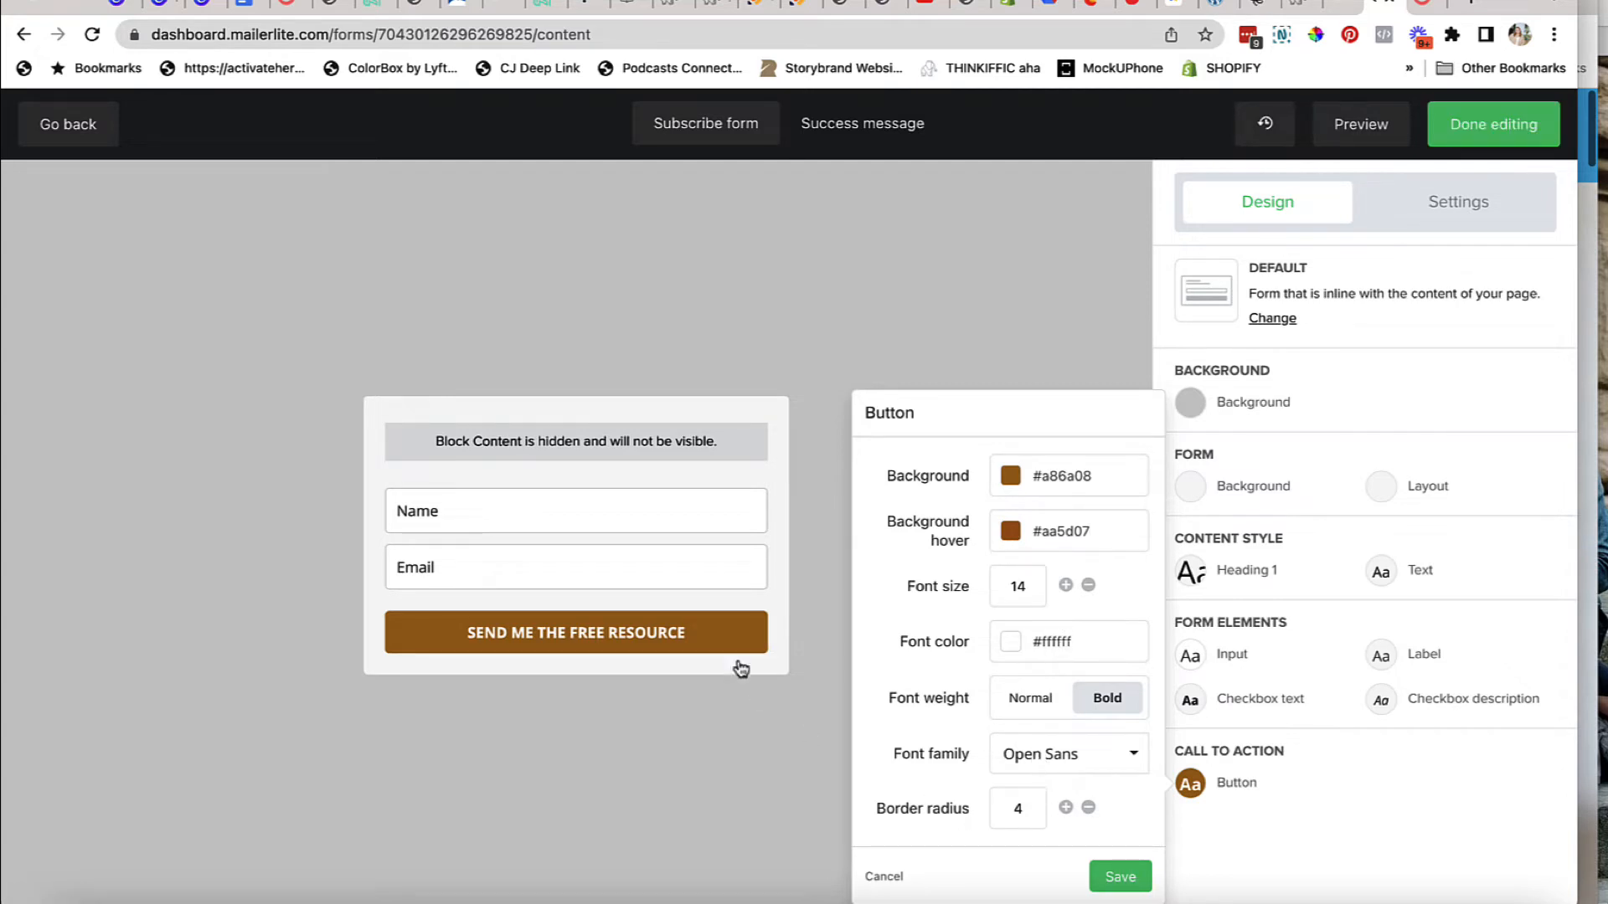
pyautogui.moveTo(903, 873)
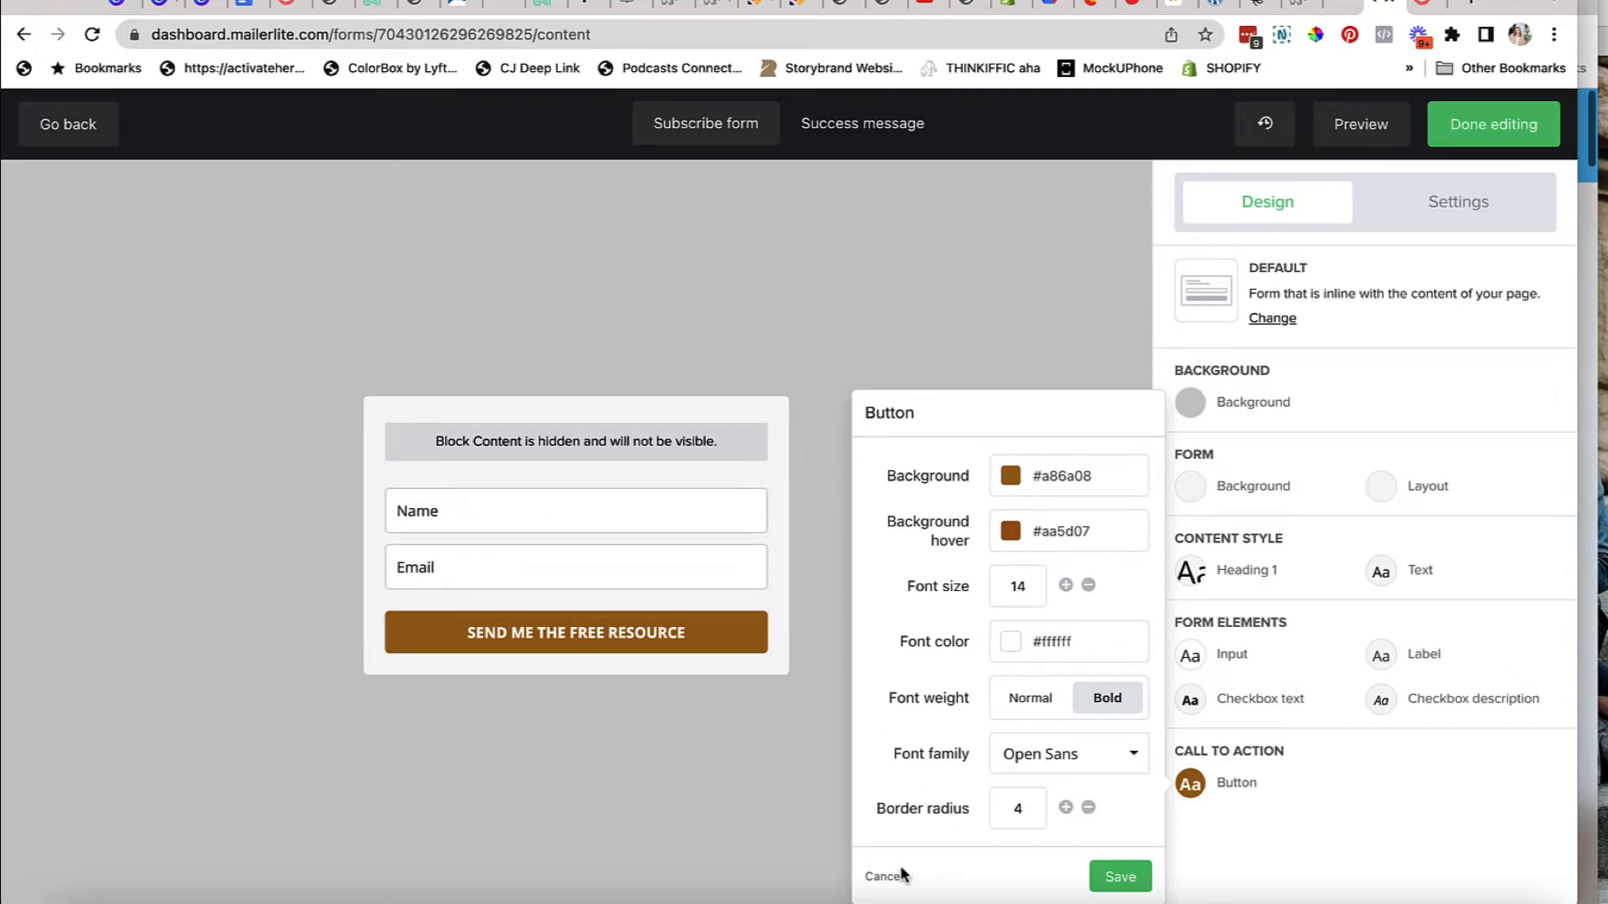
pyautogui.click(1119, 876)
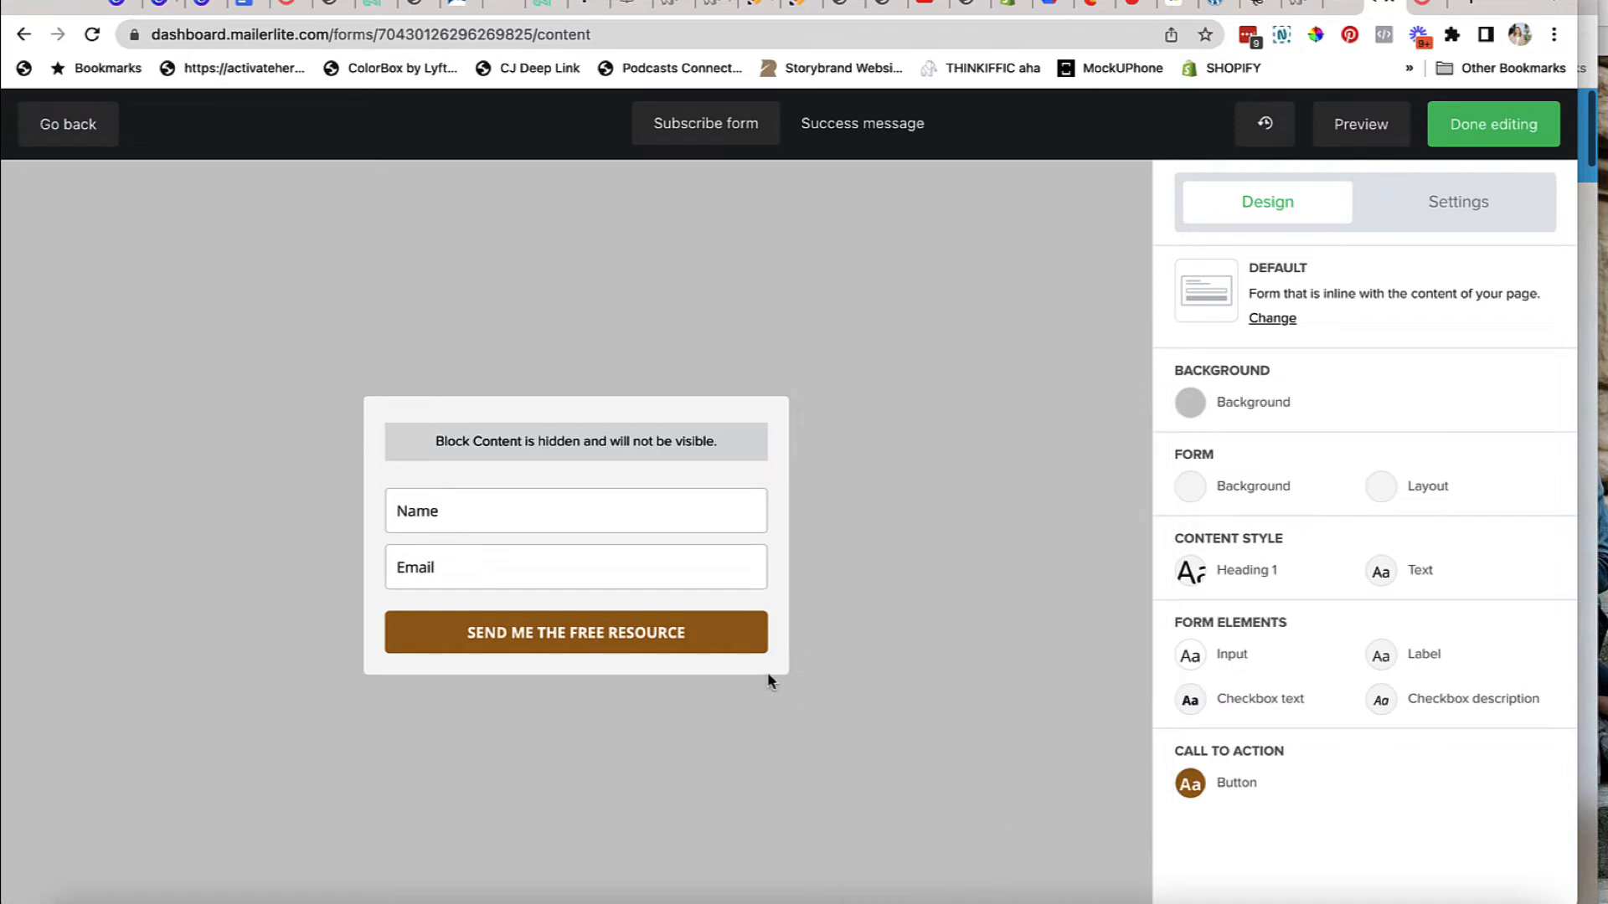
pyautogui.moveTo(734, 413)
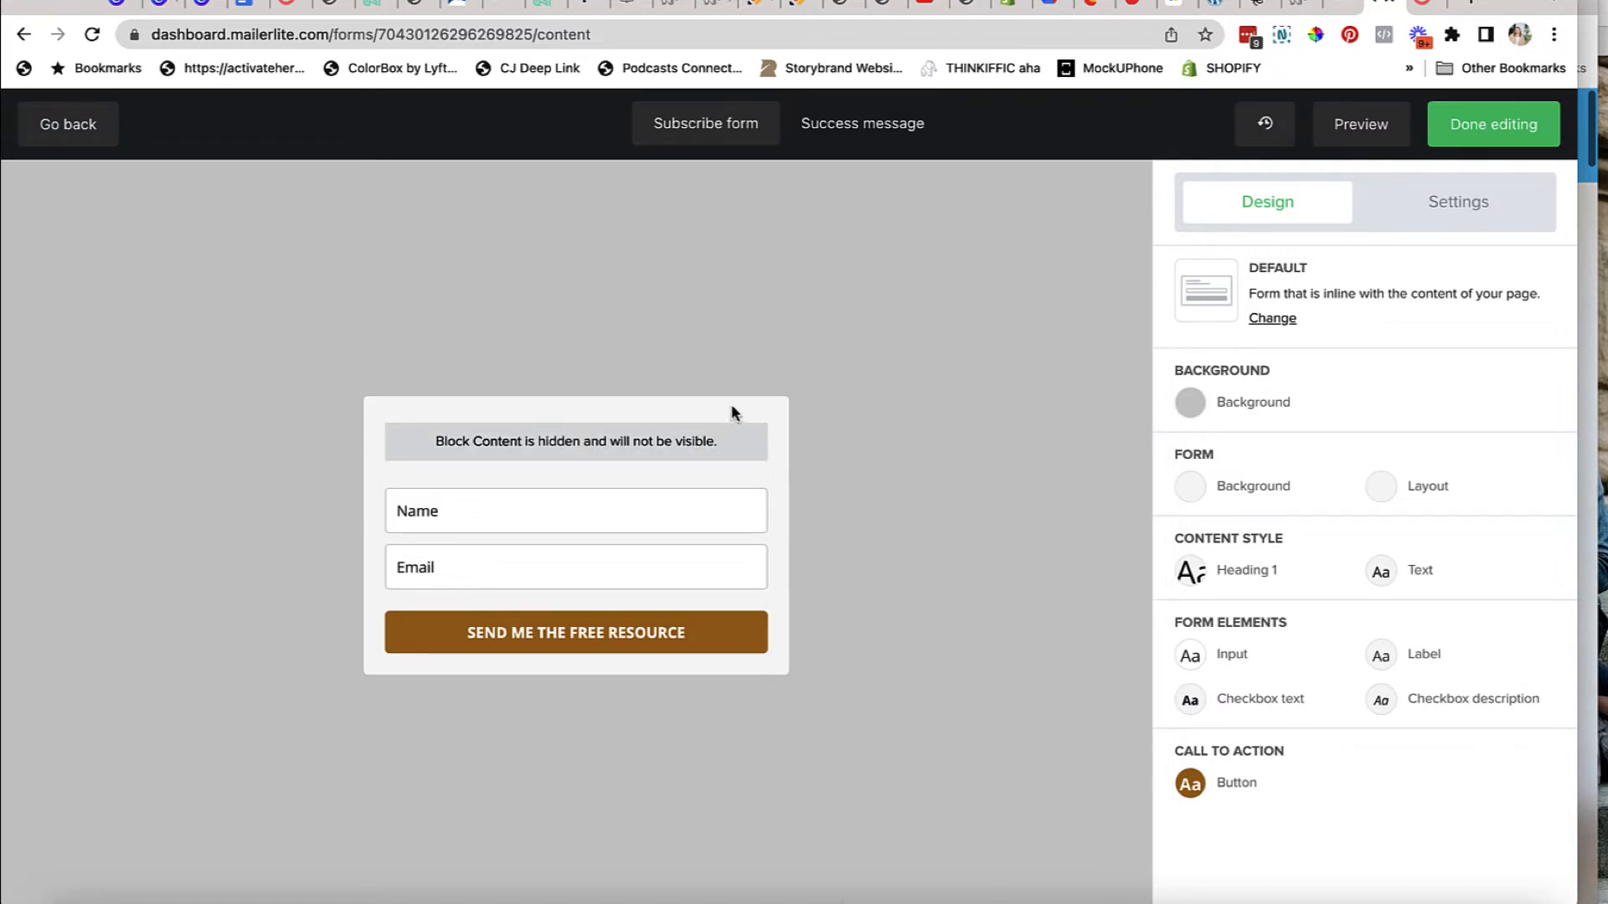
pyautogui.moveTo(501, 291)
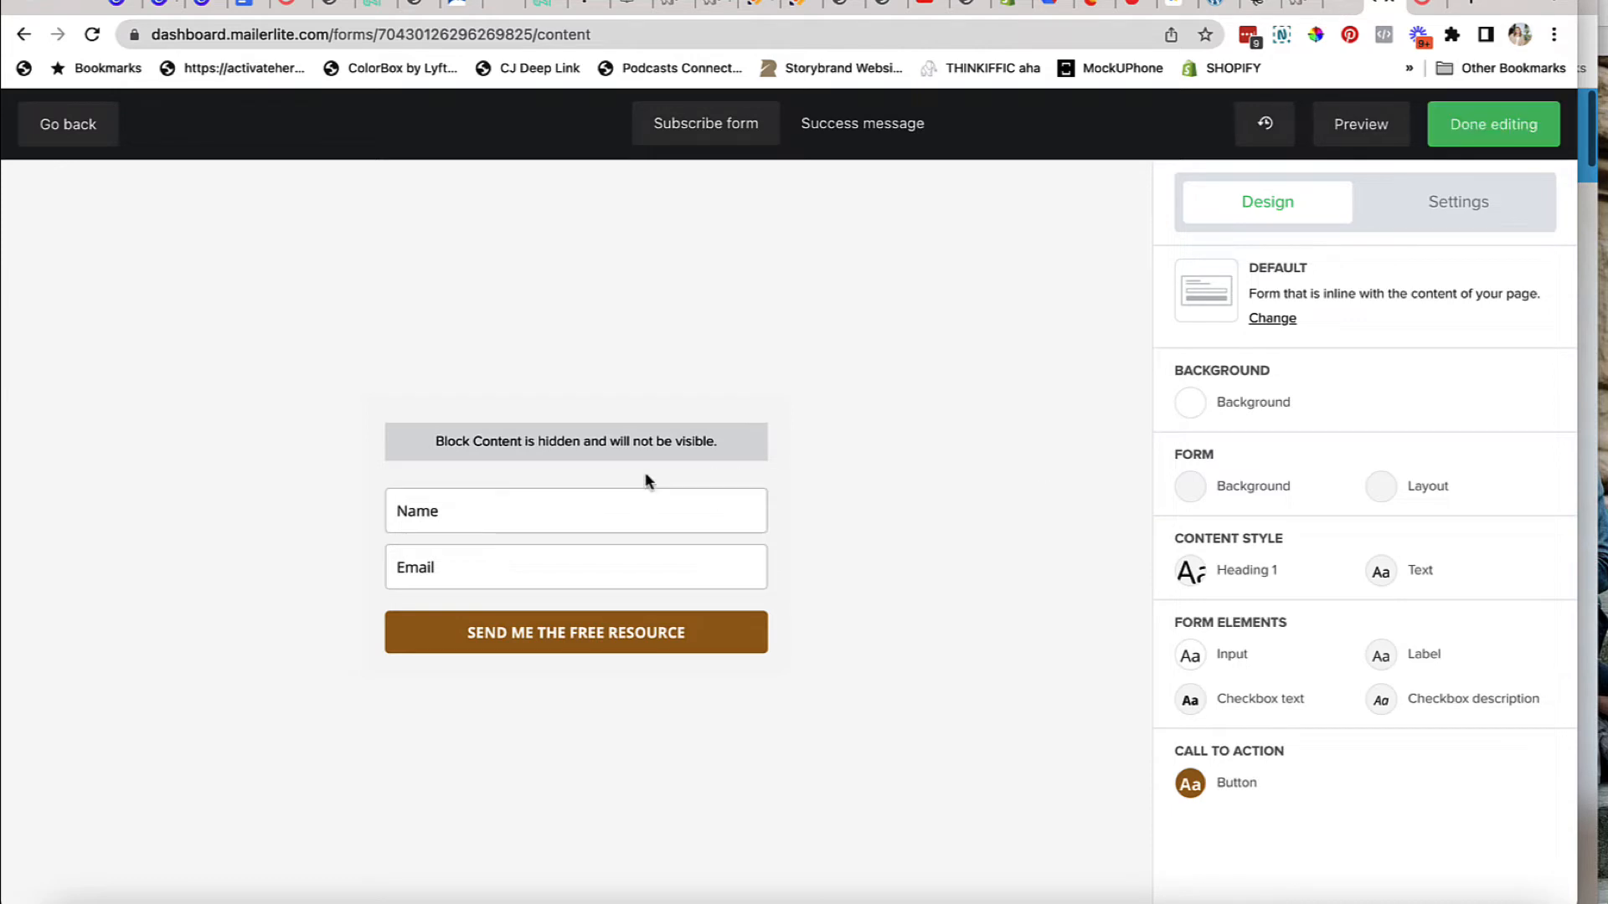
pyautogui.moveTo(1184, 494)
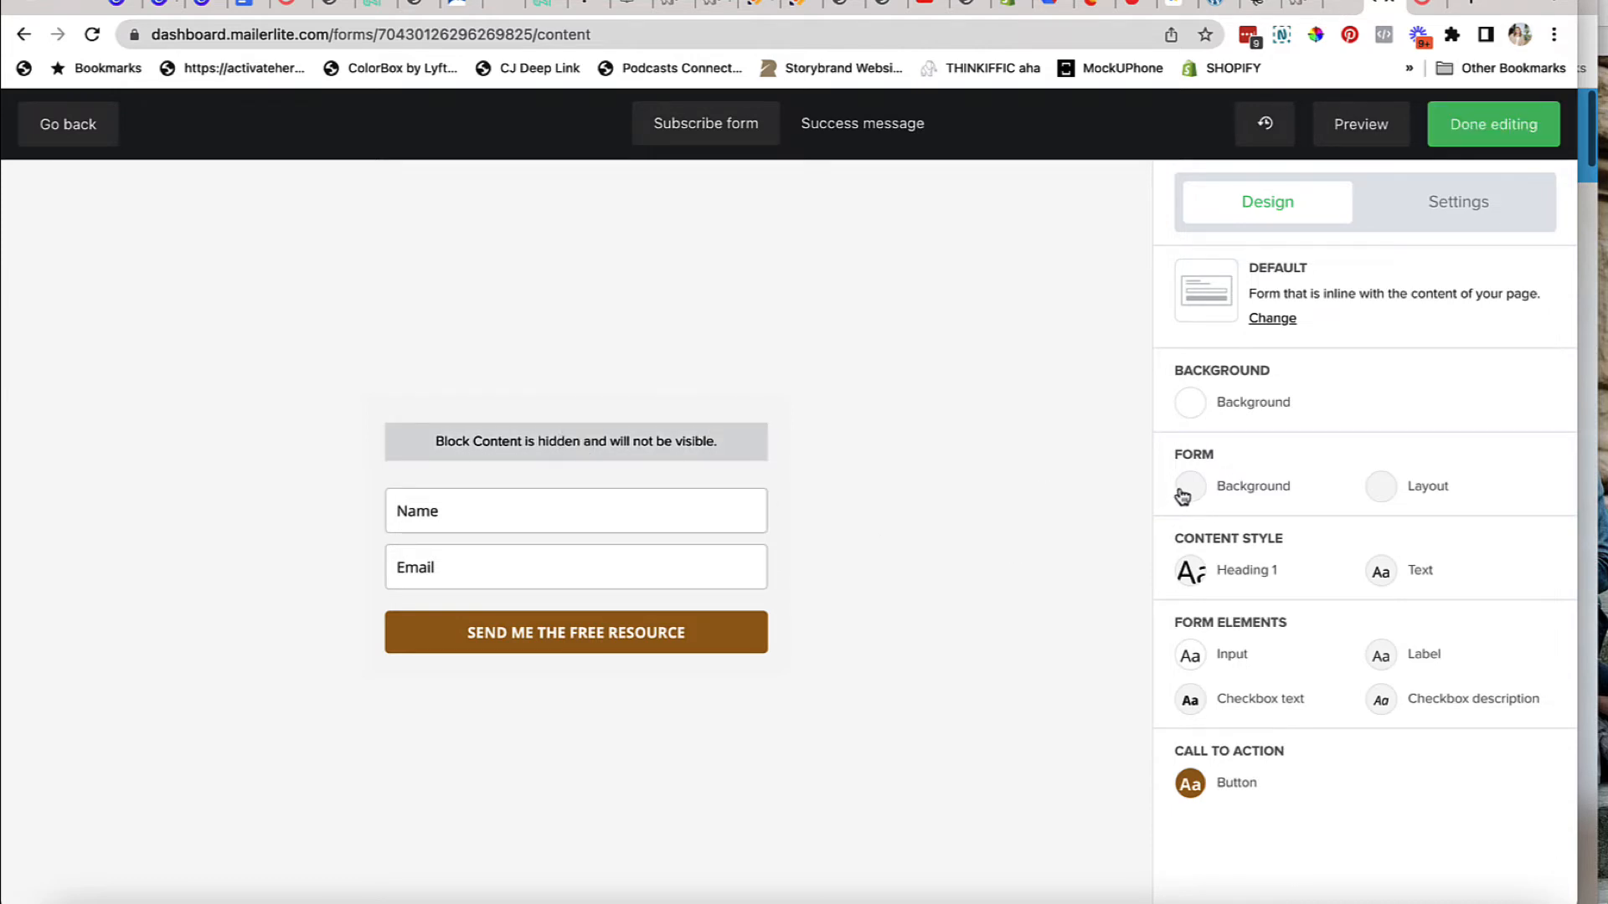
# - Check the Form background options, leaving the form with no separate background over white
pyautogui.click(1189, 485)
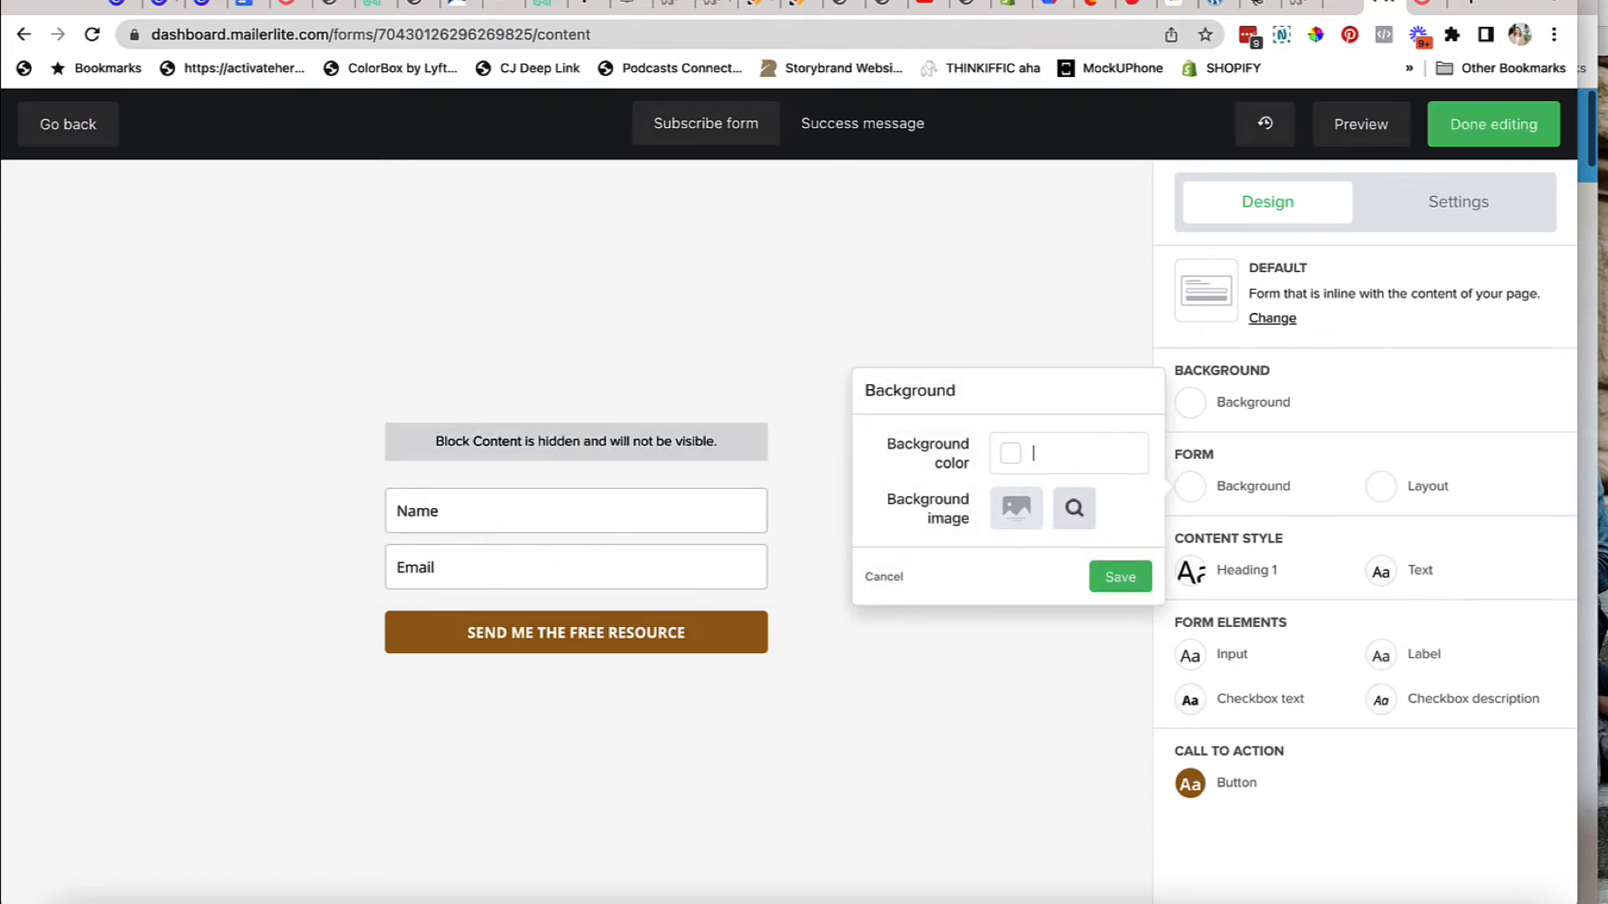
pyautogui.click(1119, 576)
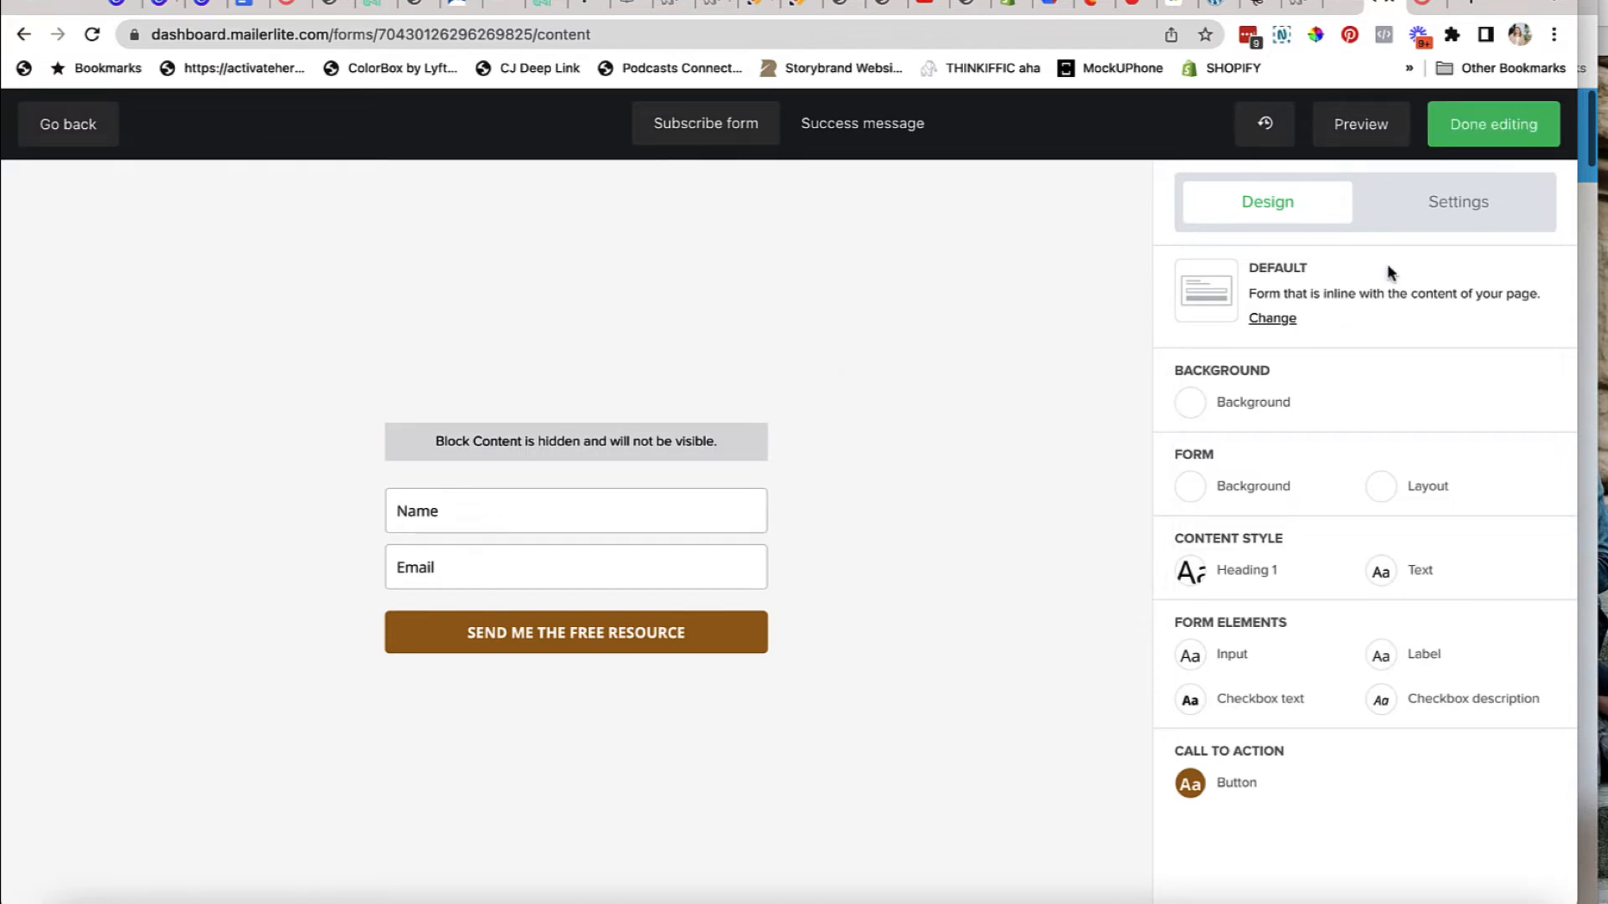
# - Enable a custom success page for subscribers in the form's Settings
pyautogui.click(1457, 201)
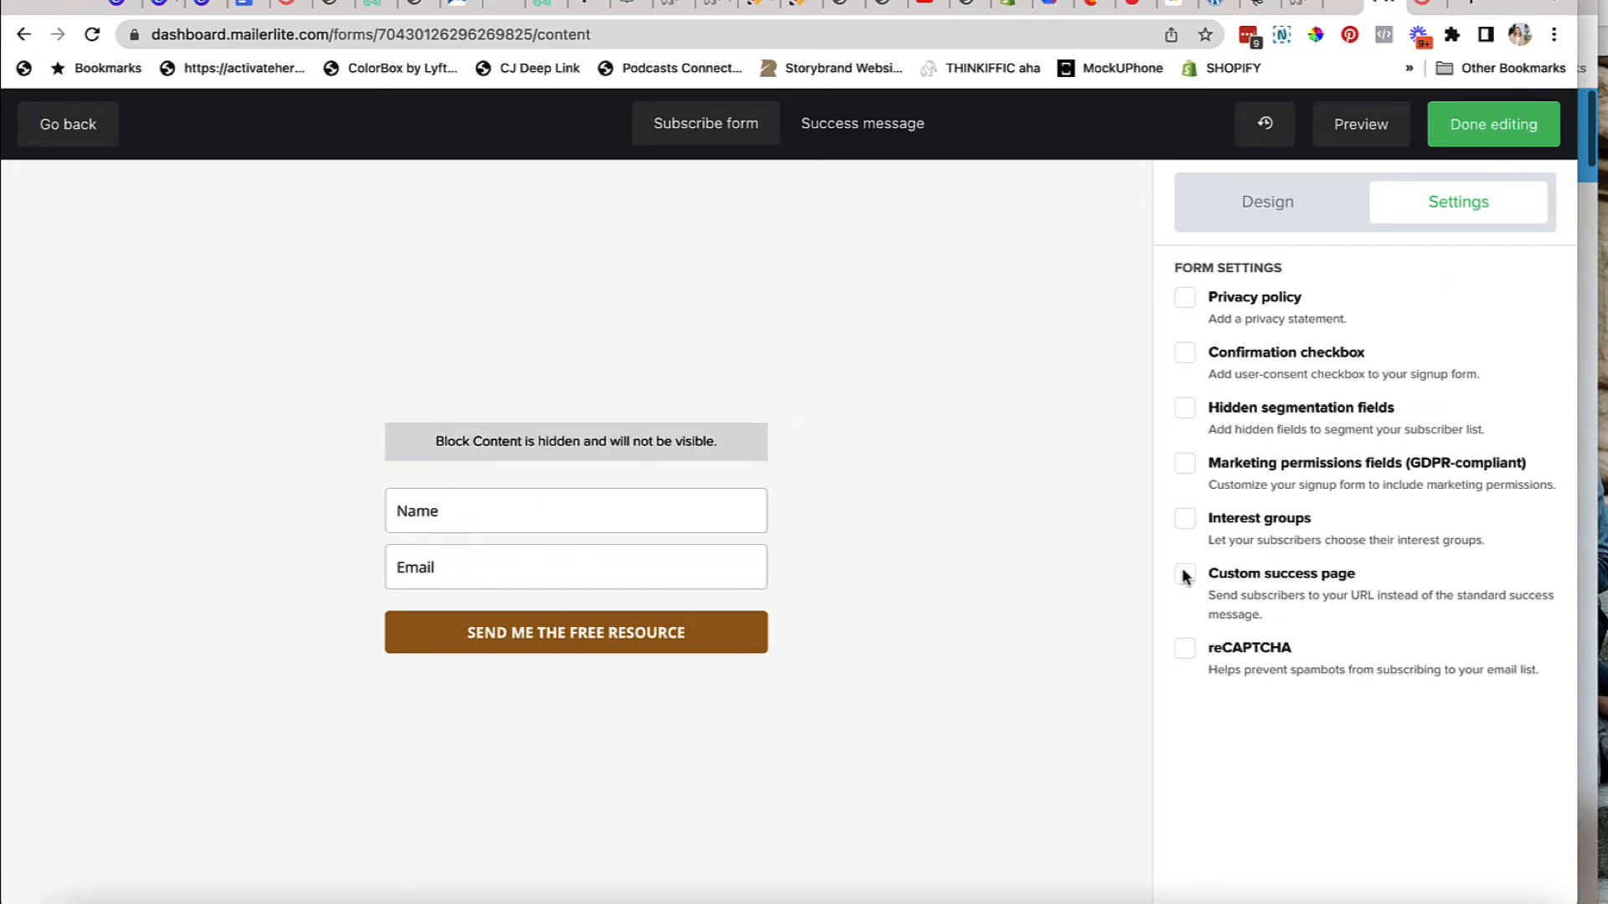
pyautogui.click(1186, 573)
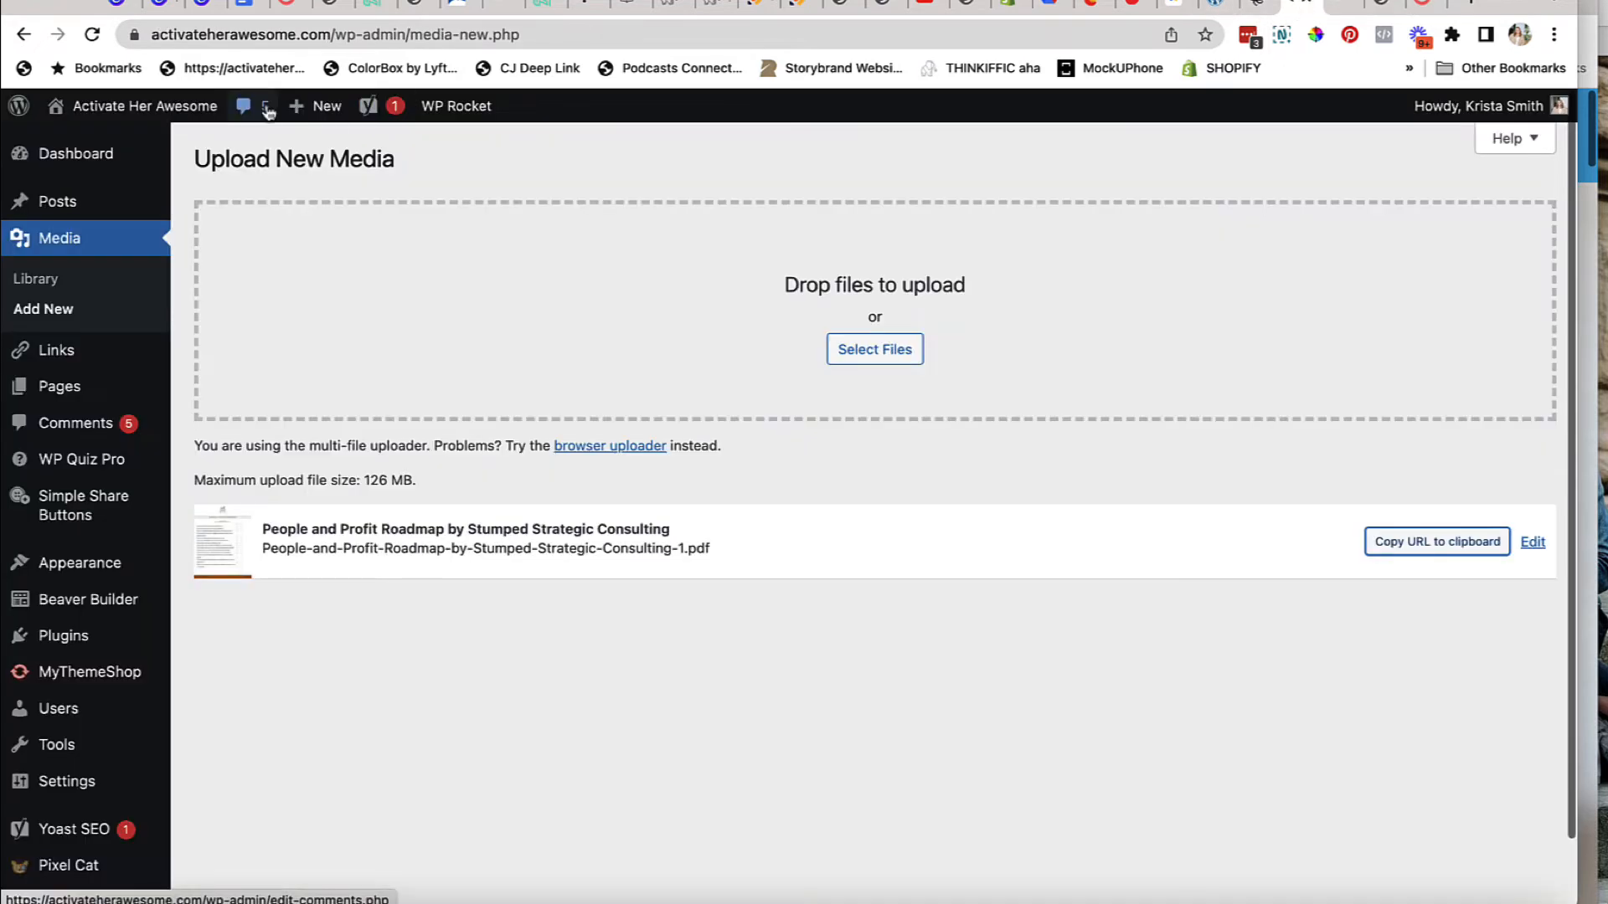
# - Visit the live WordPress site and go to New > Media to upload the roadmap PDF
pyautogui.click(369, 106)
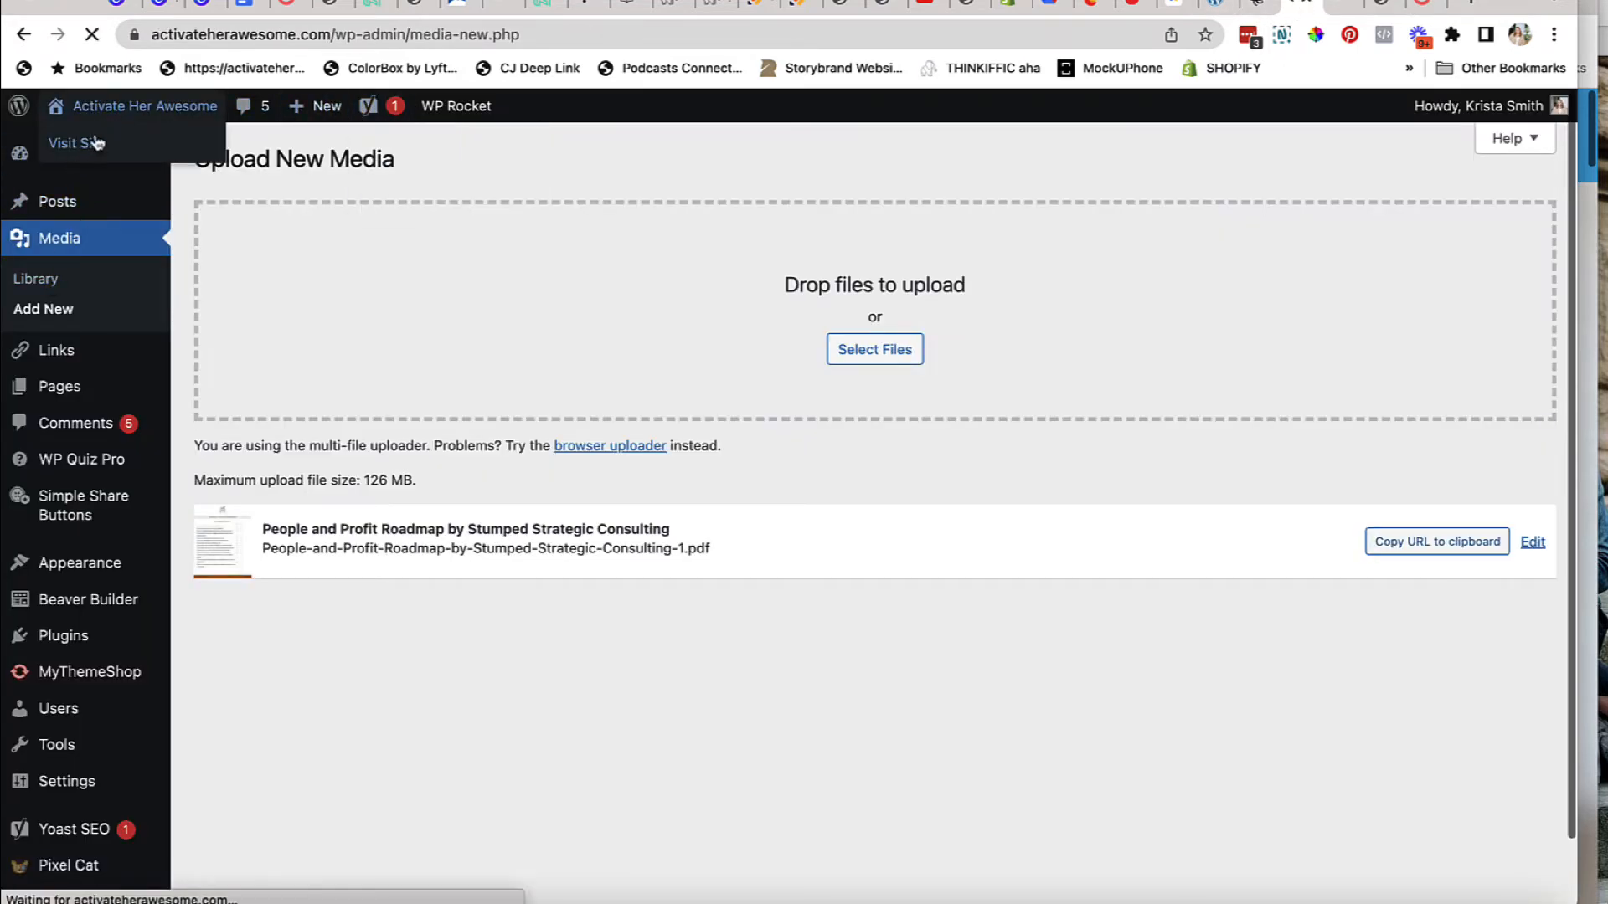
pyautogui.click(67, 143)
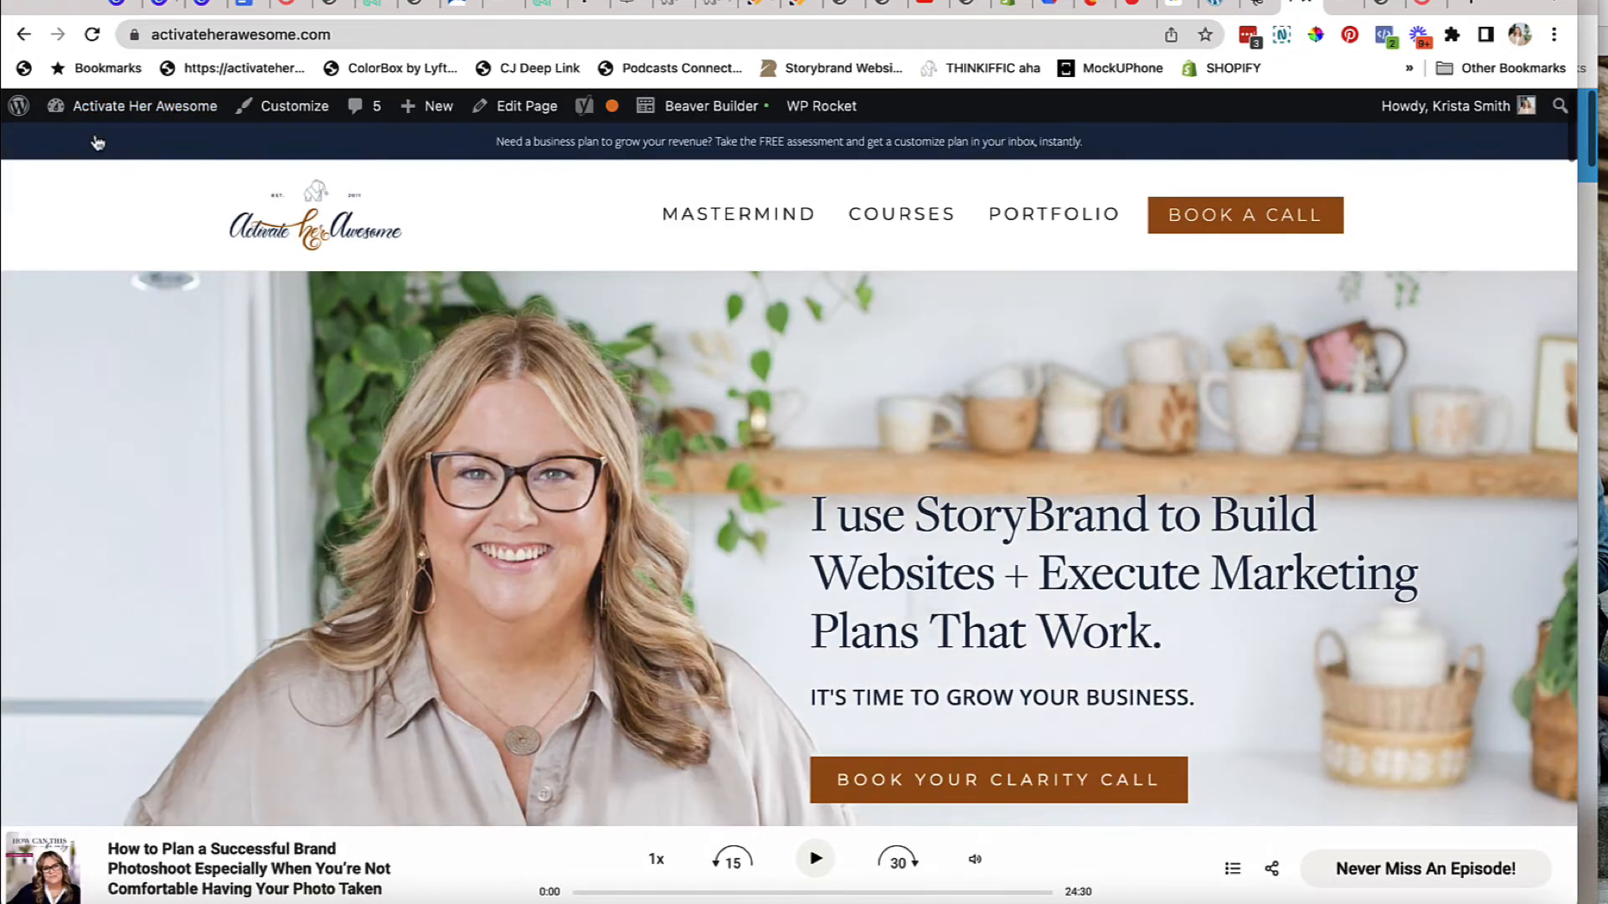
pyautogui.click(437, 105)
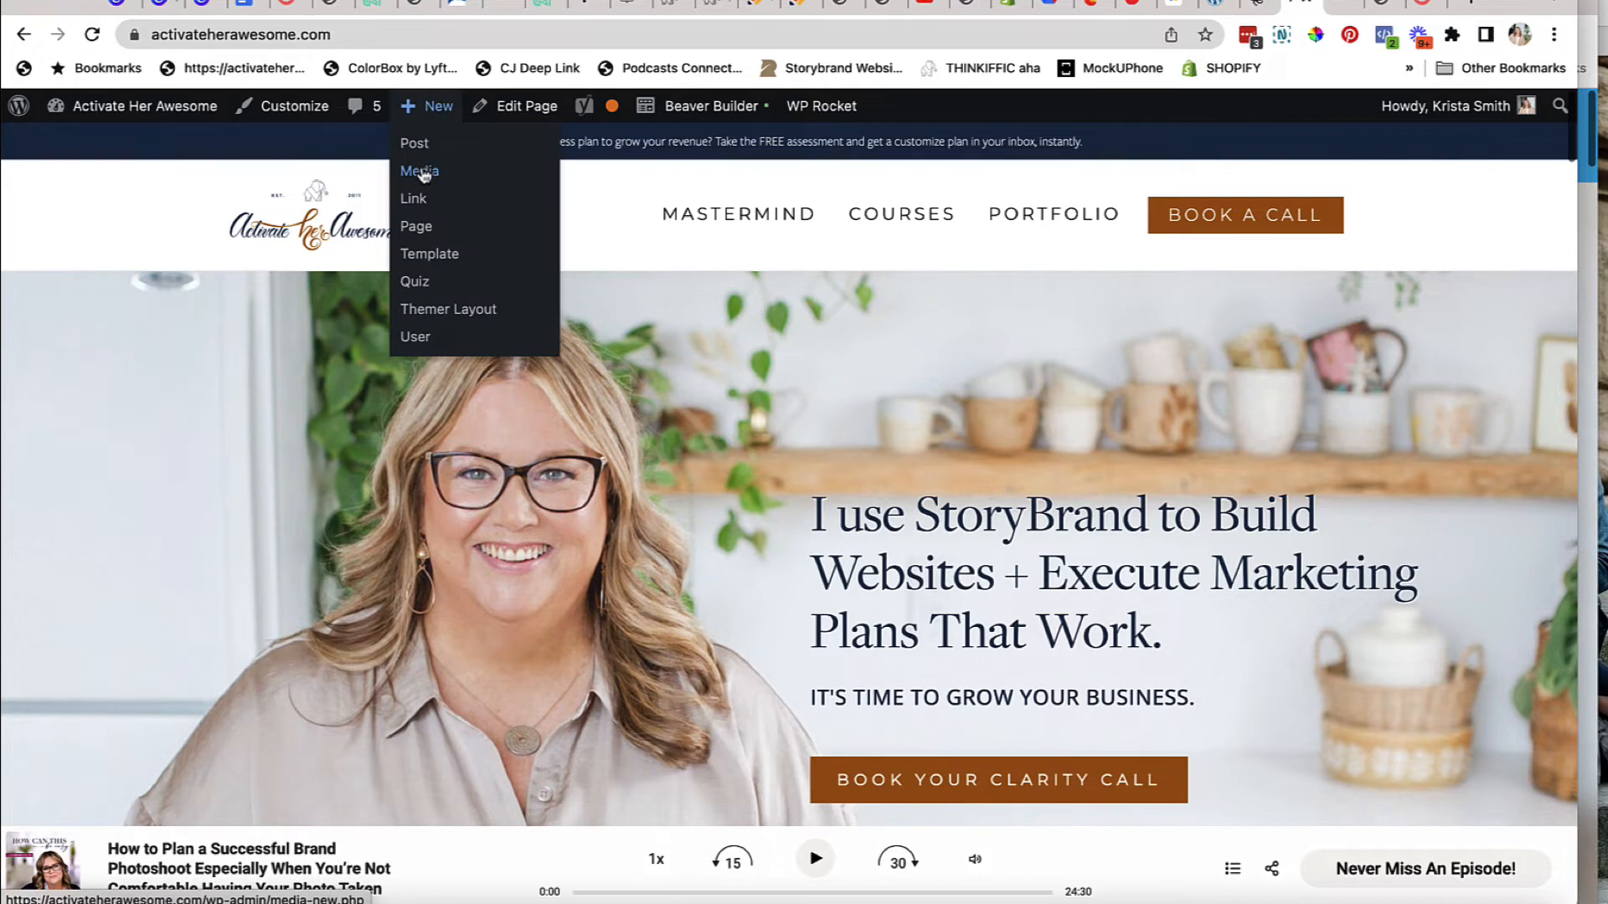
pyautogui.moveTo(433, 172)
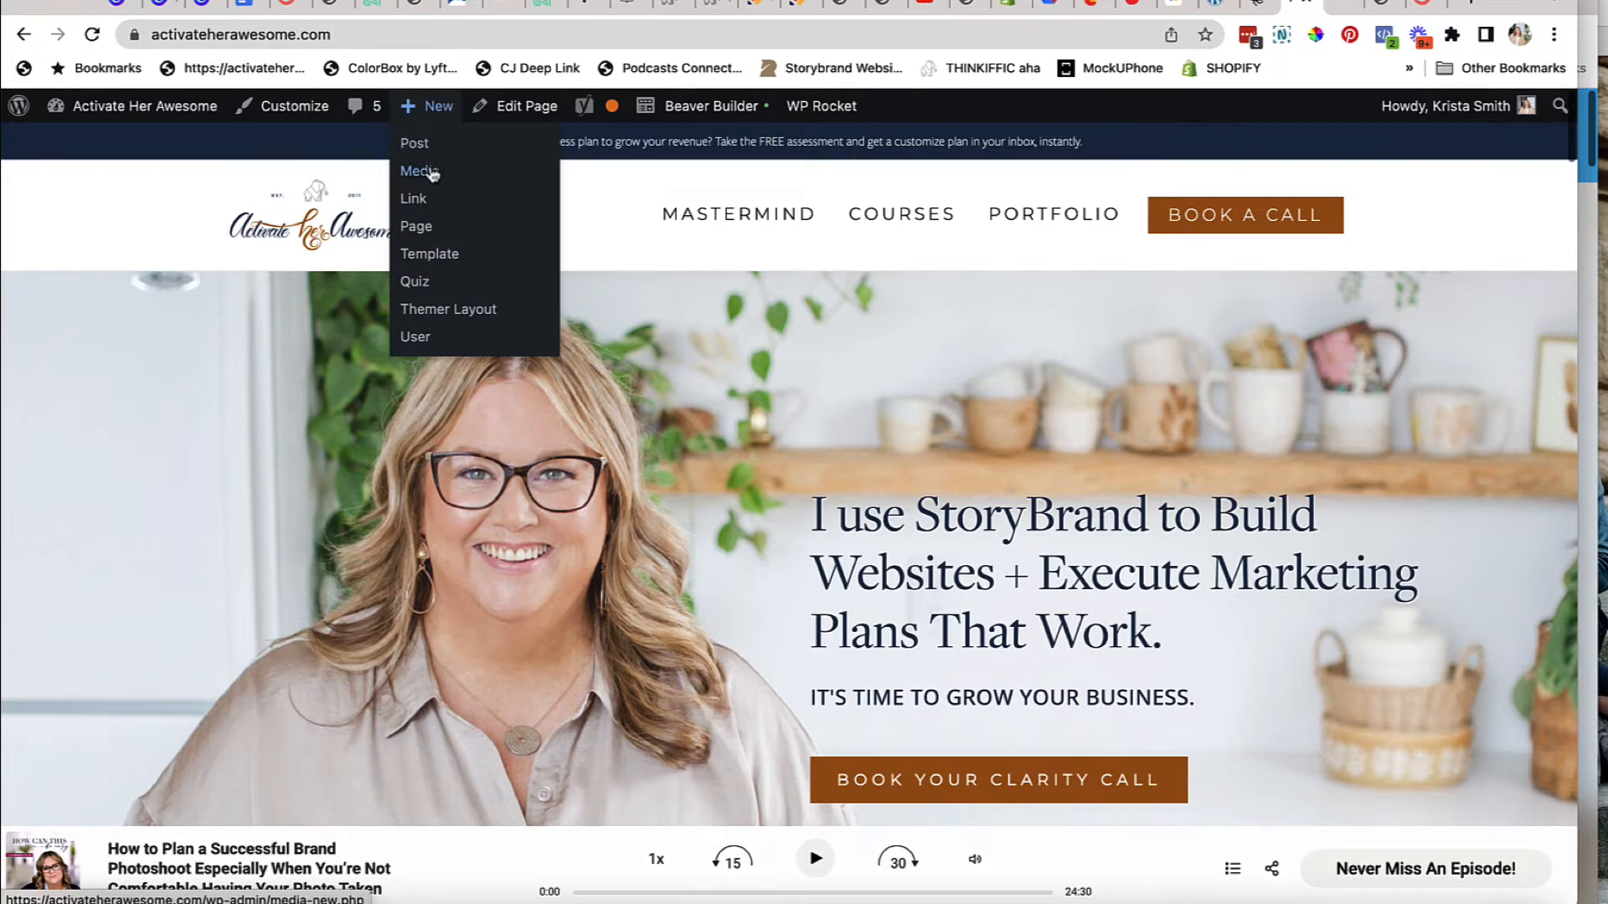
pyautogui.click(417, 170)
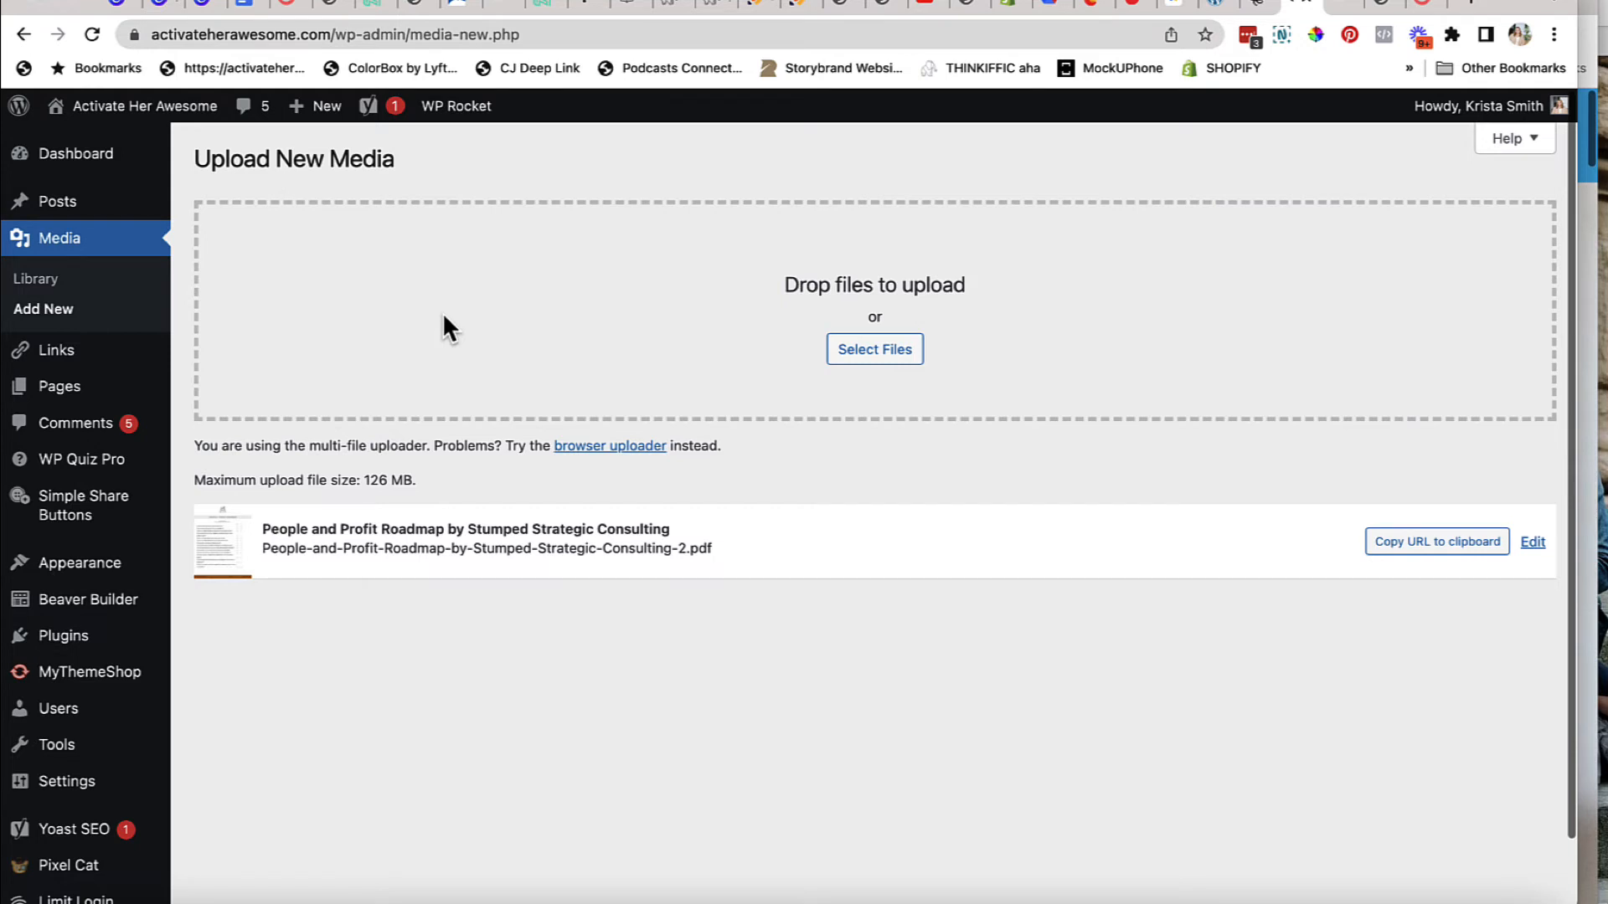
pyautogui.moveTo(970, 546)
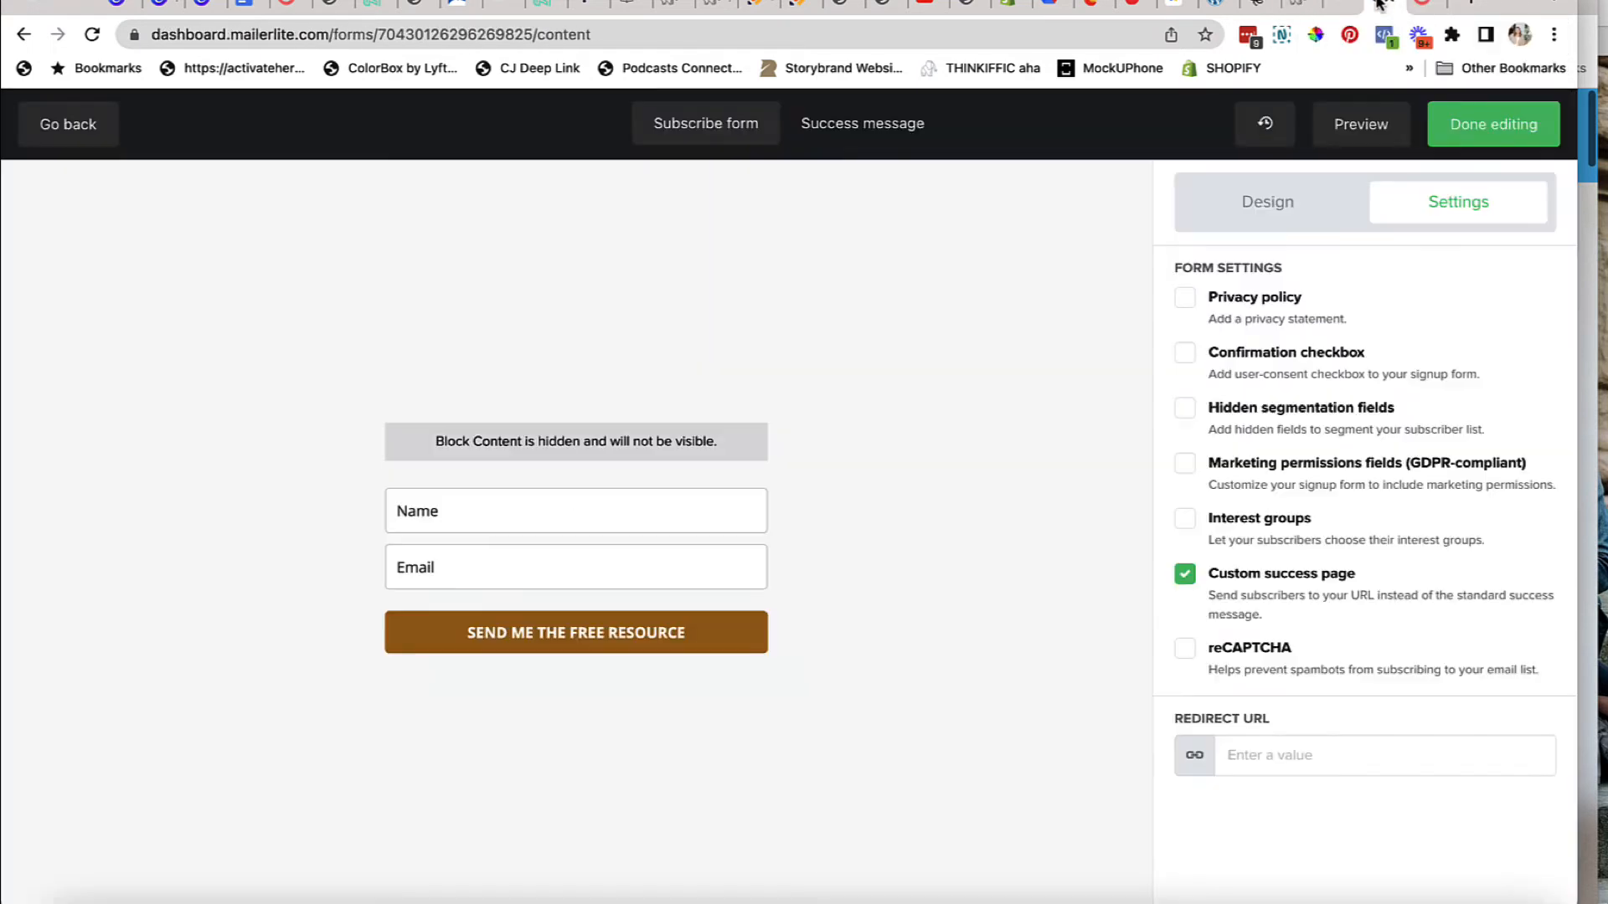
# - Set the redirect URL to the uploaded Roadmap-by-Stumped-Strategic-Consulting-2.pdf media link
pyautogui.click(1382, 756)
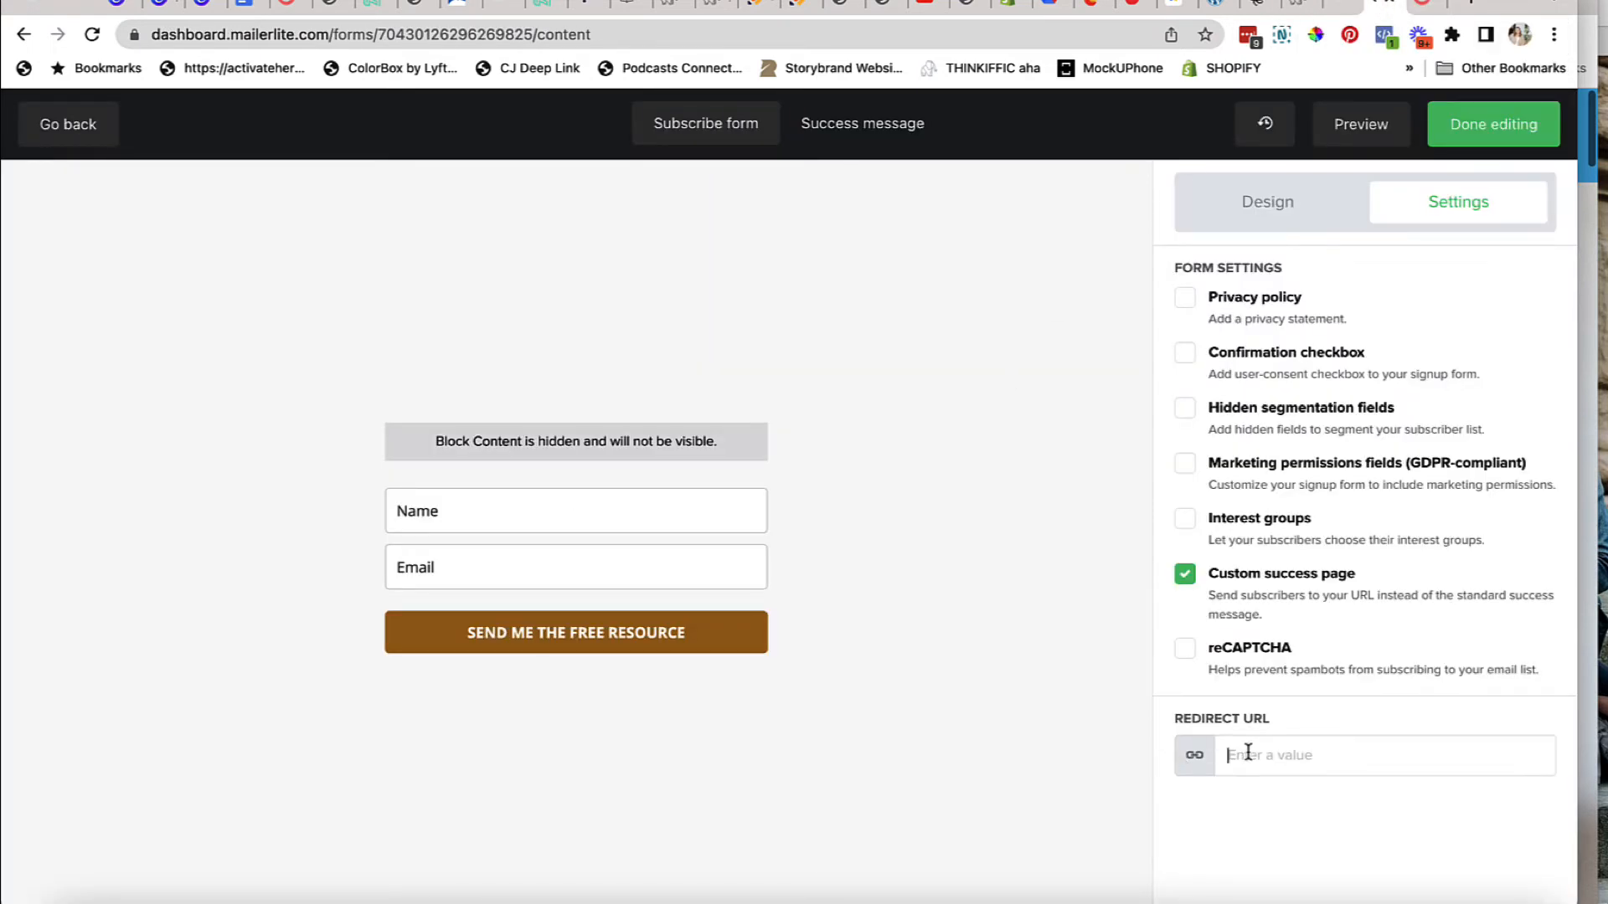
pyautogui.write('Roadmap-by-Stumped-Strategic-Consulting-2.pdf')
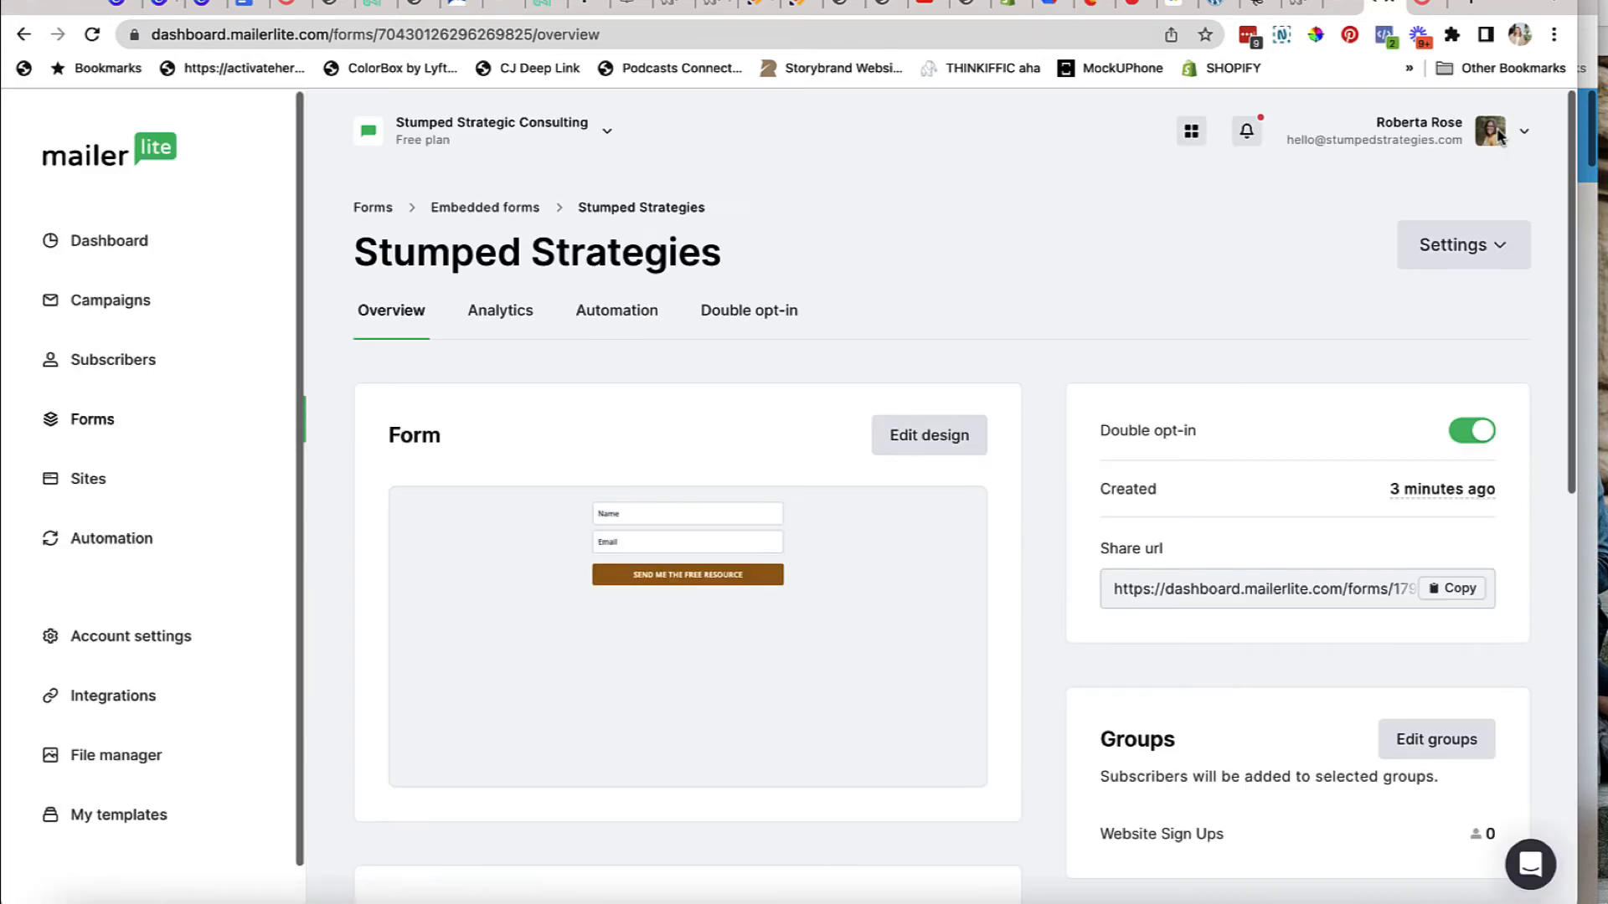
# - Turn off double opt-in for the form and copy the MailerLite Universal JavaScript snippet
pyautogui.click(1471, 430)
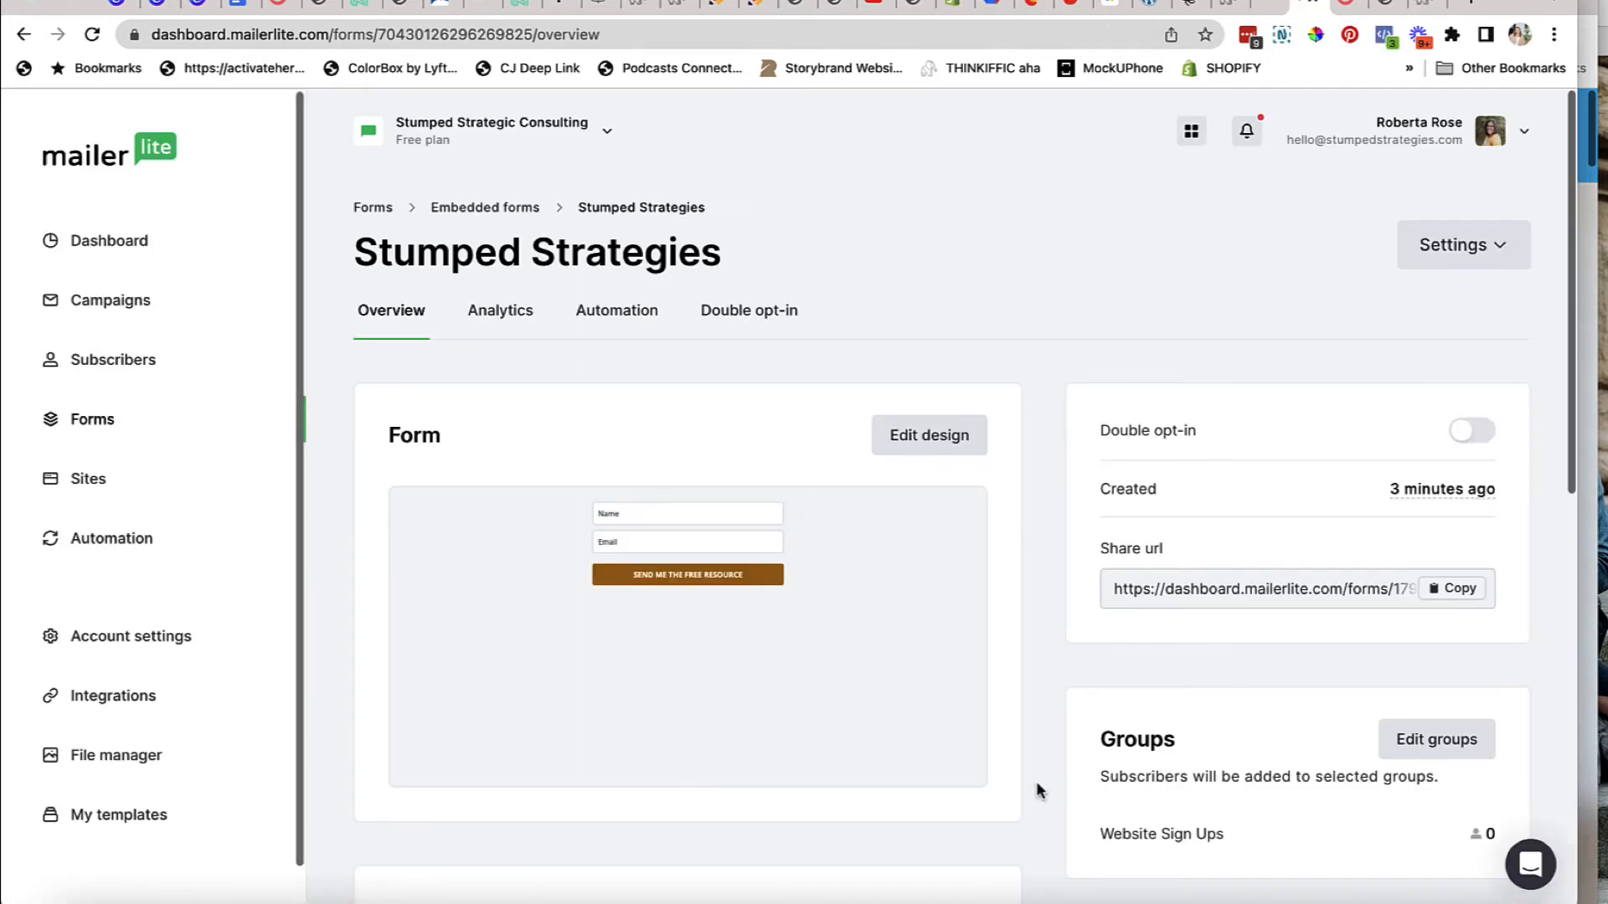
pyautogui.scroll(-3)
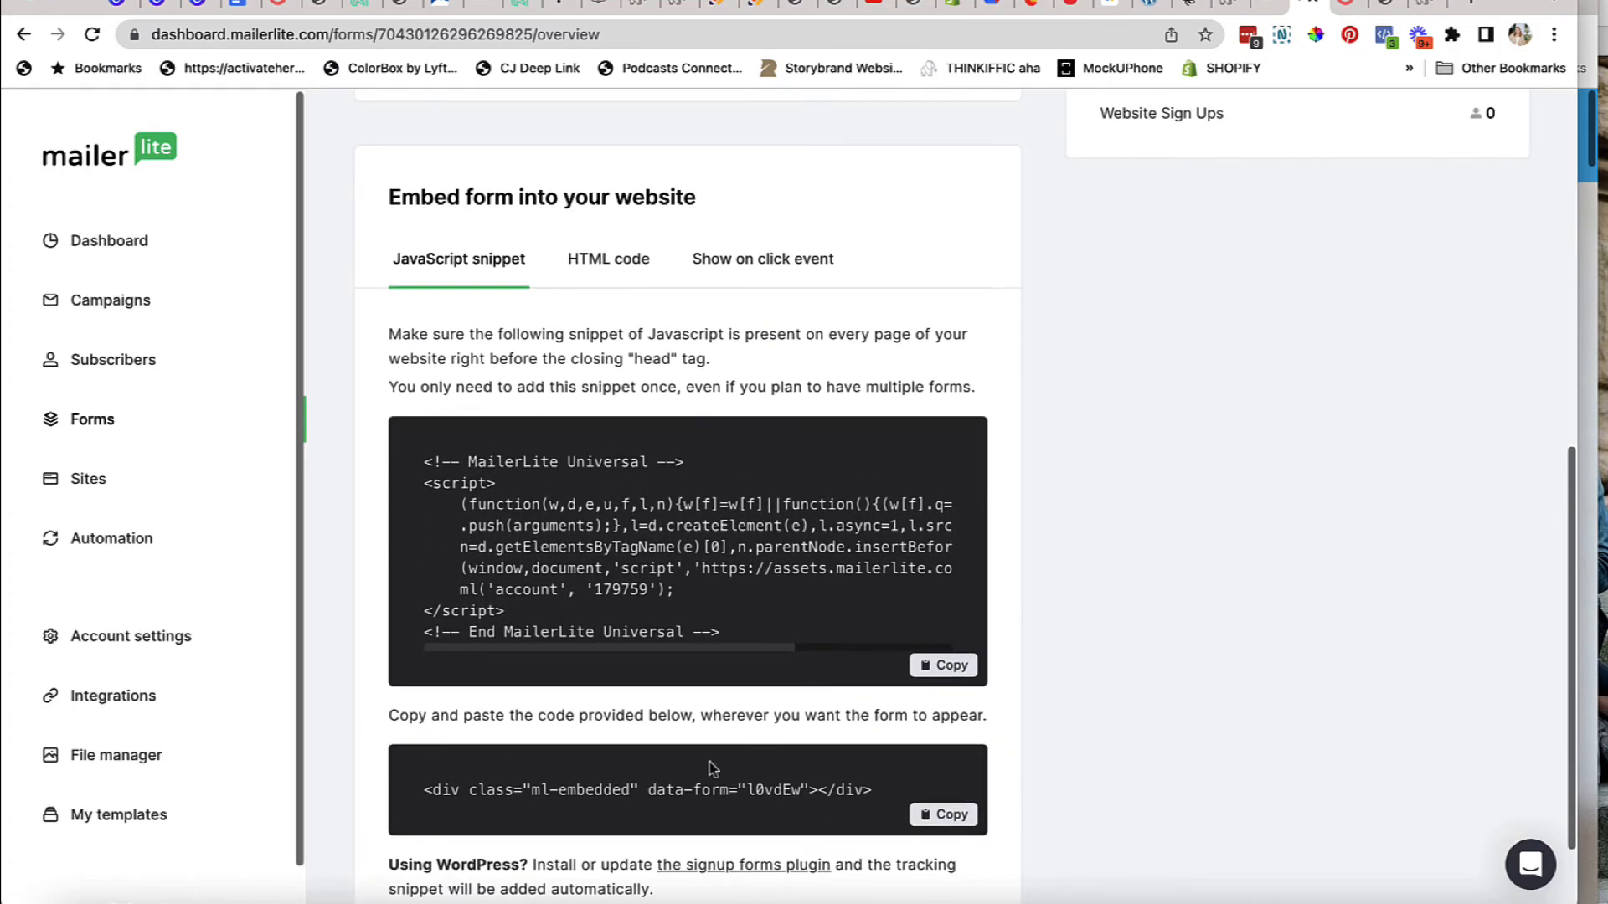
pyautogui.scroll(-3)
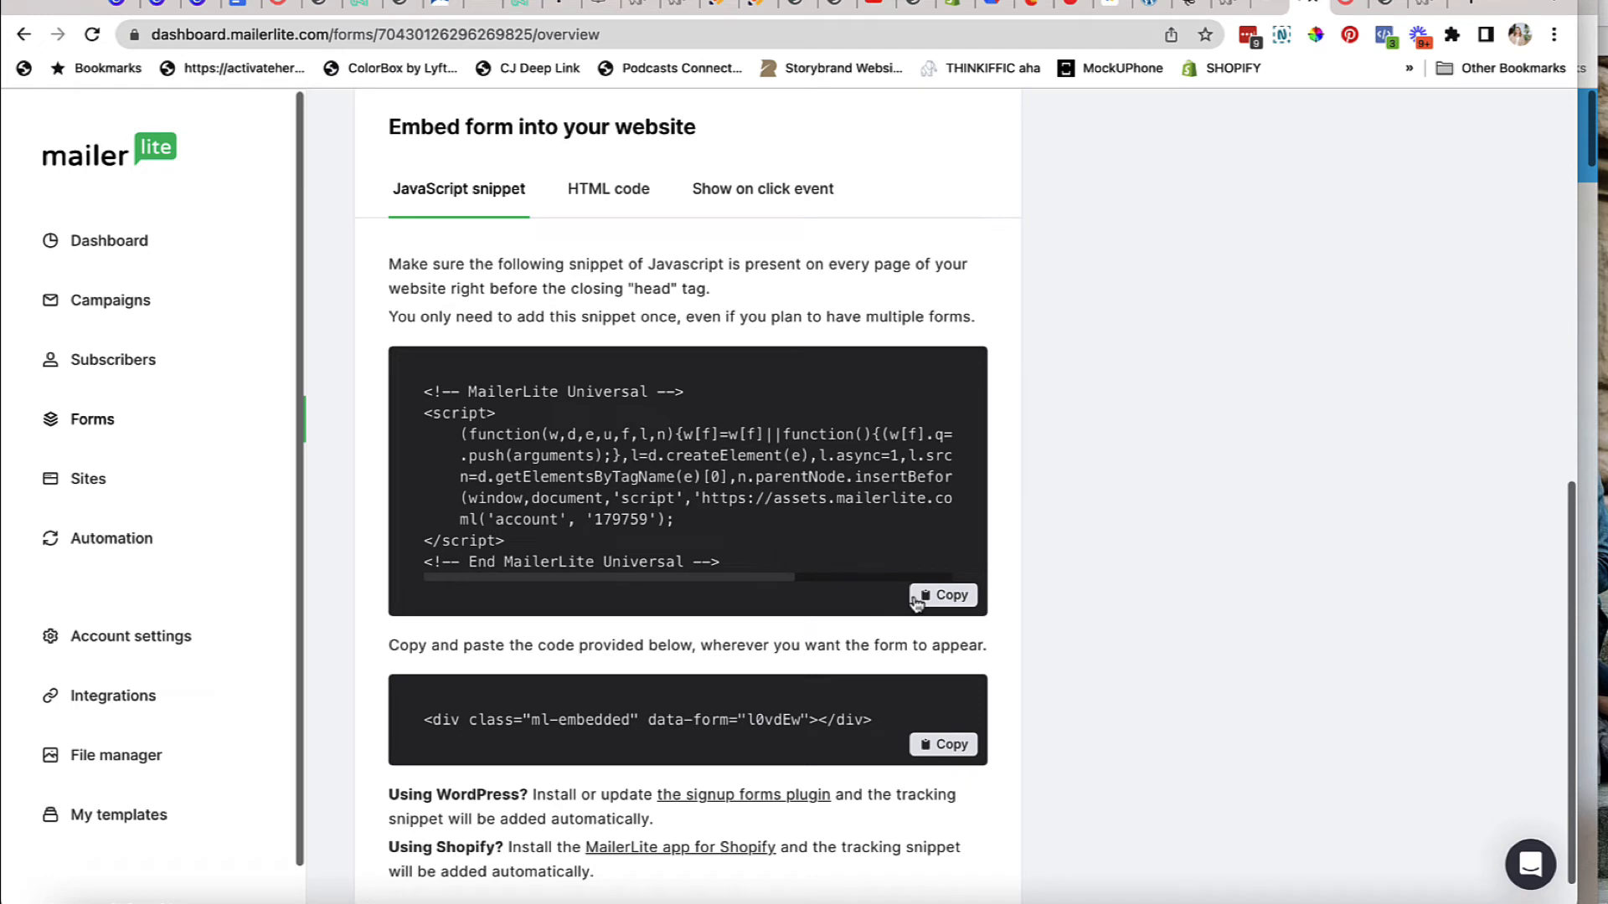
pyautogui.click(941, 596)
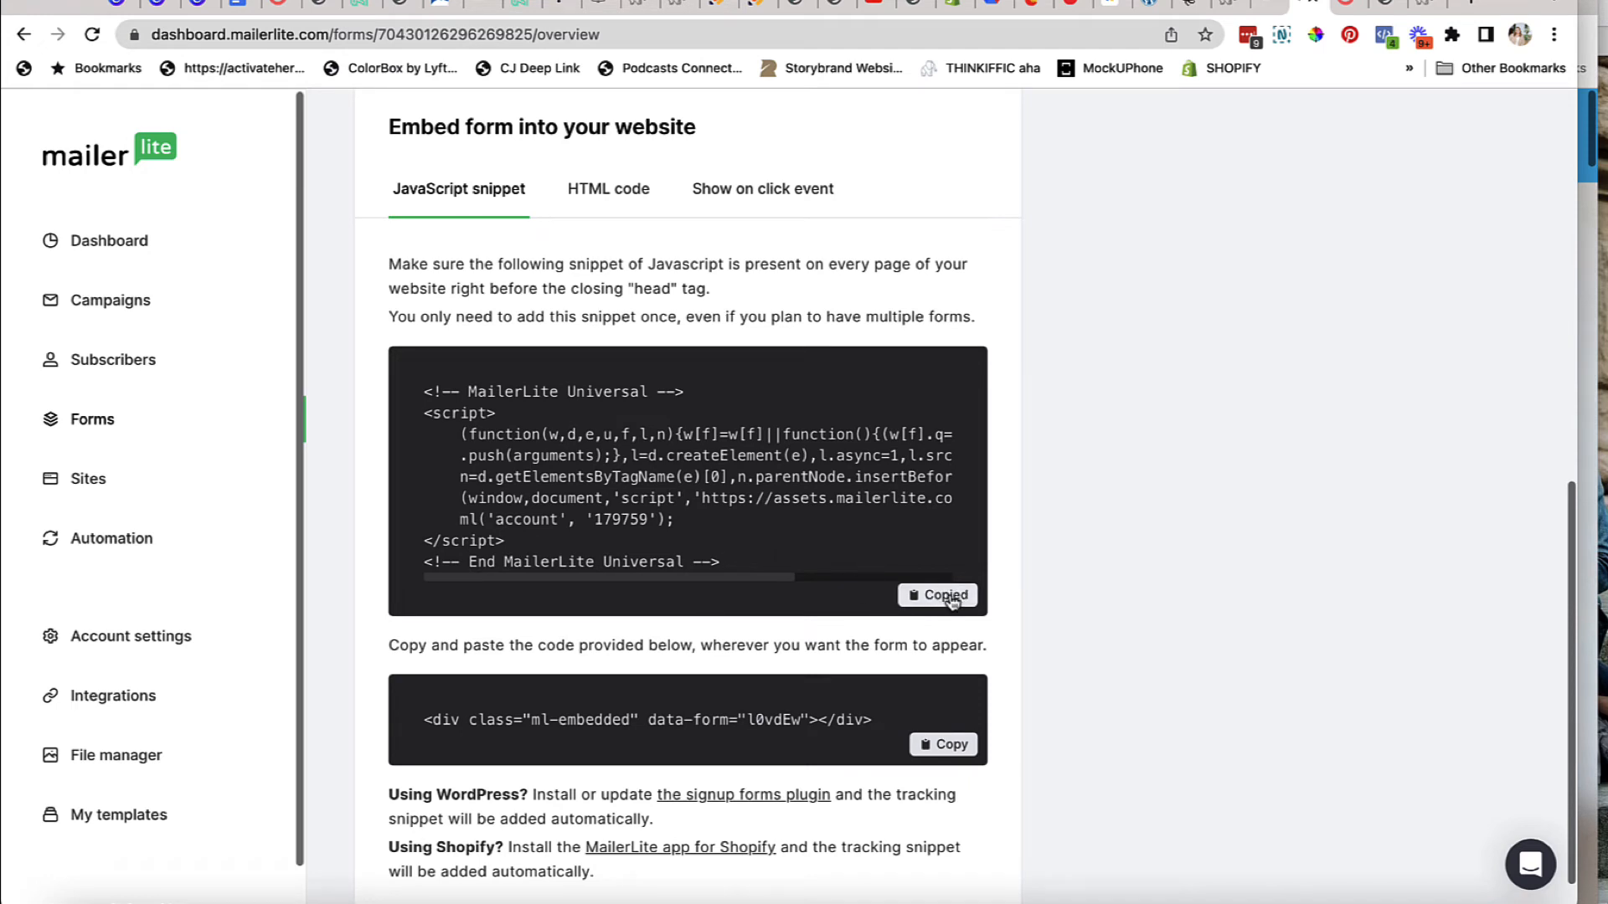
pyautogui.moveTo(760, 571)
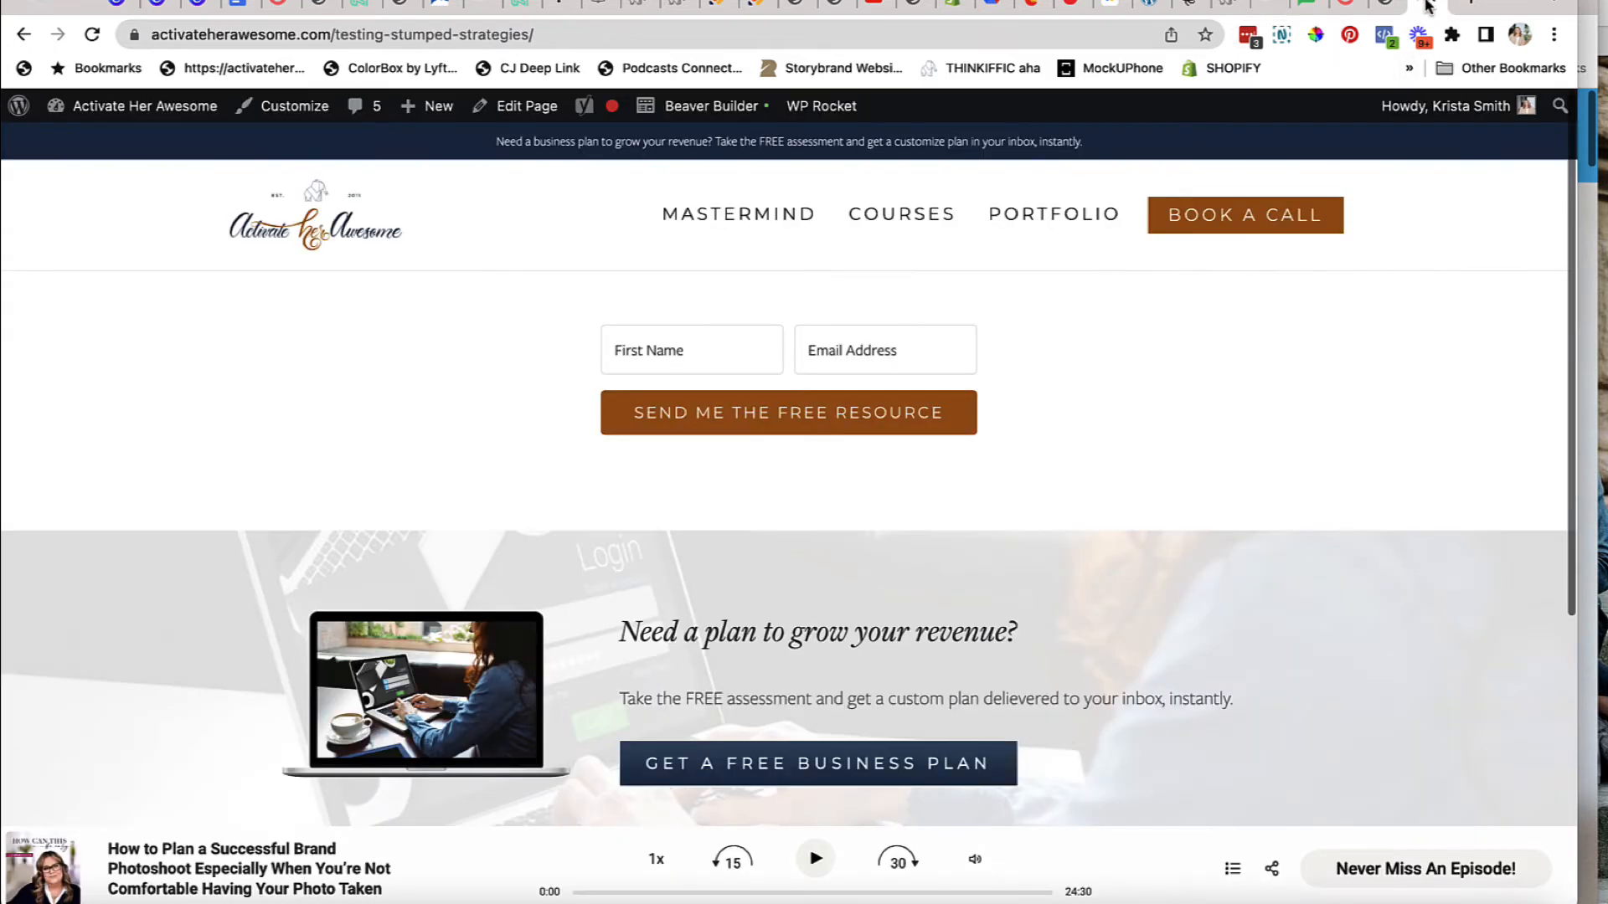
pyautogui.moveTo(295, 116)
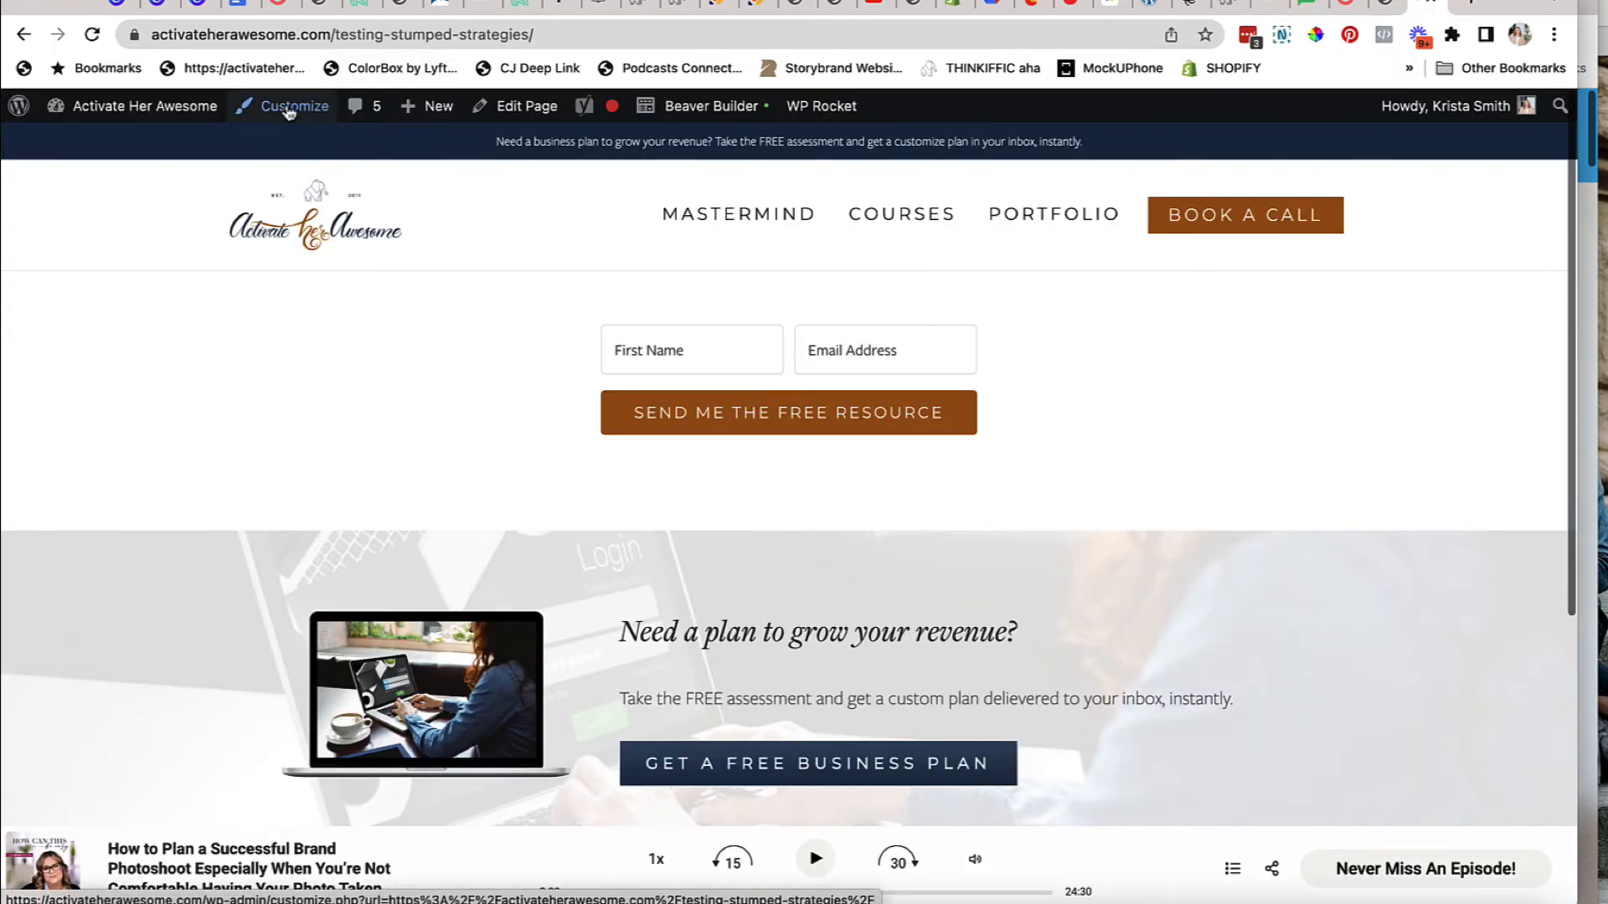
# - Paste the Universal snippet into the customizer's Code > Head Code area and publish it
pyautogui.click(291, 106)
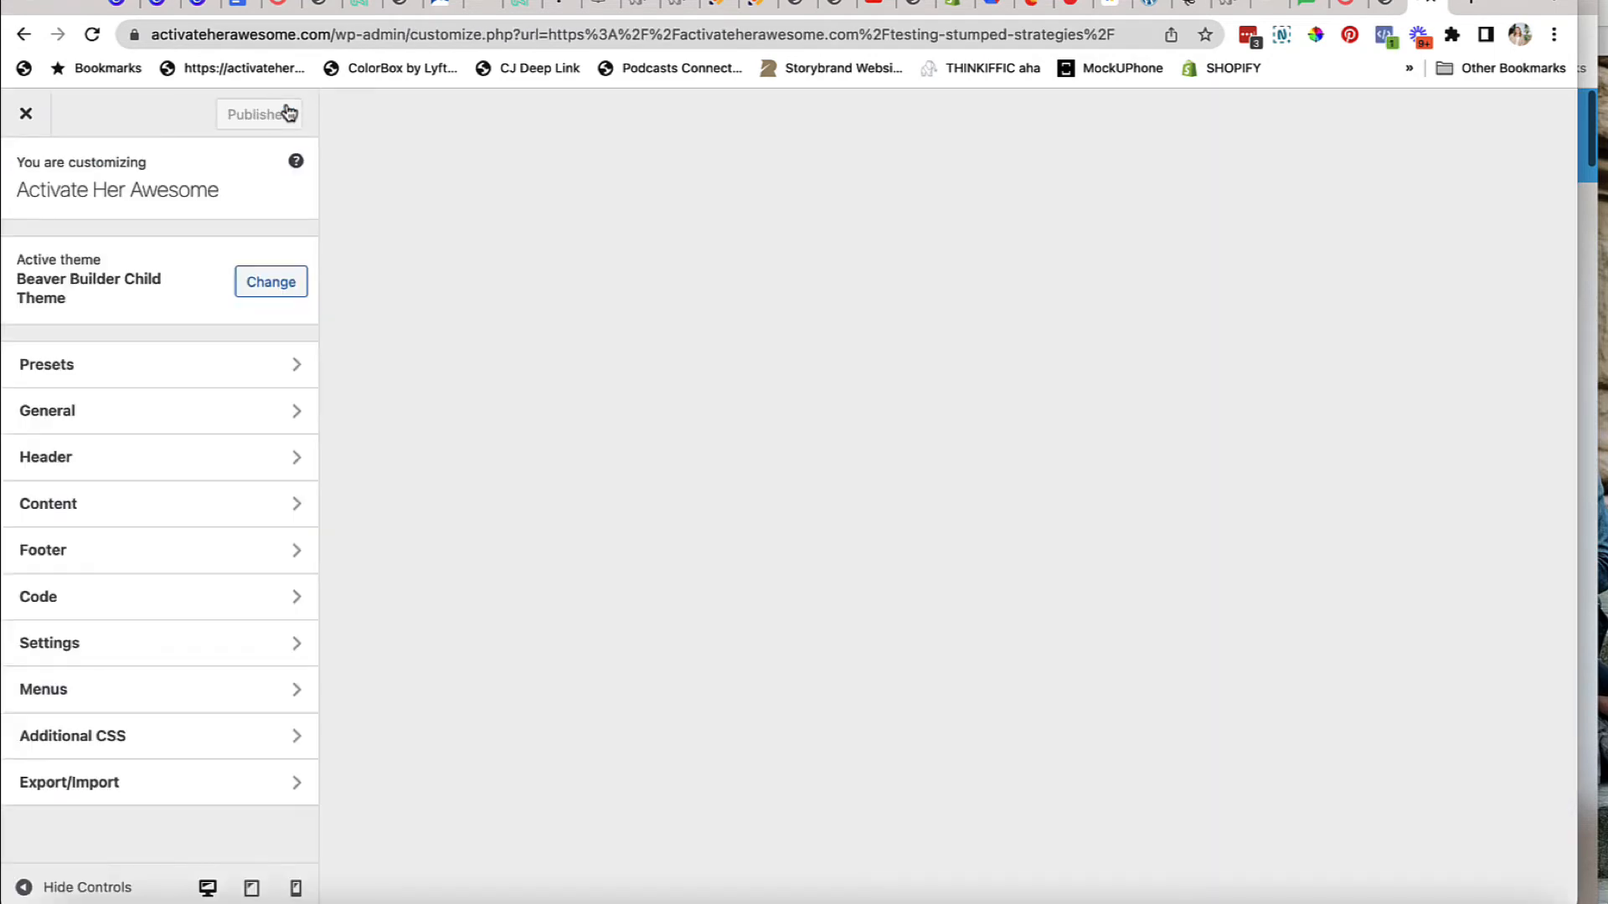
pyautogui.click(39, 596)
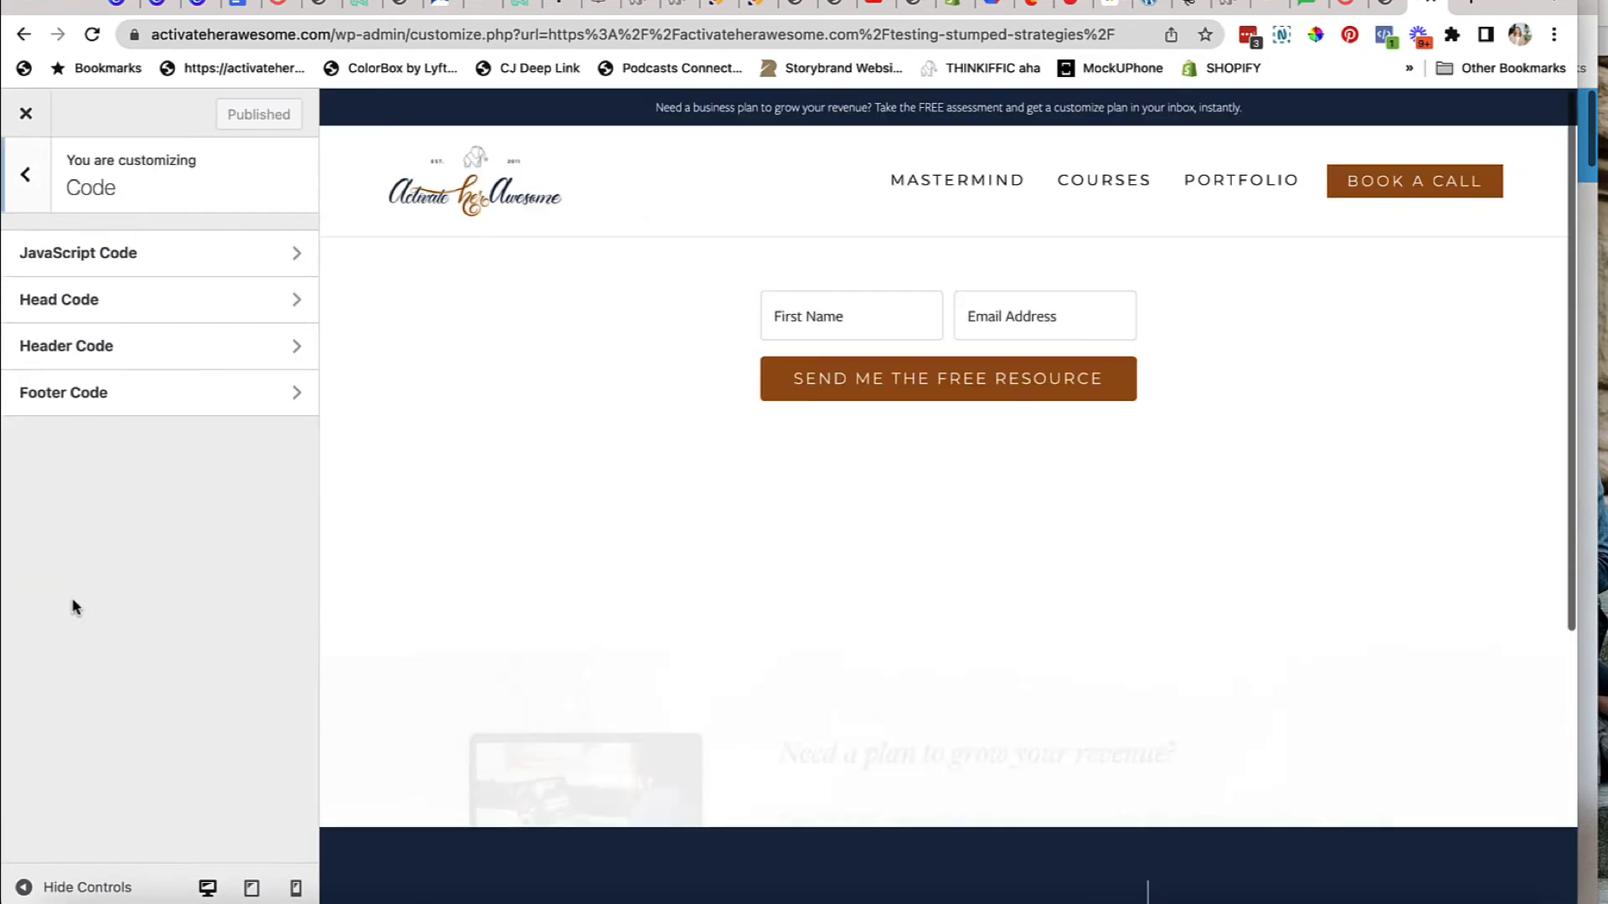
pyautogui.click(60, 300)
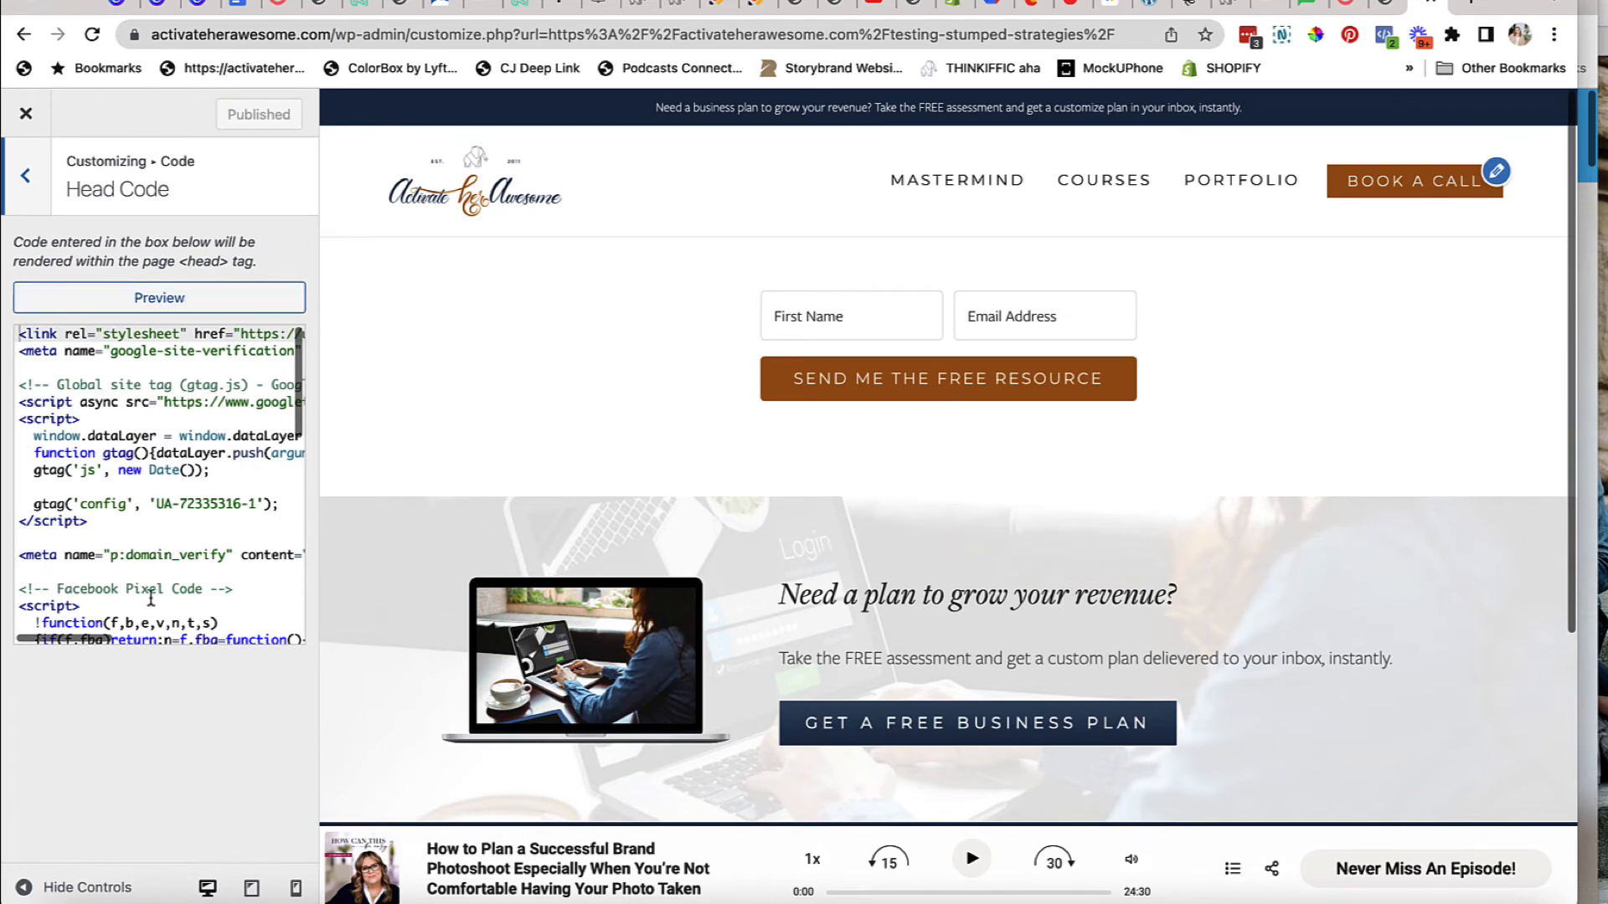
pyautogui.click(23, 176)
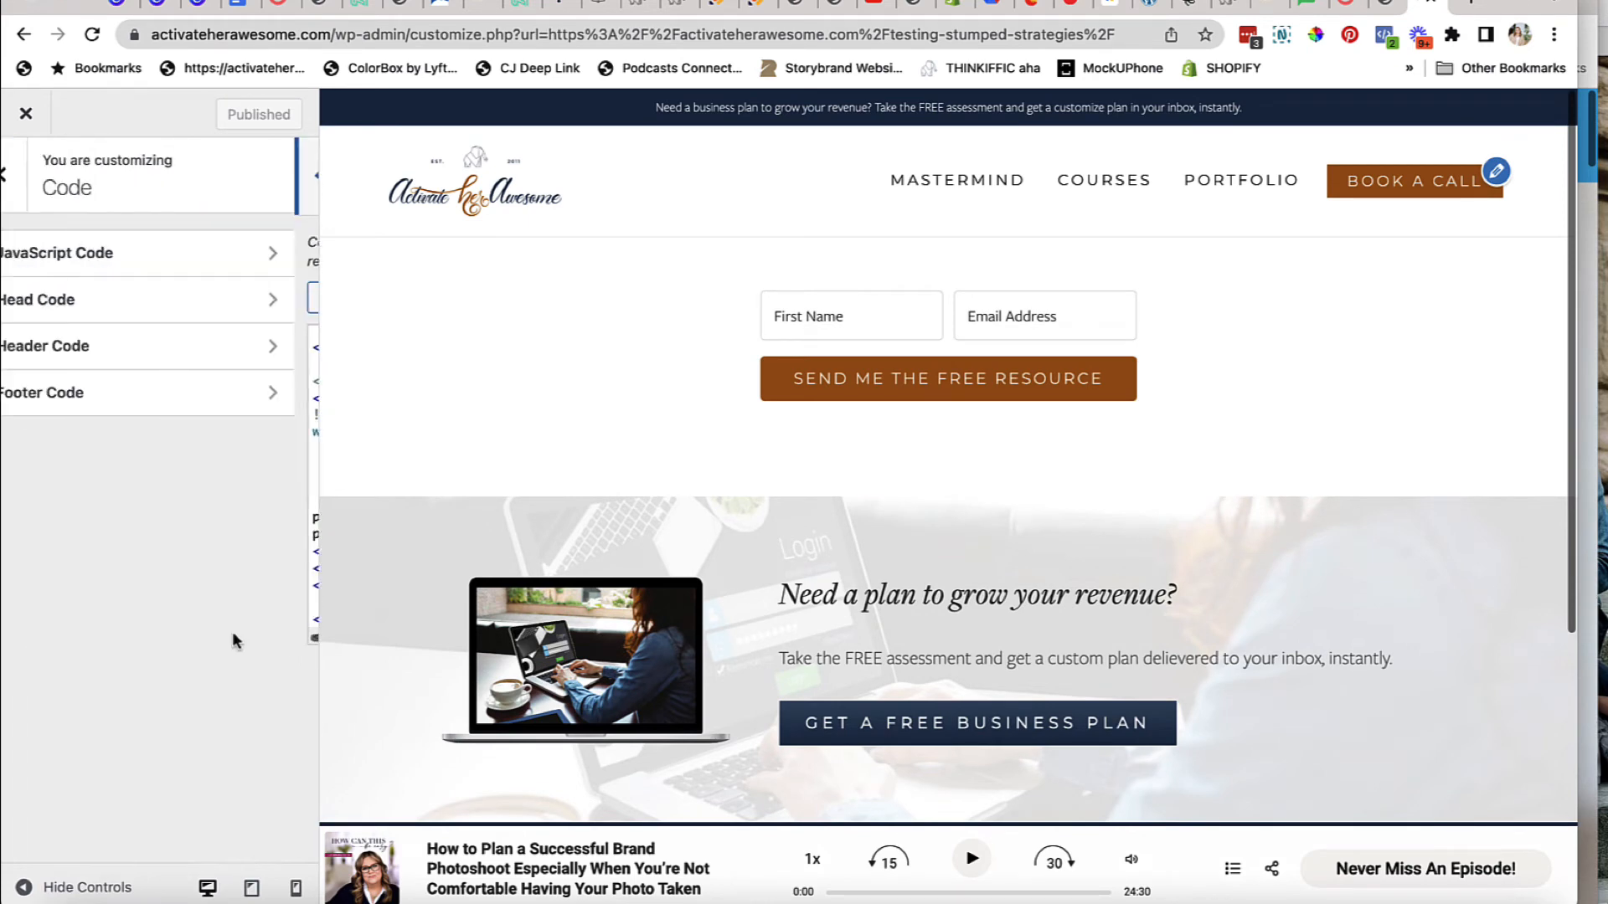
pyautogui.click(84, 298)
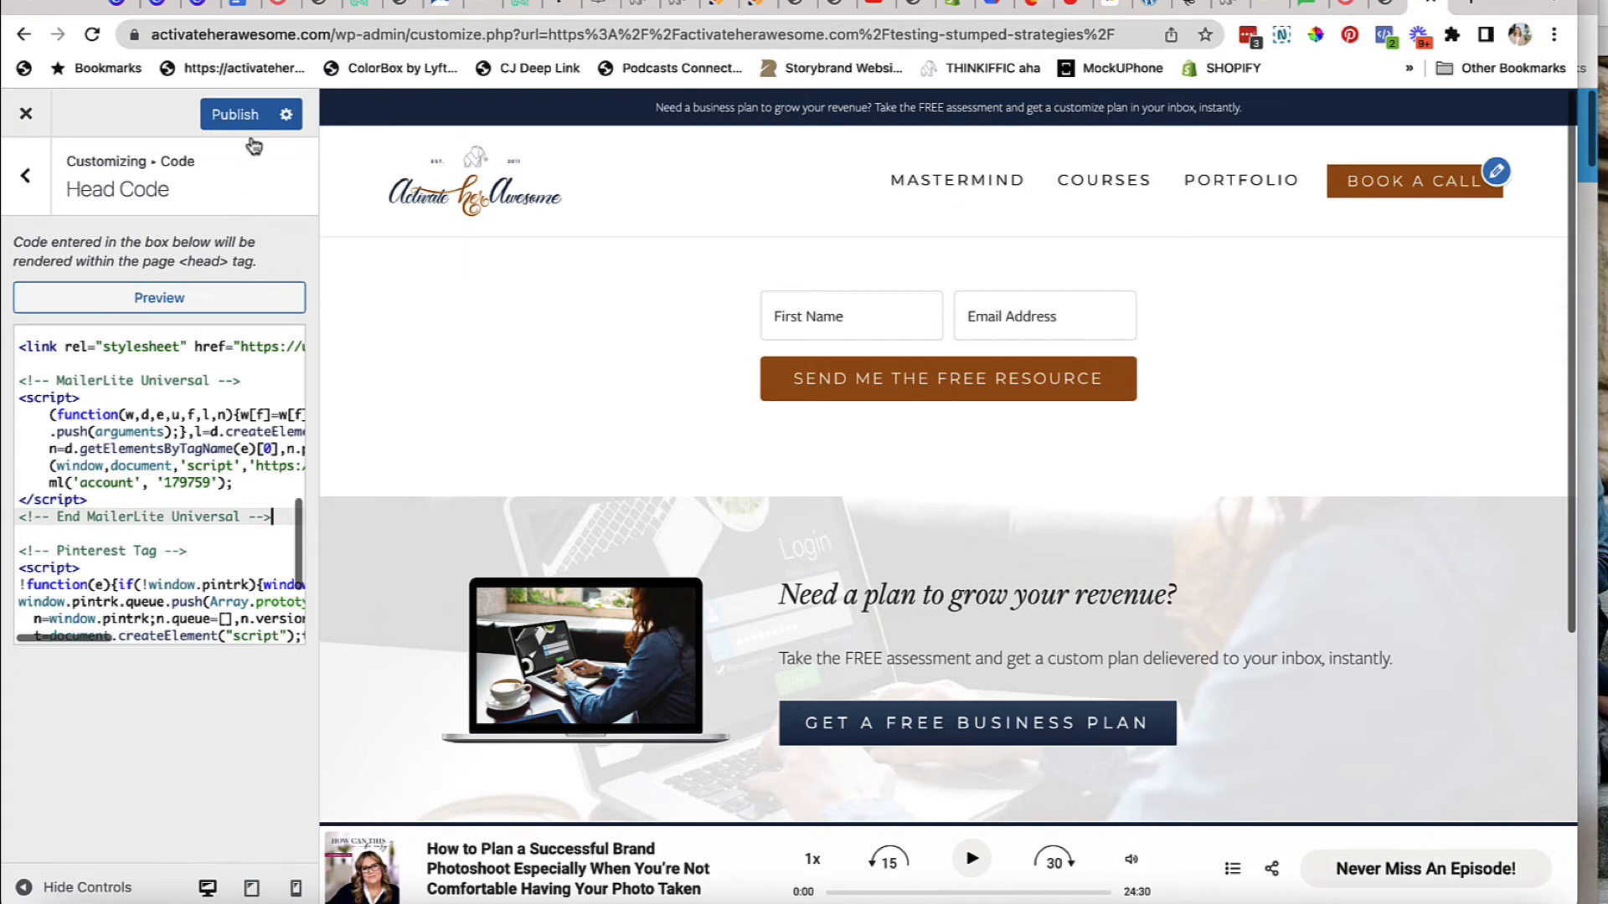
pyautogui.click(235, 114)
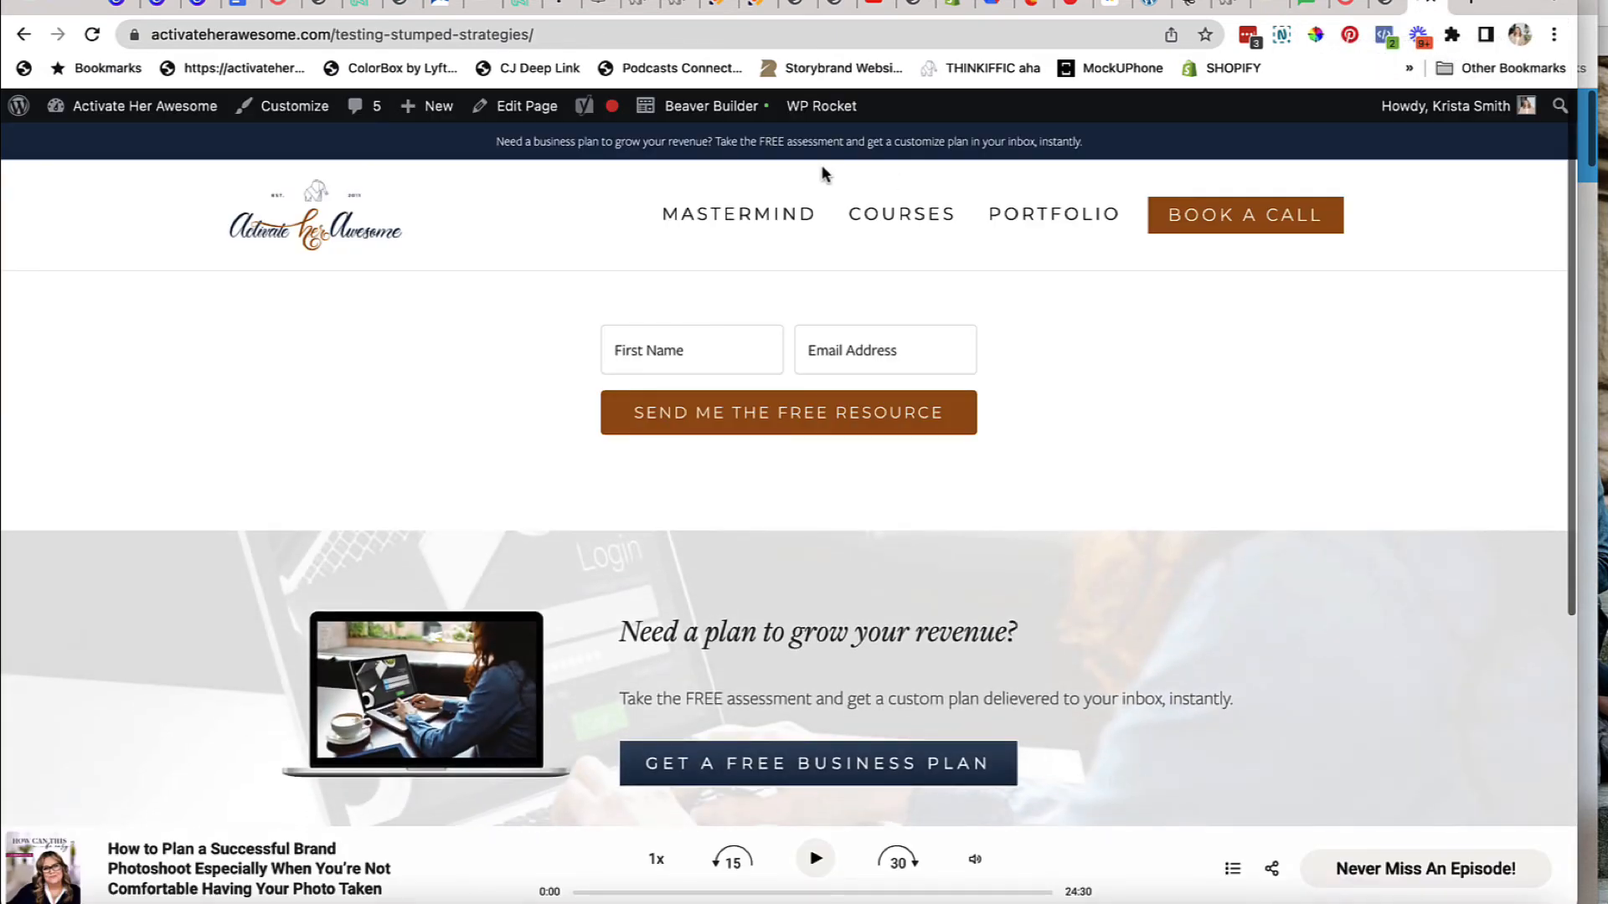
# - Edit the testing Stumped Strategies page in Beaver Builder and add an HTML module
pyautogui.click(710, 106)
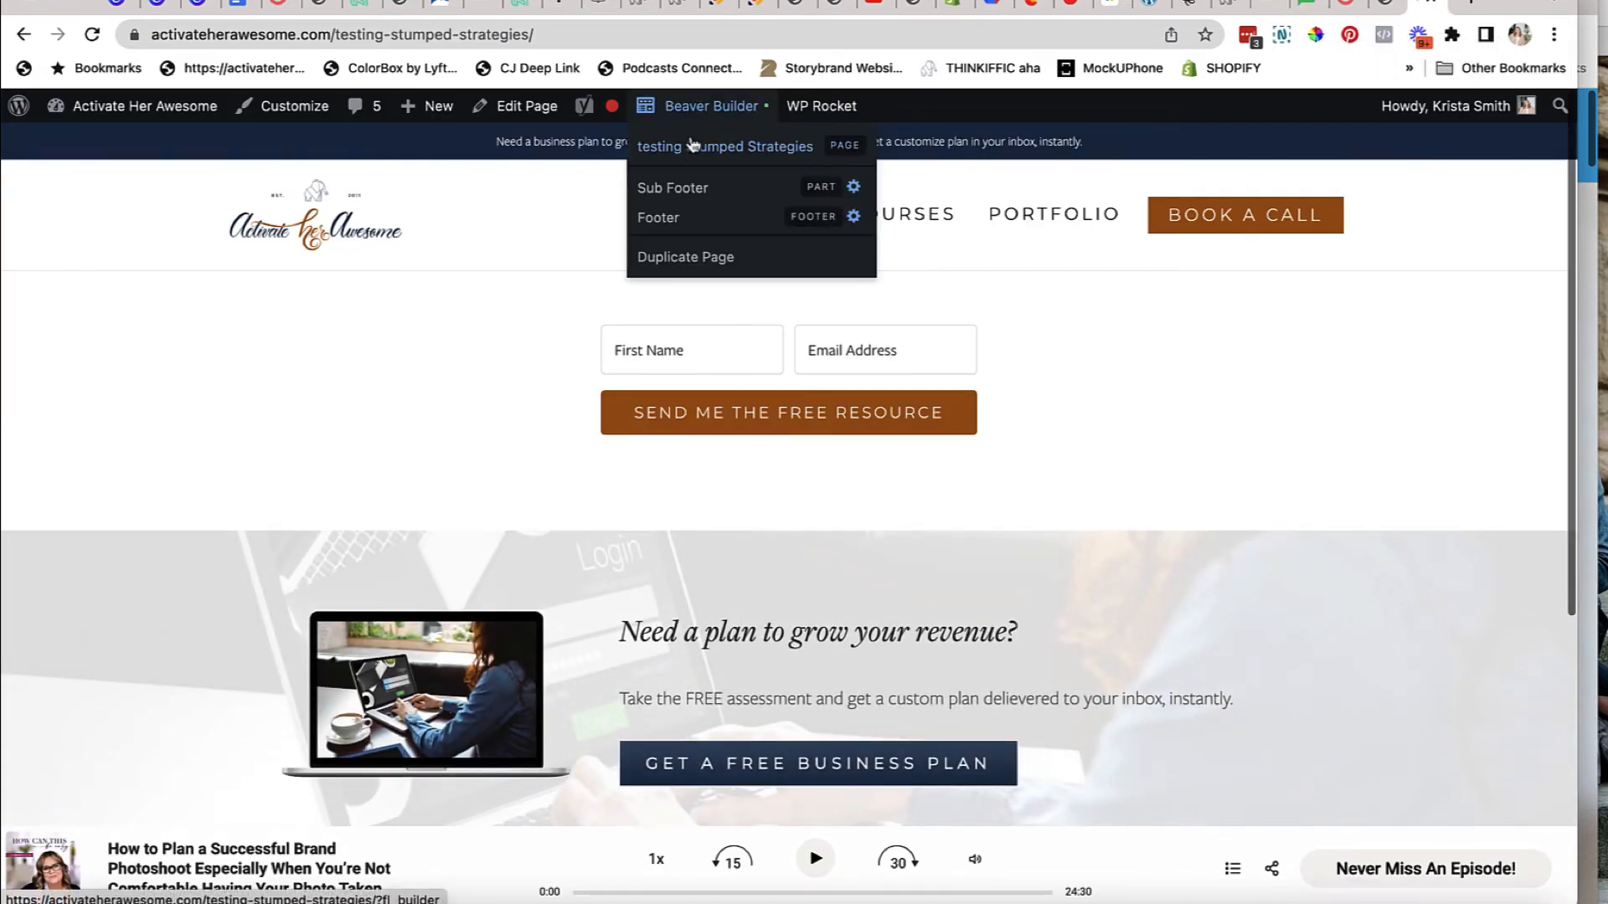
pyautogui.click(725, 146)
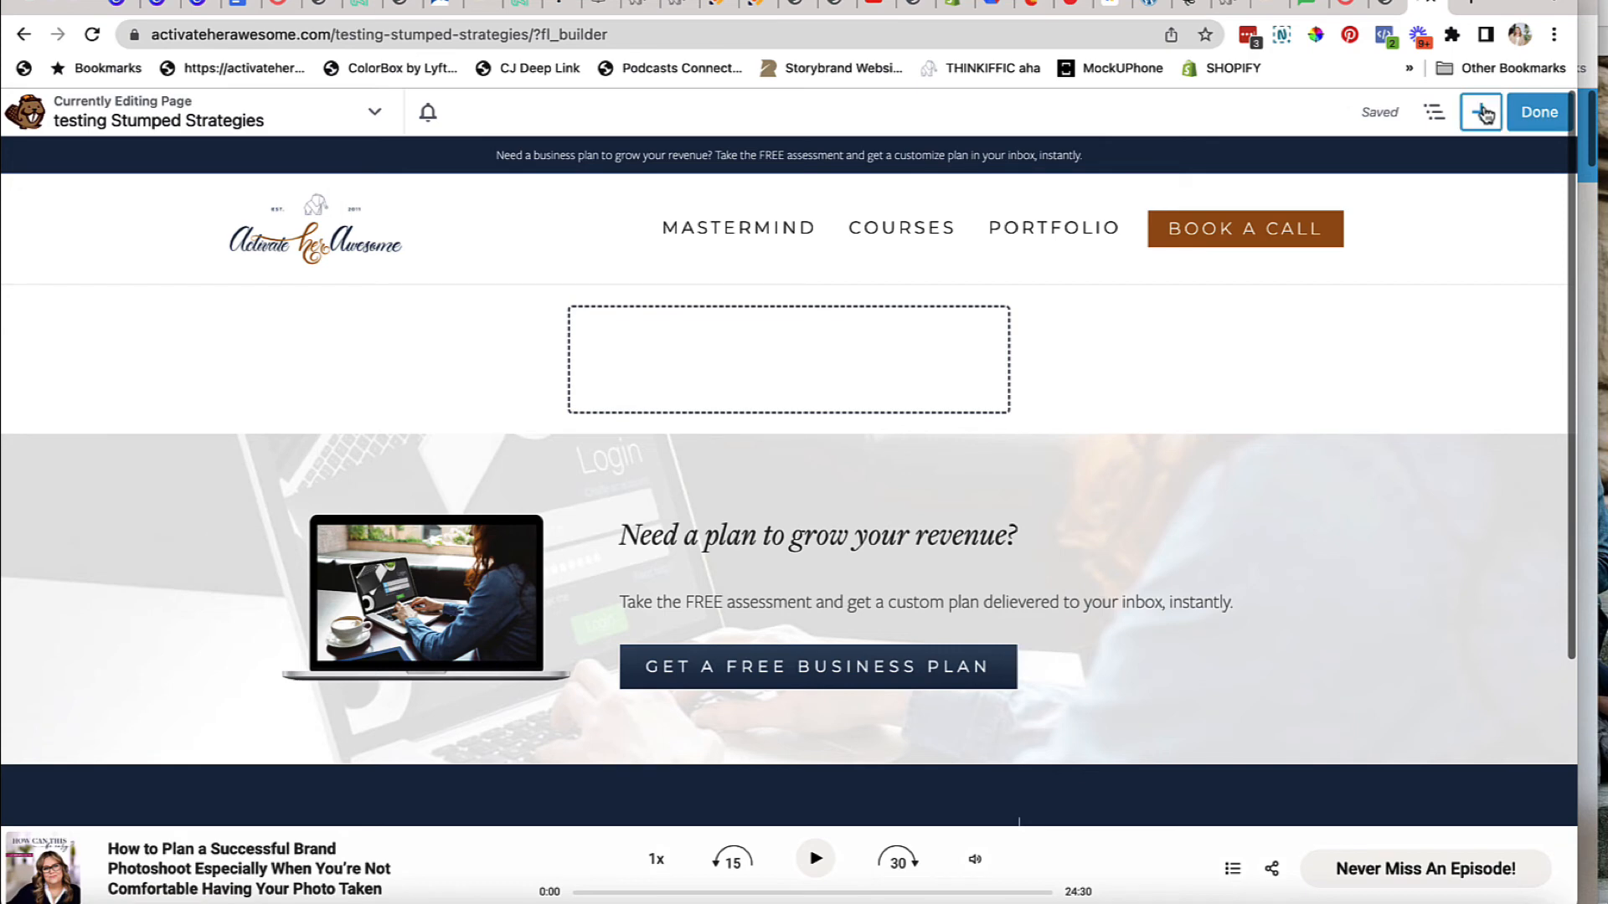
pyautogui.click(1481, 110)
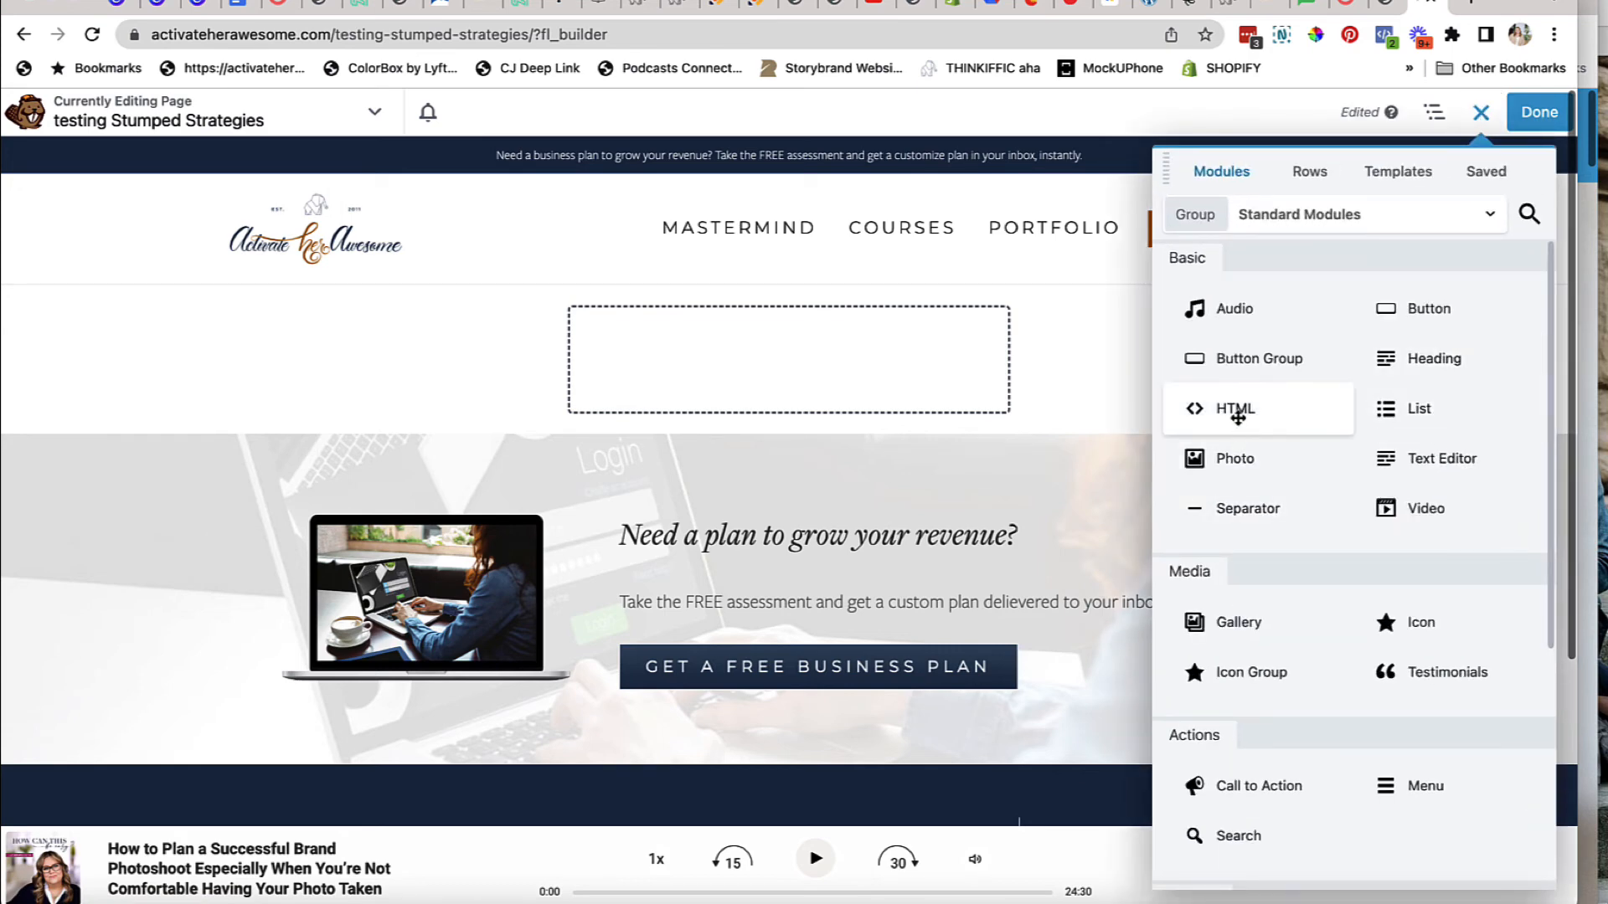
pyautogui.click(1236, 408)
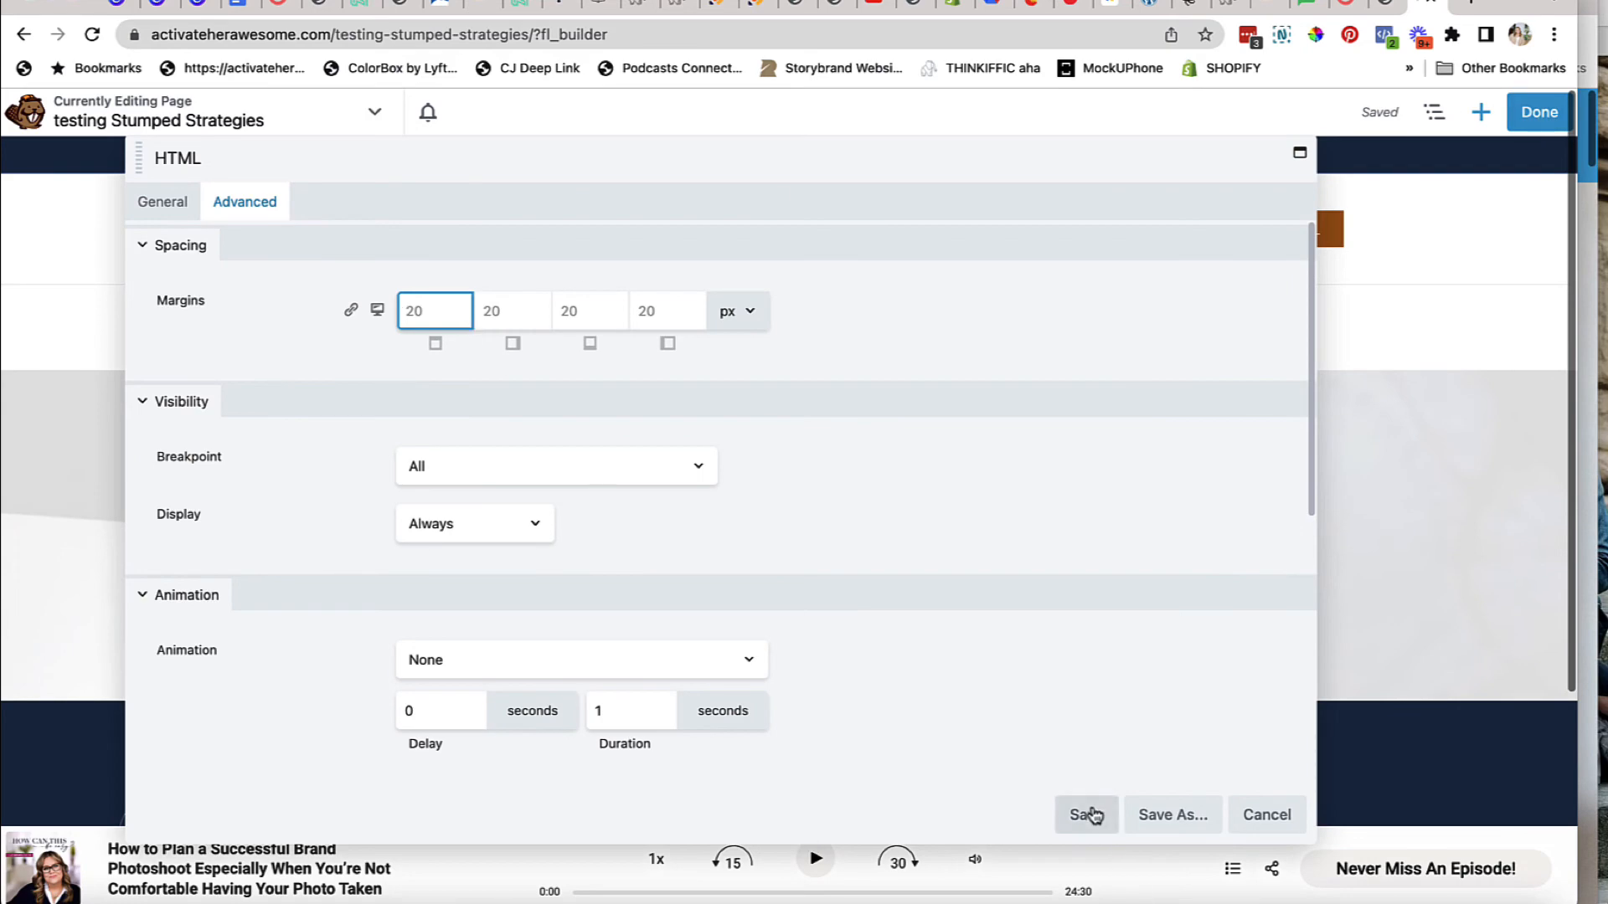
pyautogui.click(1085, 814)
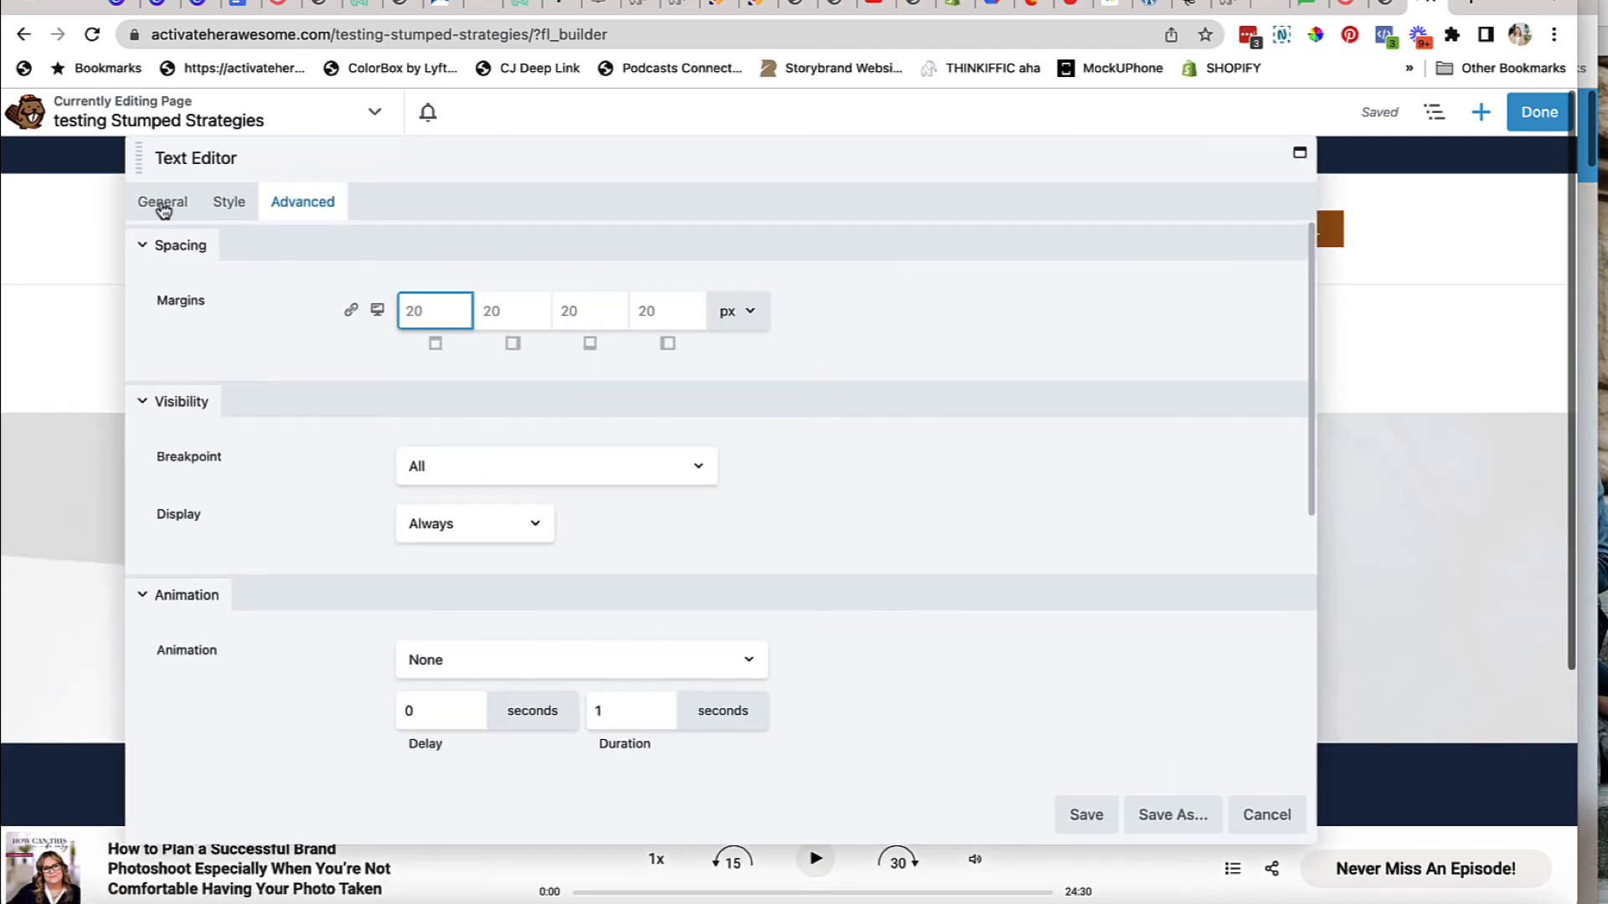
# - Put '<div class="ml-embedded" data-form="l0vdEw"></div>' into the text module's code view and save it
pyautogui.click(161, 201)
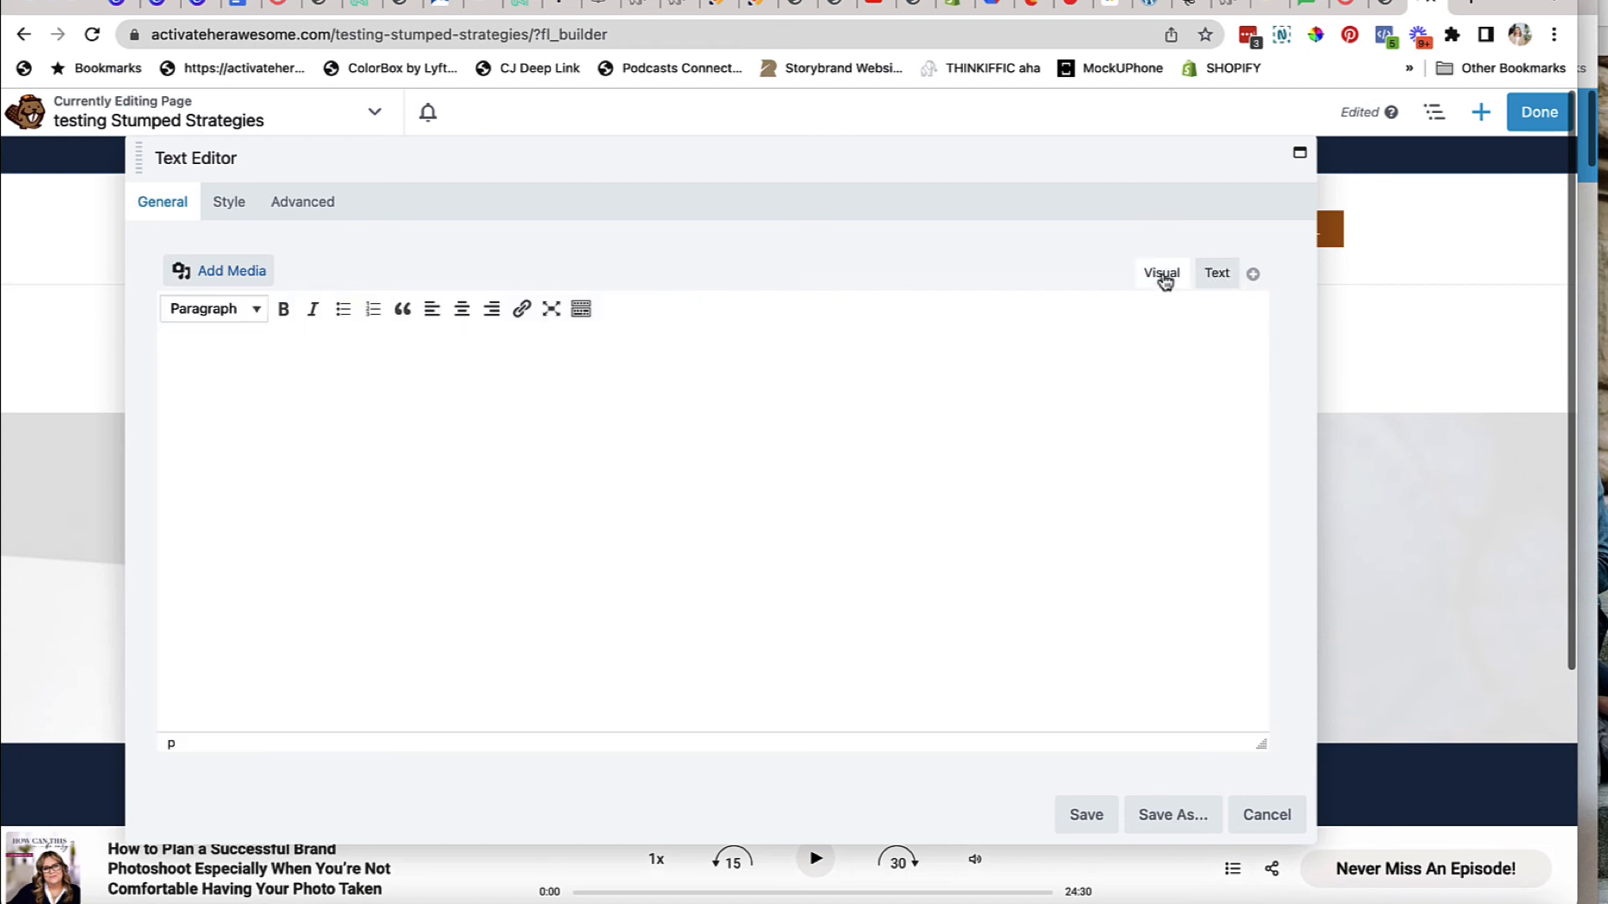
pyautogui.click(1216, 273)
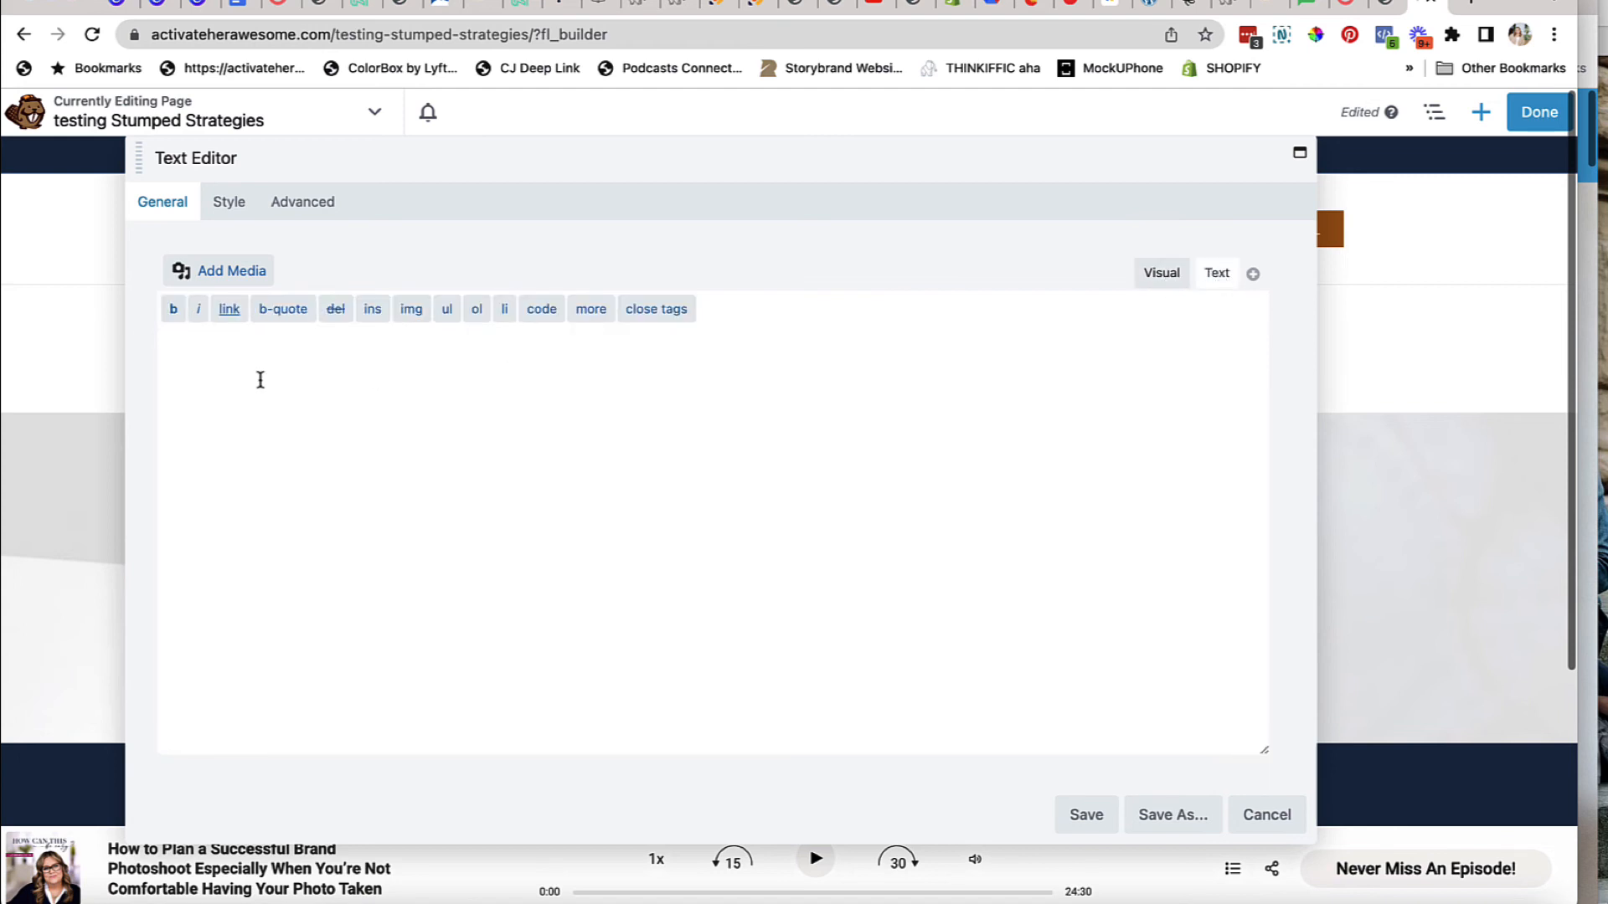
pyautogui.write('<div class="ml-embedded" data-form="l0vdEw"></div>')
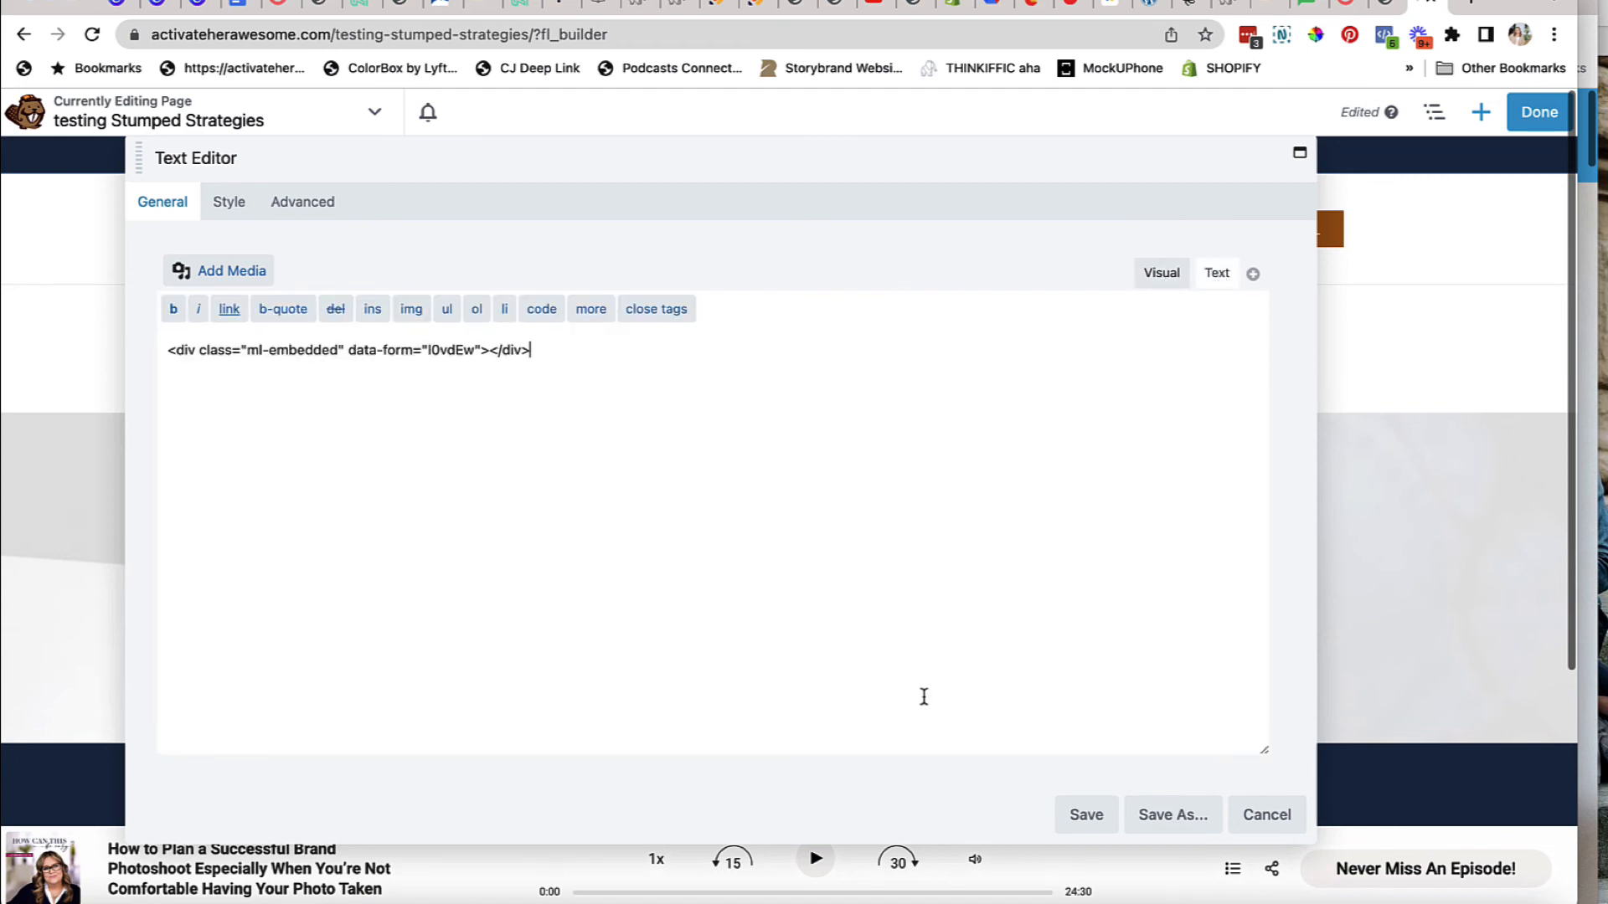
pyautogui.click(1085, 814)
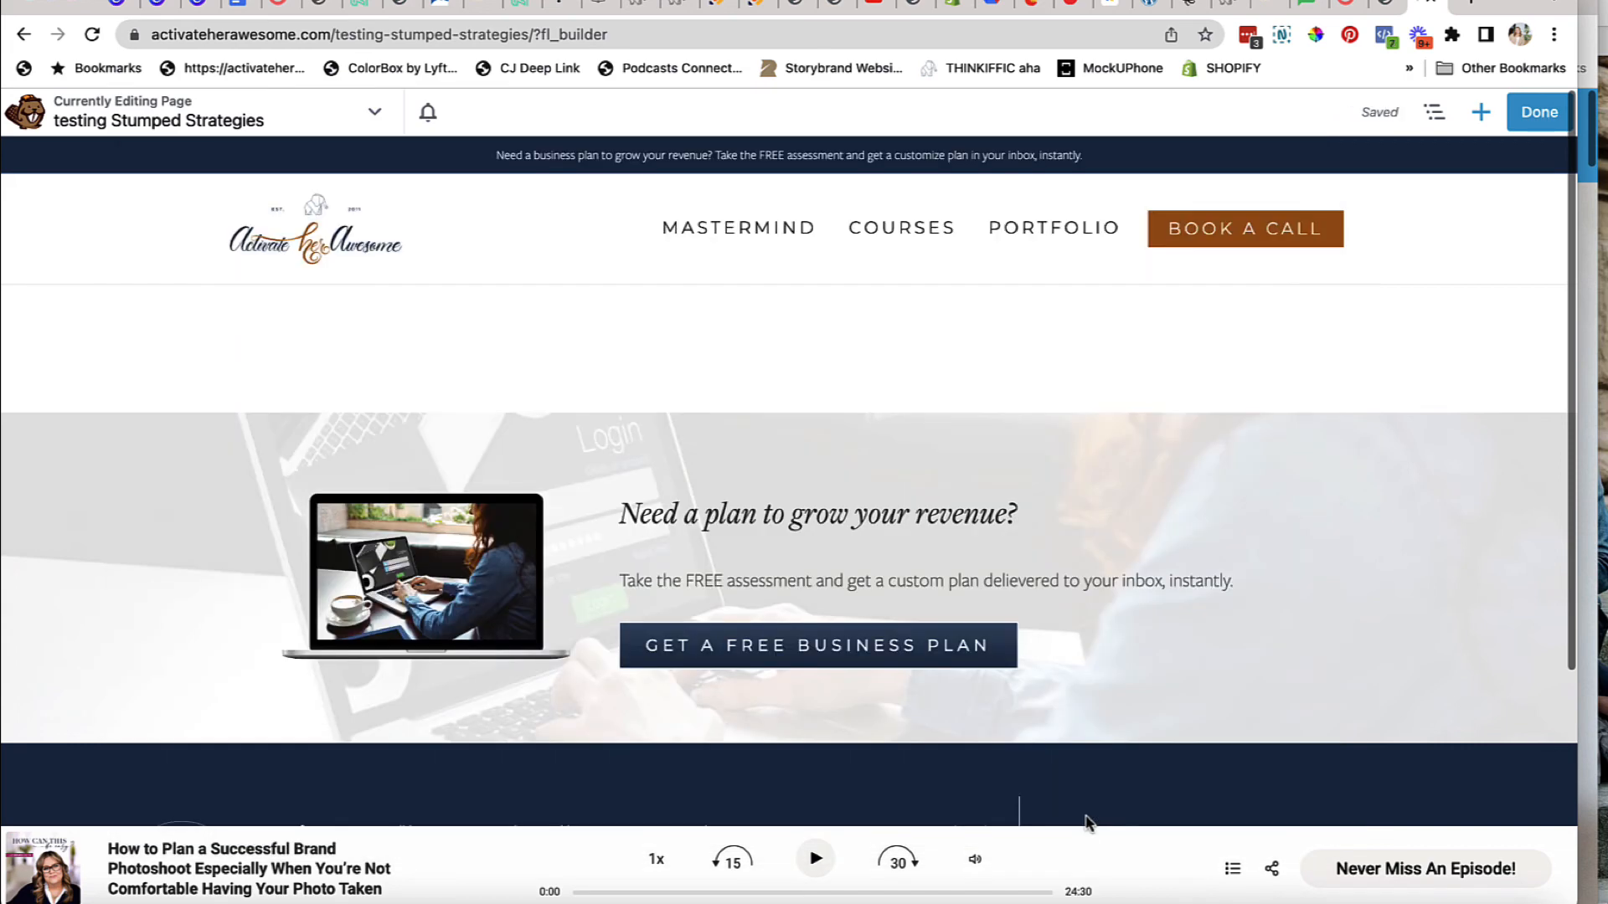
# - Publish the page, then fill the live form with name 'Krista' and a test email
pyautogui.click(1538, 111)
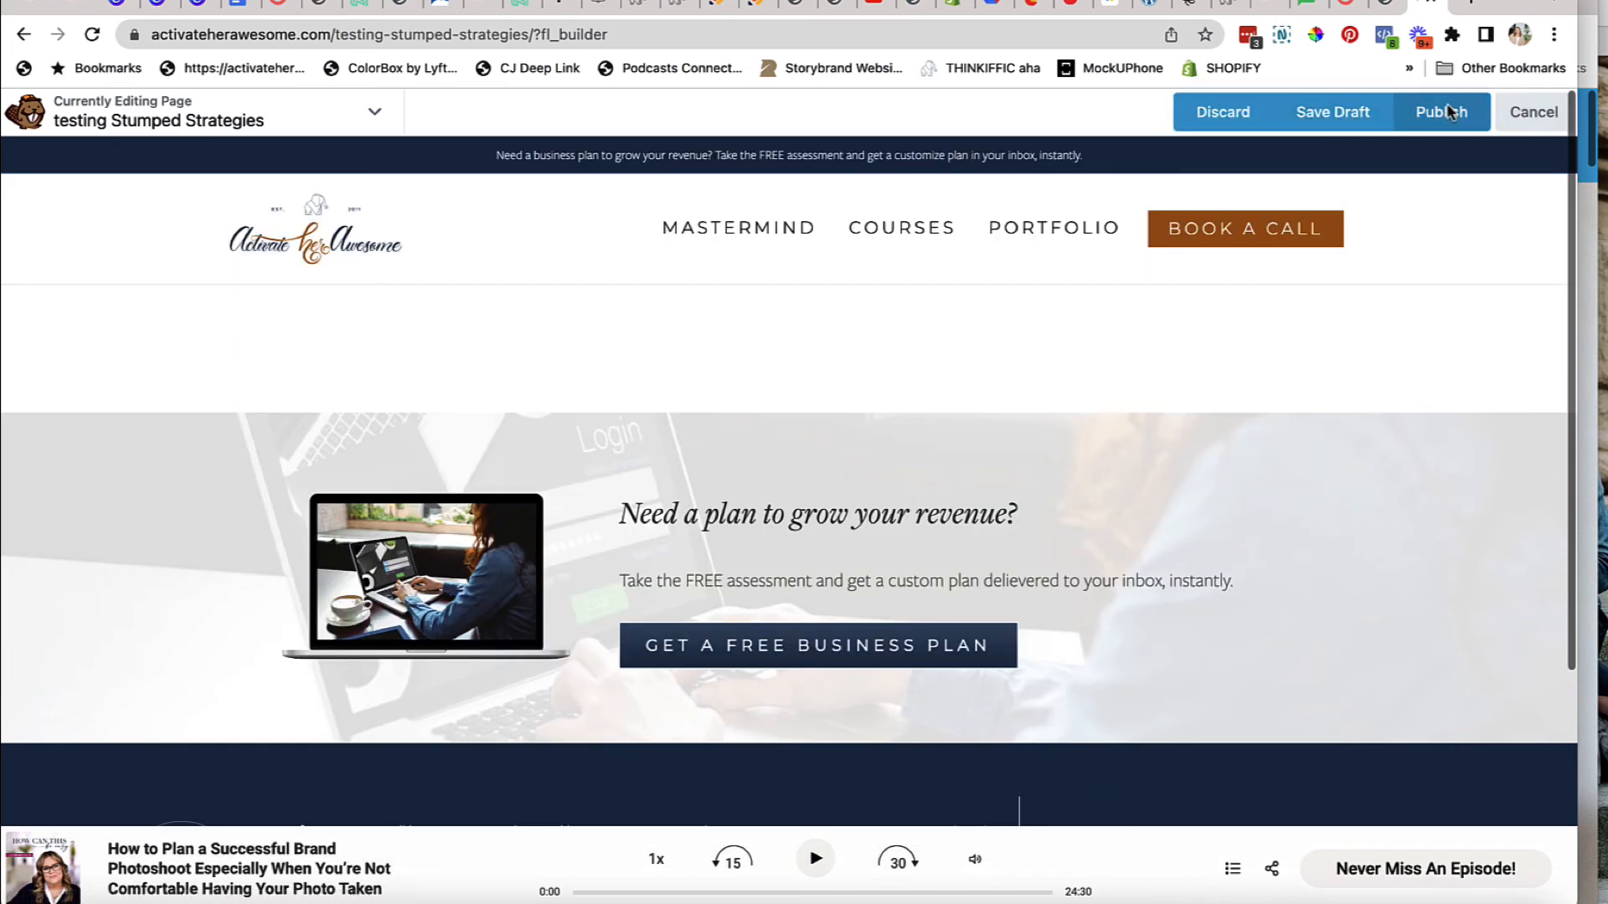
pyautogui.click(1441, 112)
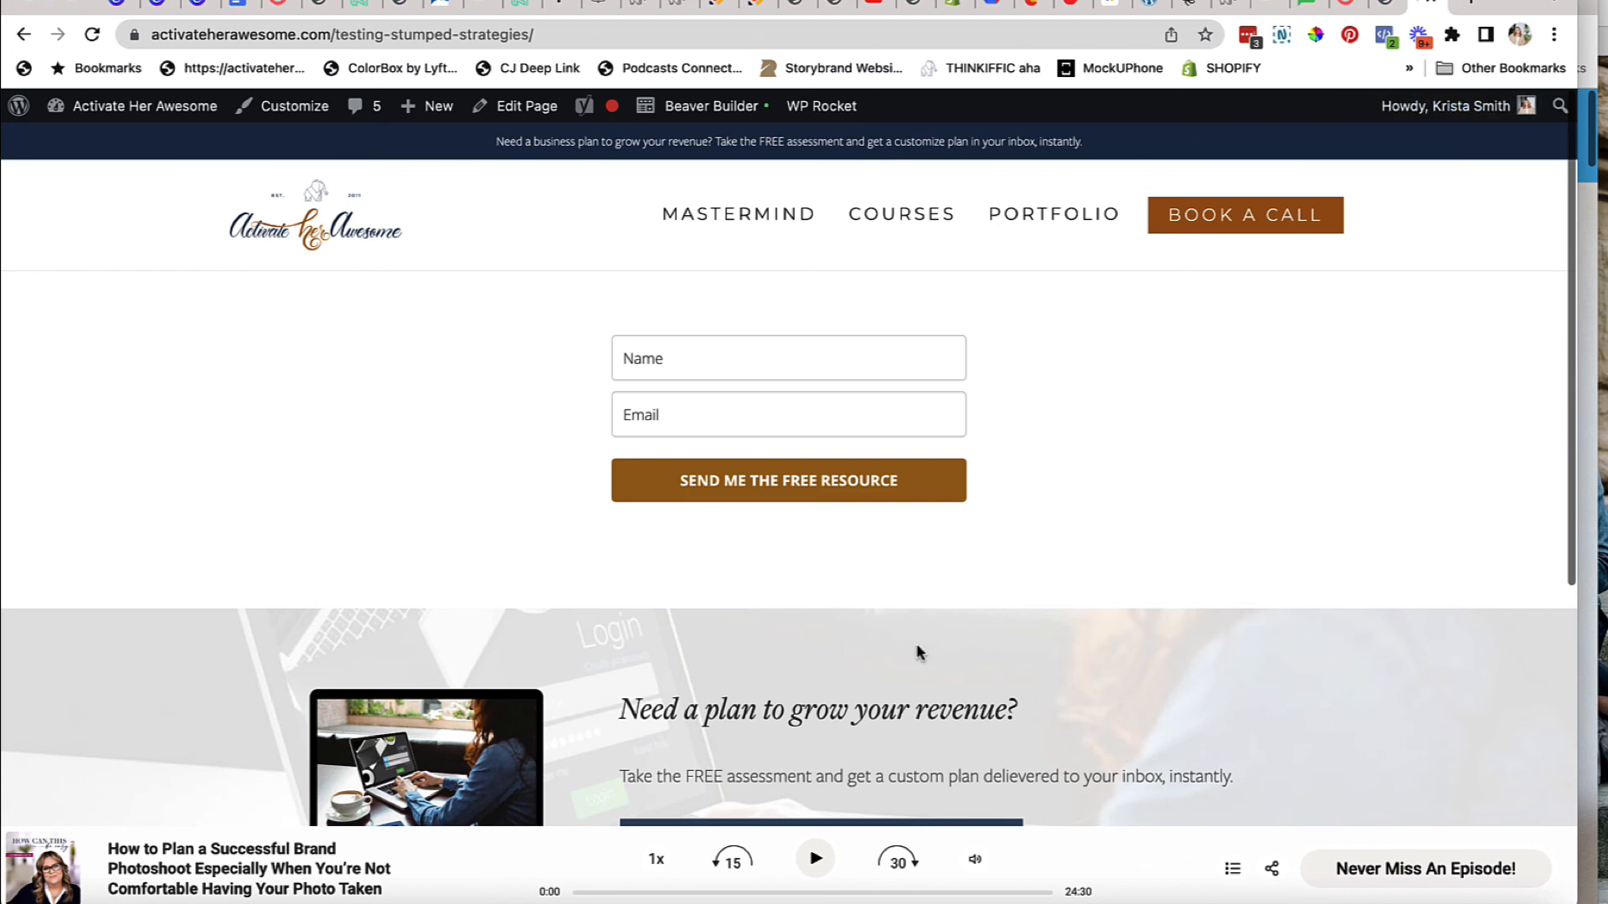
pyautogui.write('Krista')
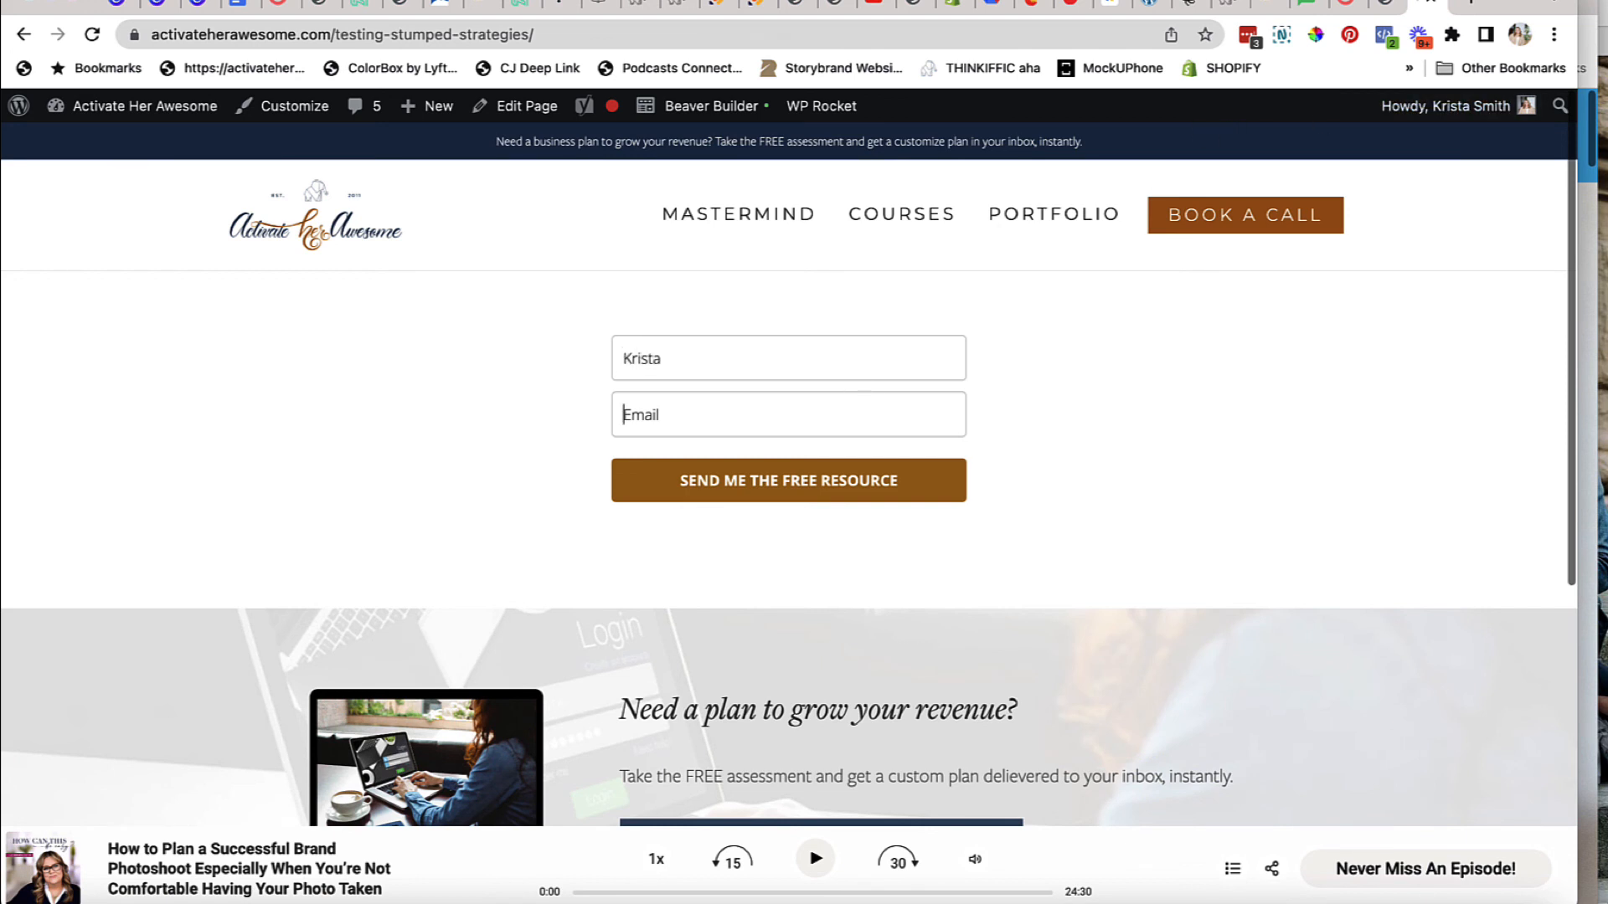
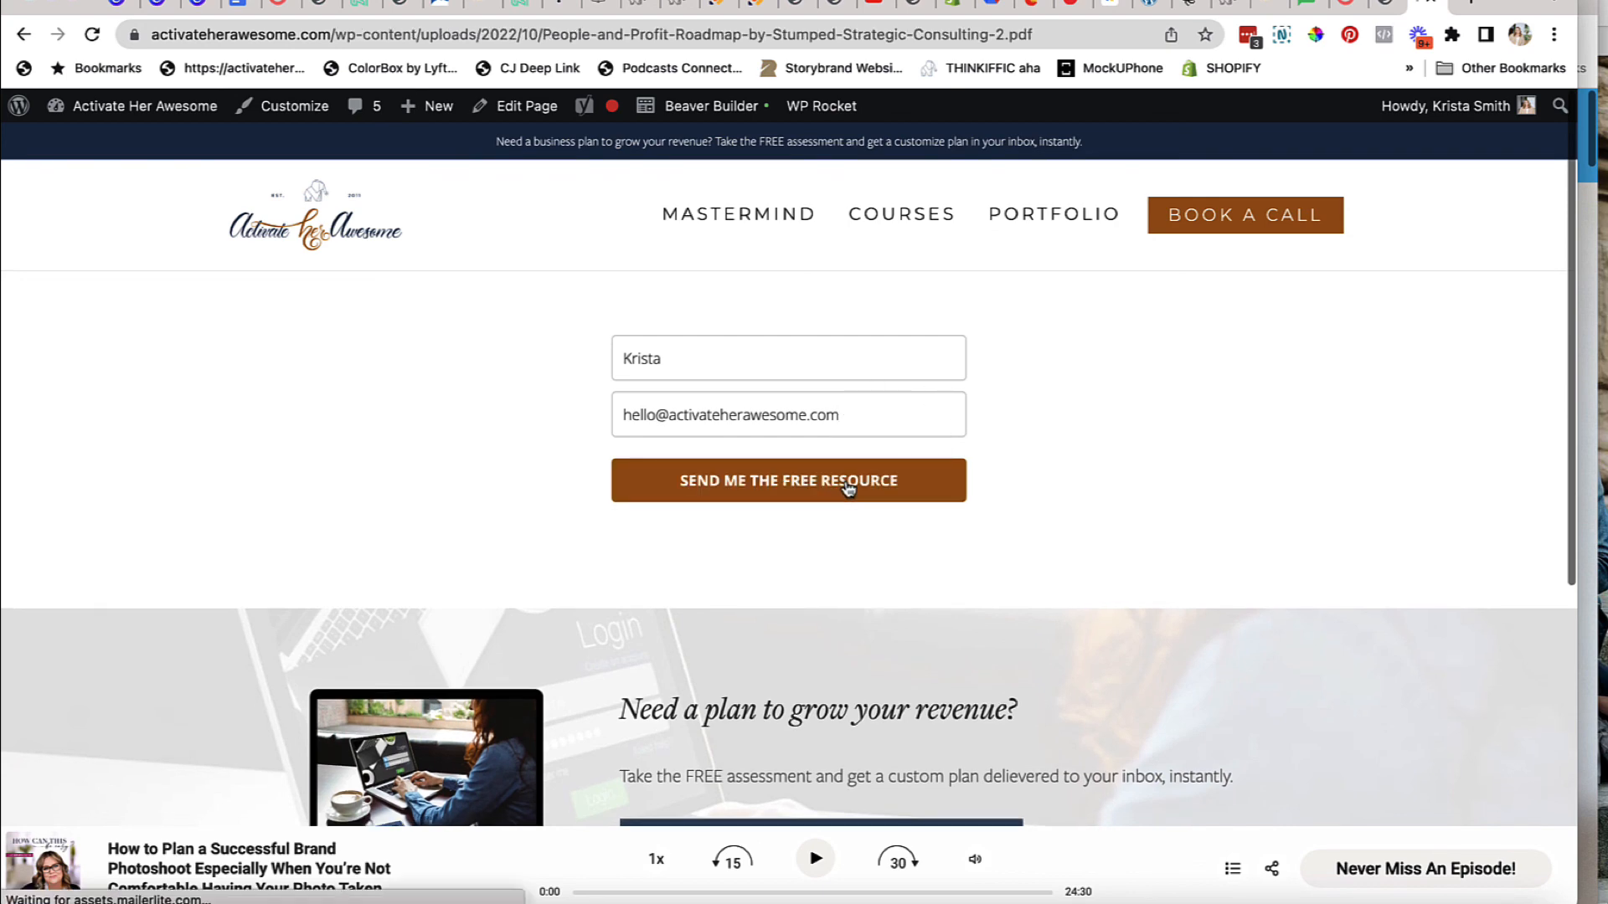
# - Submit 'Send Me the Free Resource' and land on the People + Profit Roadmap PDF
pyautogui.click(788, 479)
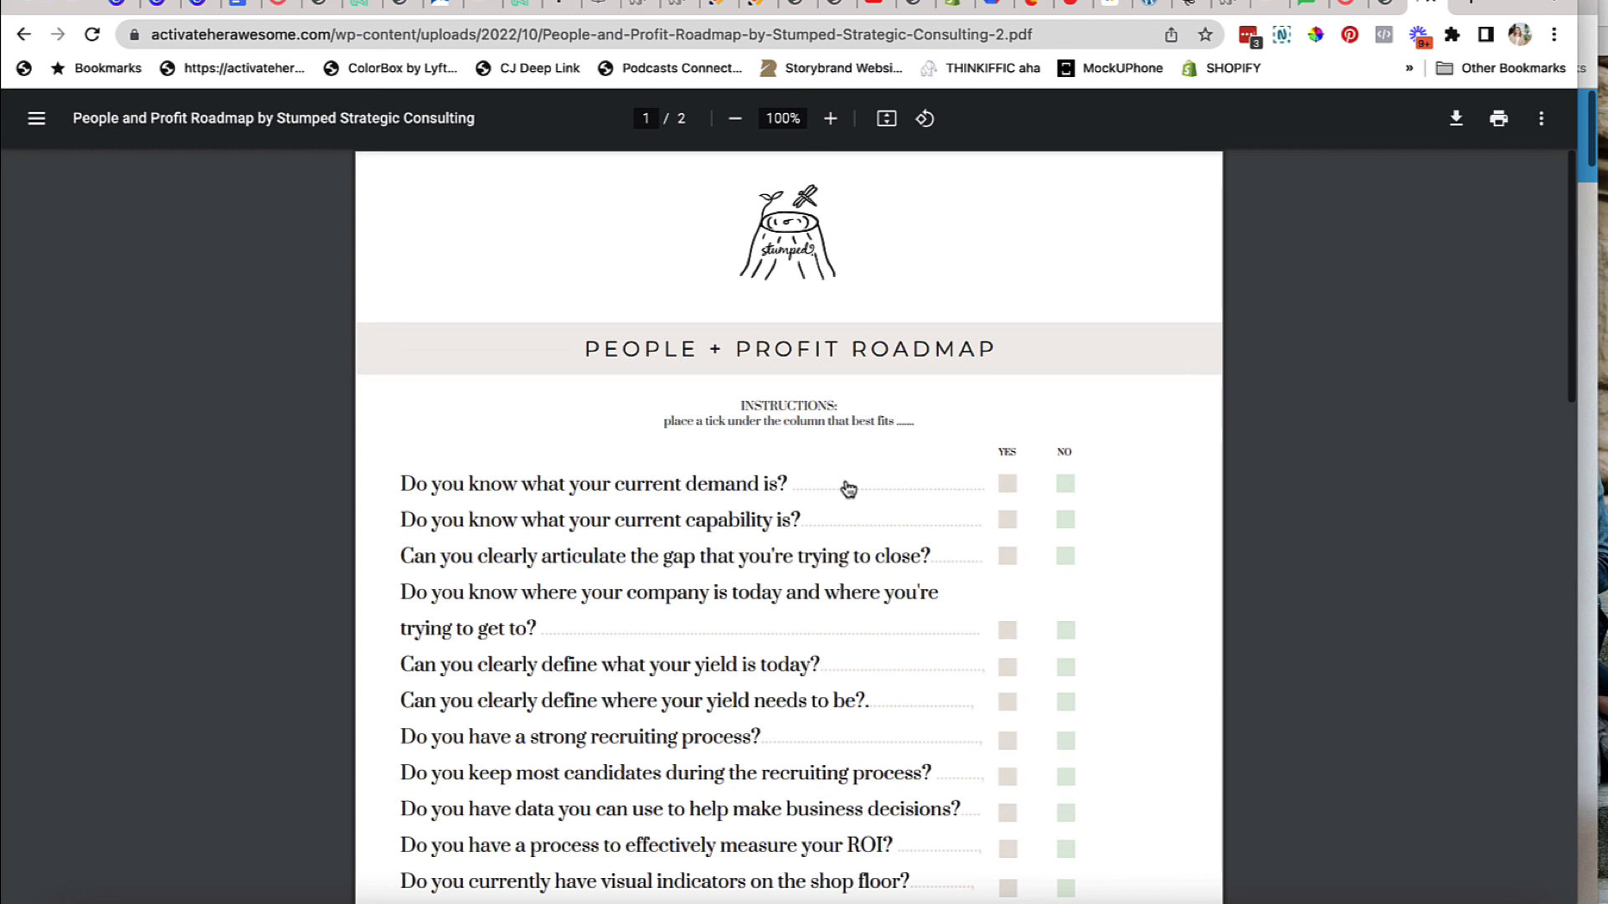
pyautogui.moveTo(1290, 114)
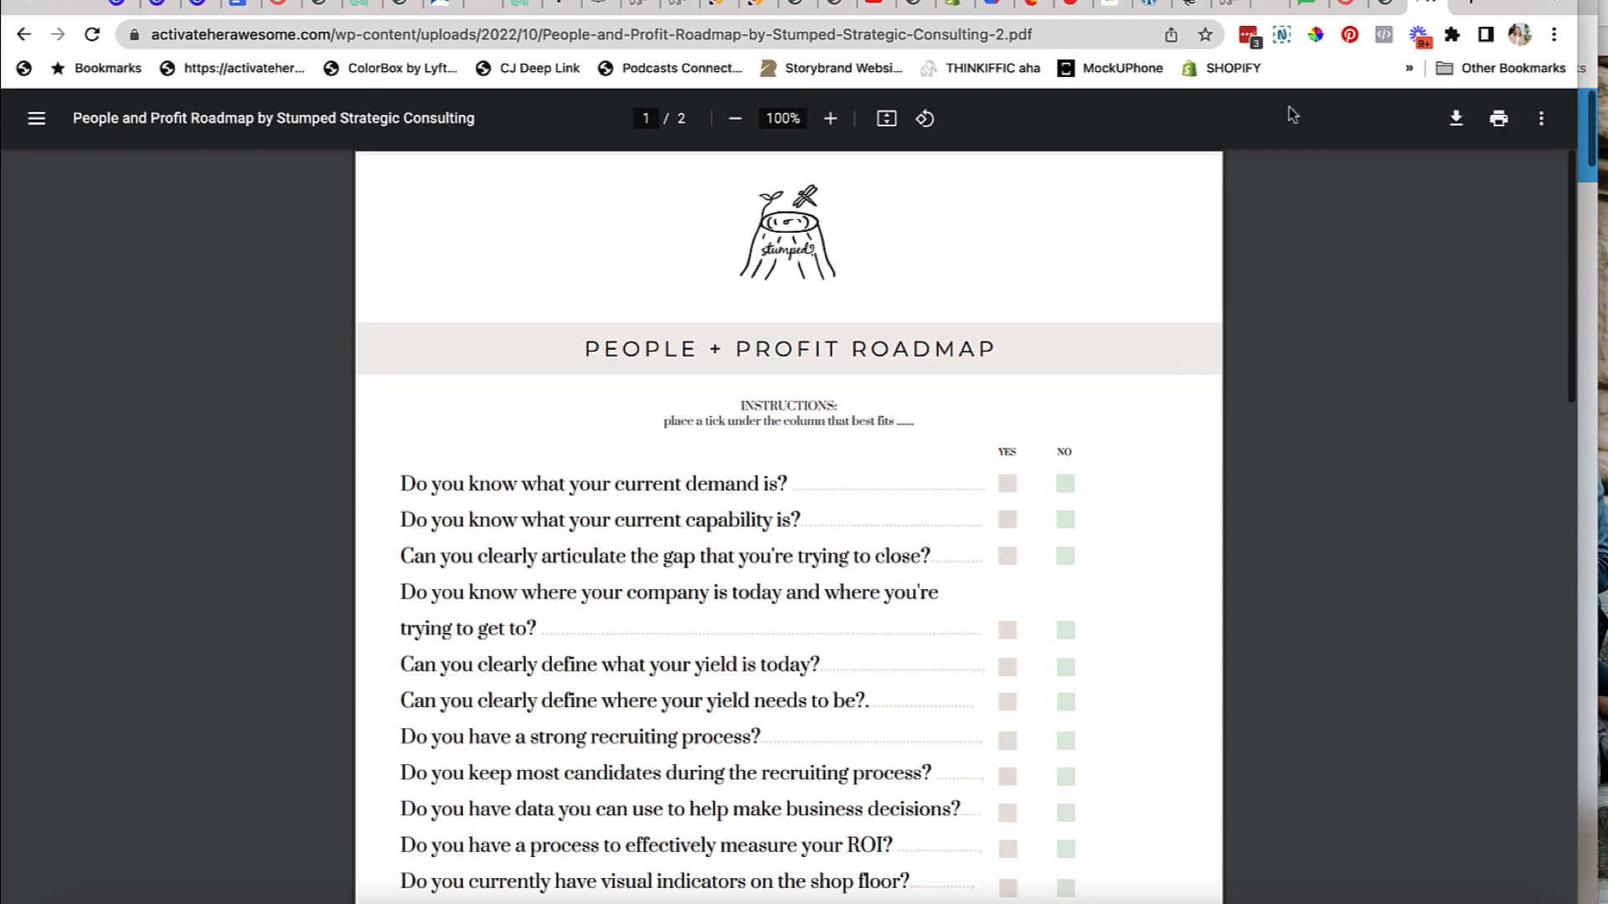